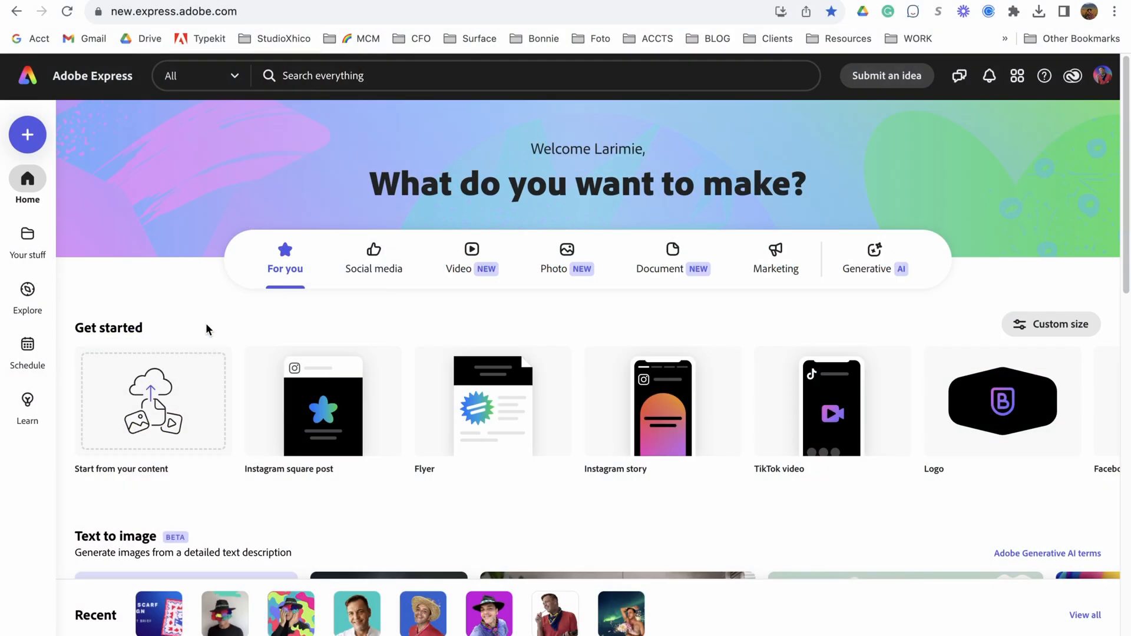
pyautogui.moveTo(433, 312)
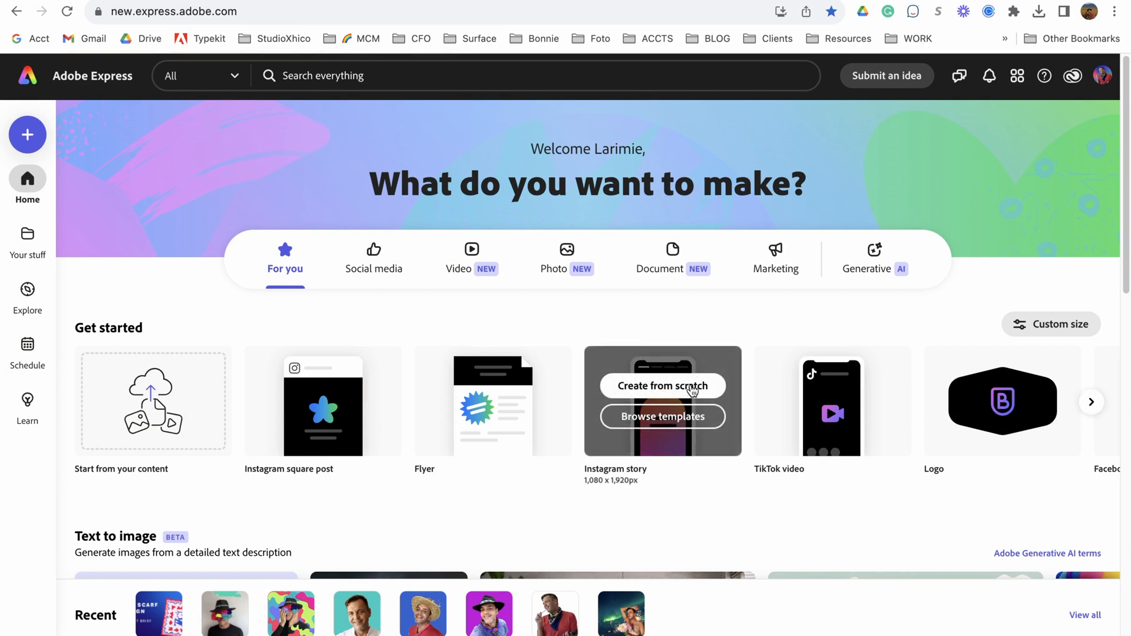
# Start a blank Instagram story and open the Cosmic Jaguar library under Brands & Libraries.
pyautogui.click(662, 385)
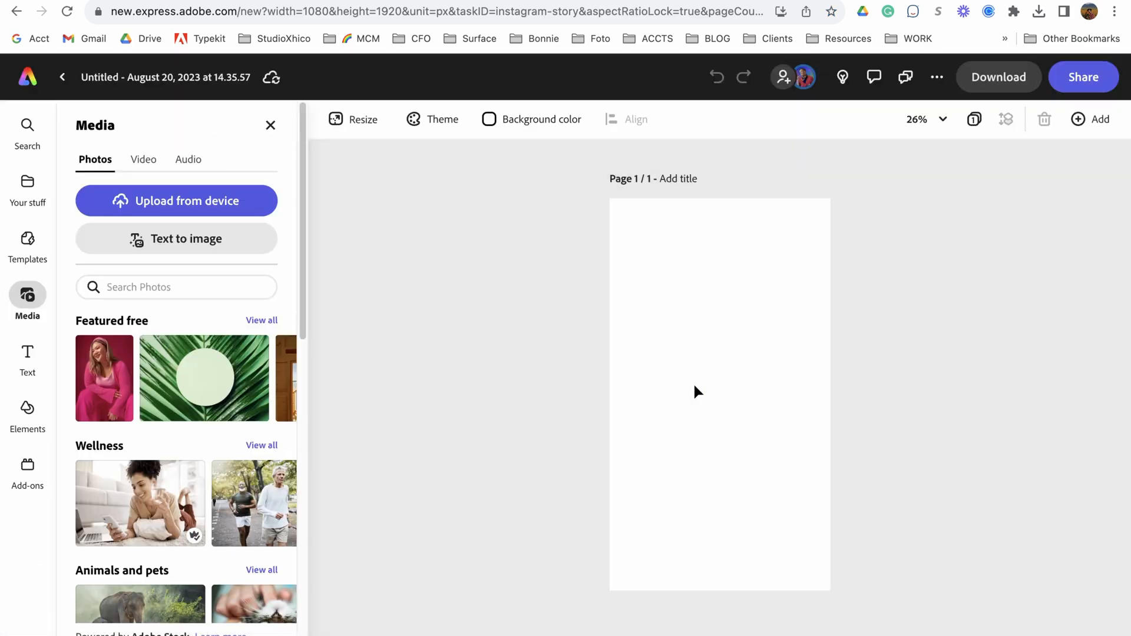
pyautogui.moveTo(151, 209)
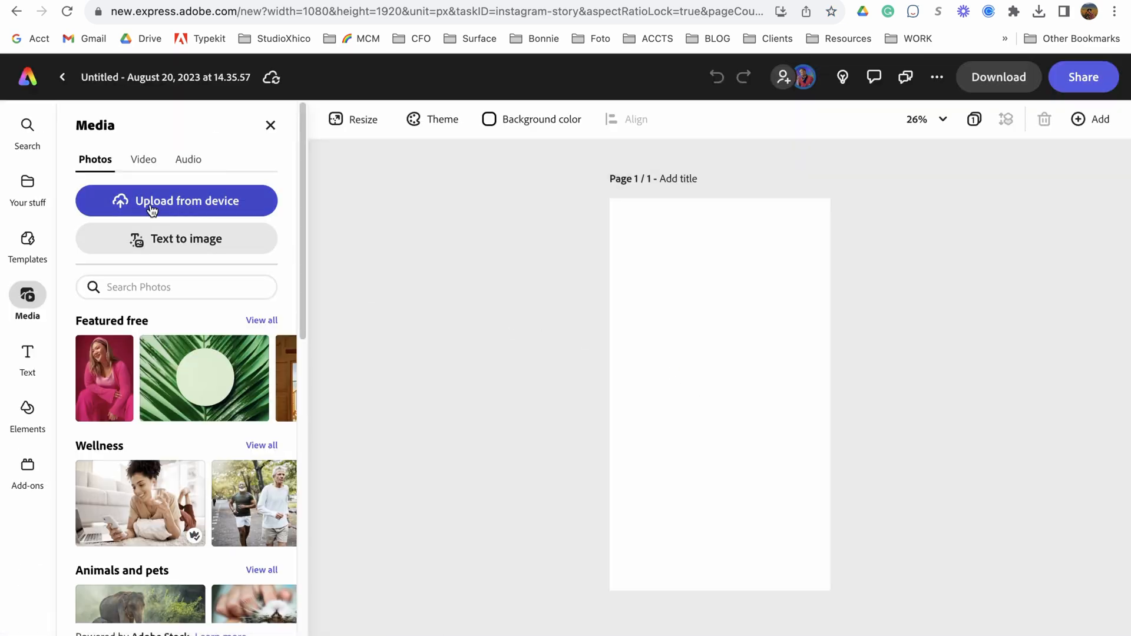
pyautogui.click(26, 187)
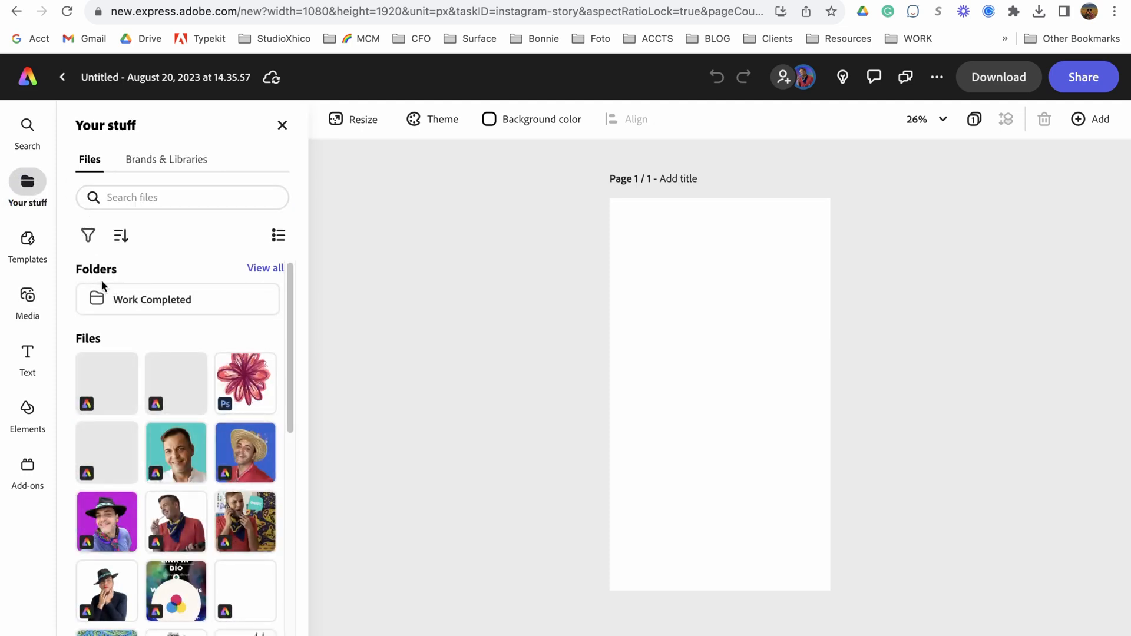
pyautogui.click(166, 159)
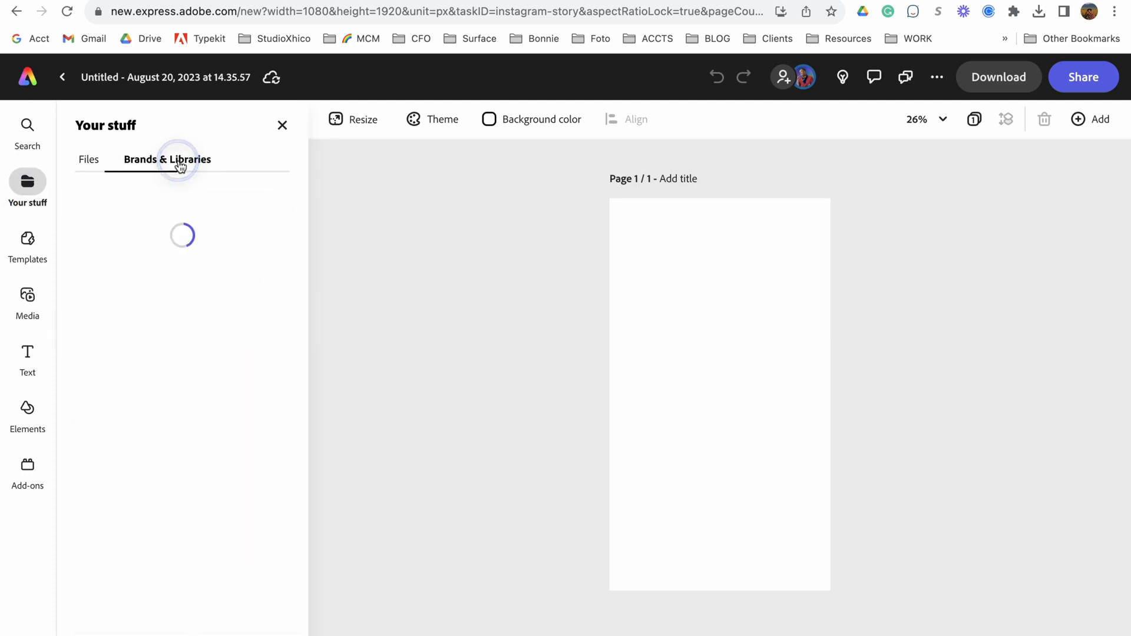
pyautogui.click(168, 159)
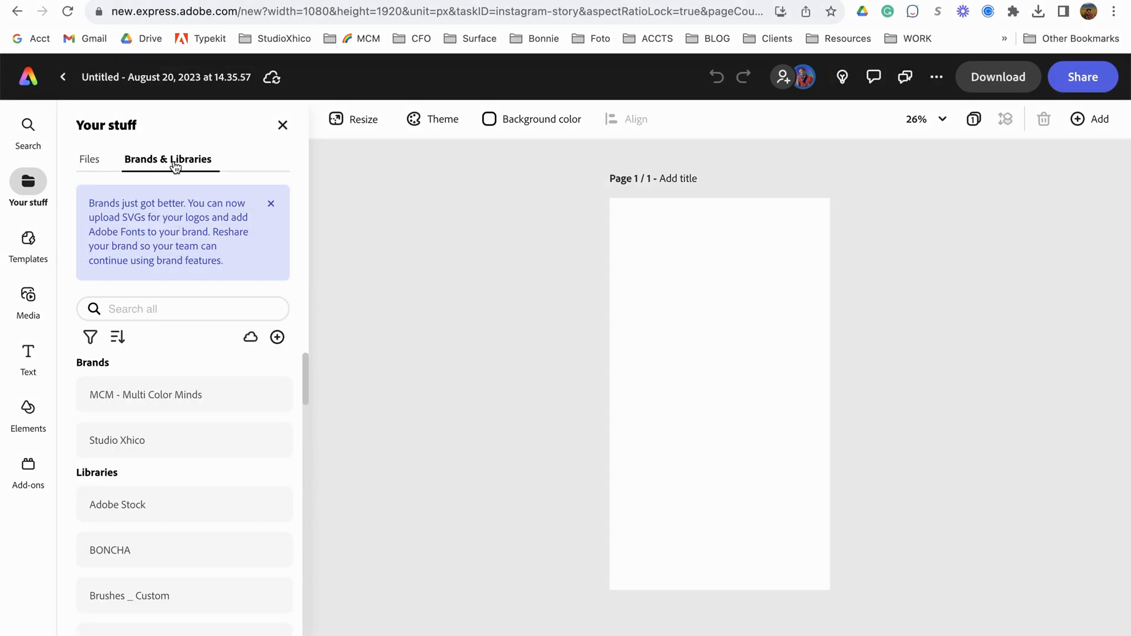
pyautogui.scroll(-3)
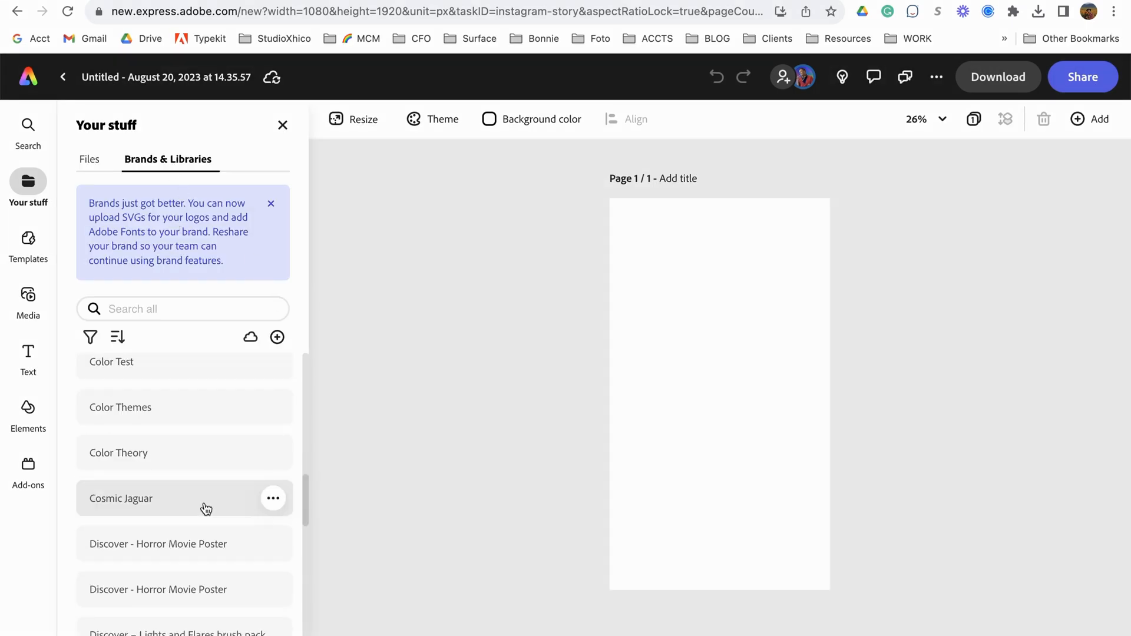
pyautogui.click(144, 498)
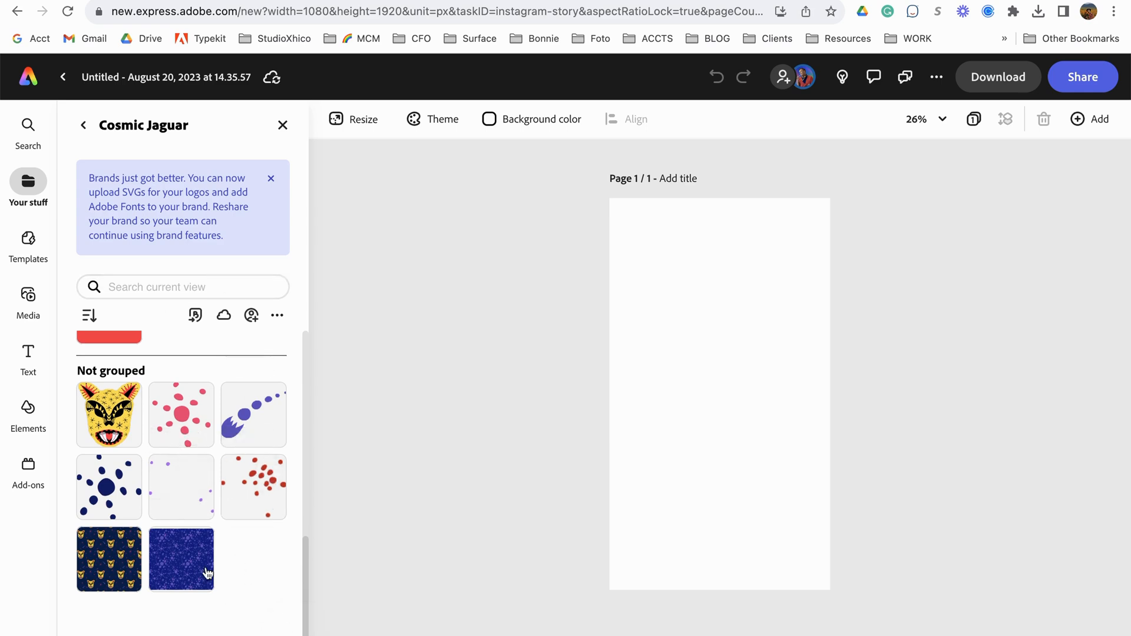
# Cover the story page with the blue spotted Artwork 8 and tilt it slightly.
pyautogui.moveTo(181, 559); pyautogui.dragTo(770, 373)
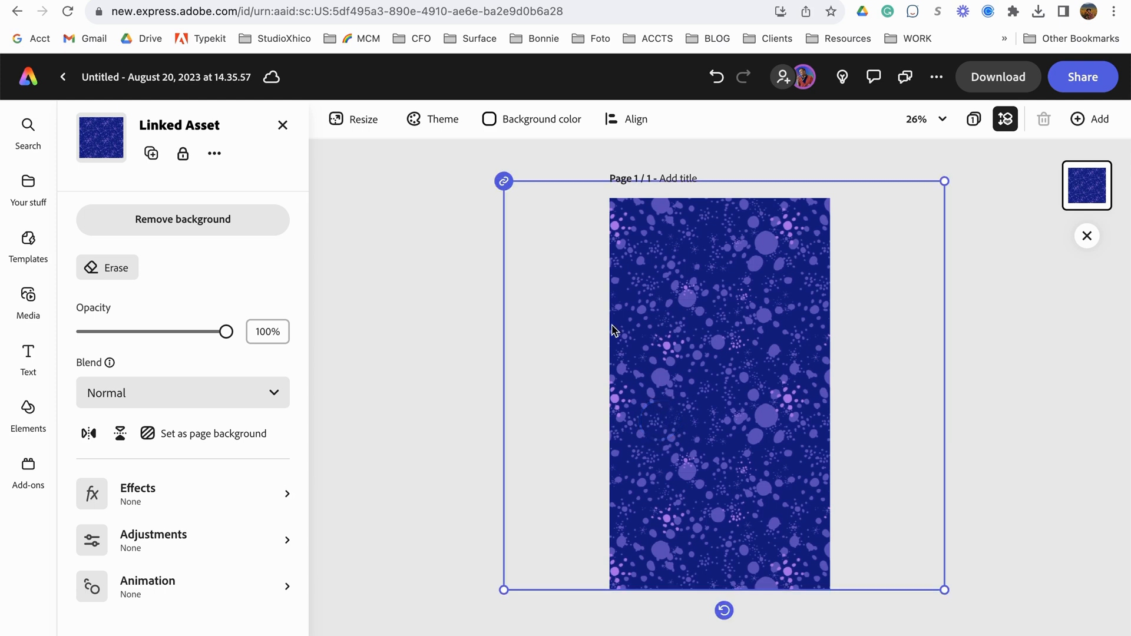
pyautogui.moveTo(848, 354)
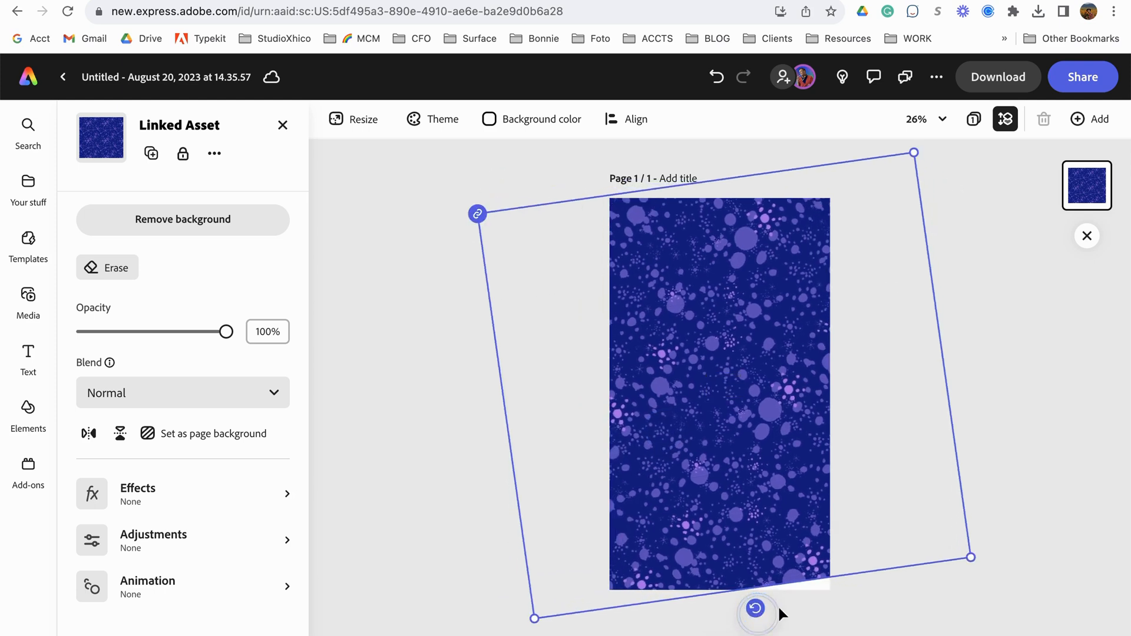
pyautogui.moveTo(970, 555); pyautogui.dragTo(1013, 582)
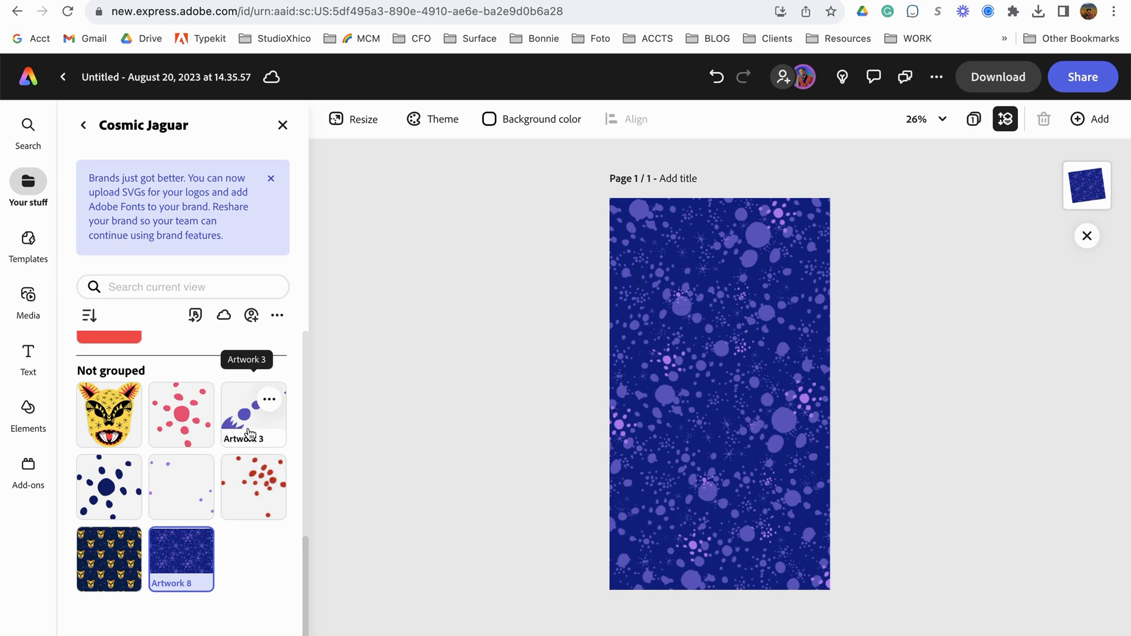
pyautogui.moveTo(216, 460)
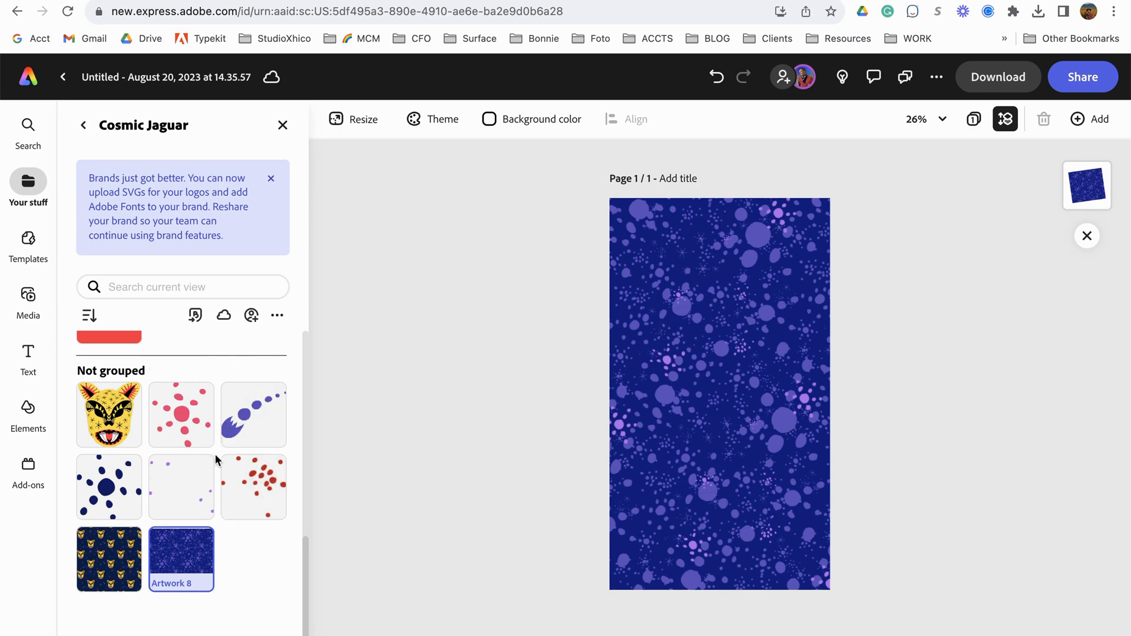
pyautogui.moveTo(109, 414)
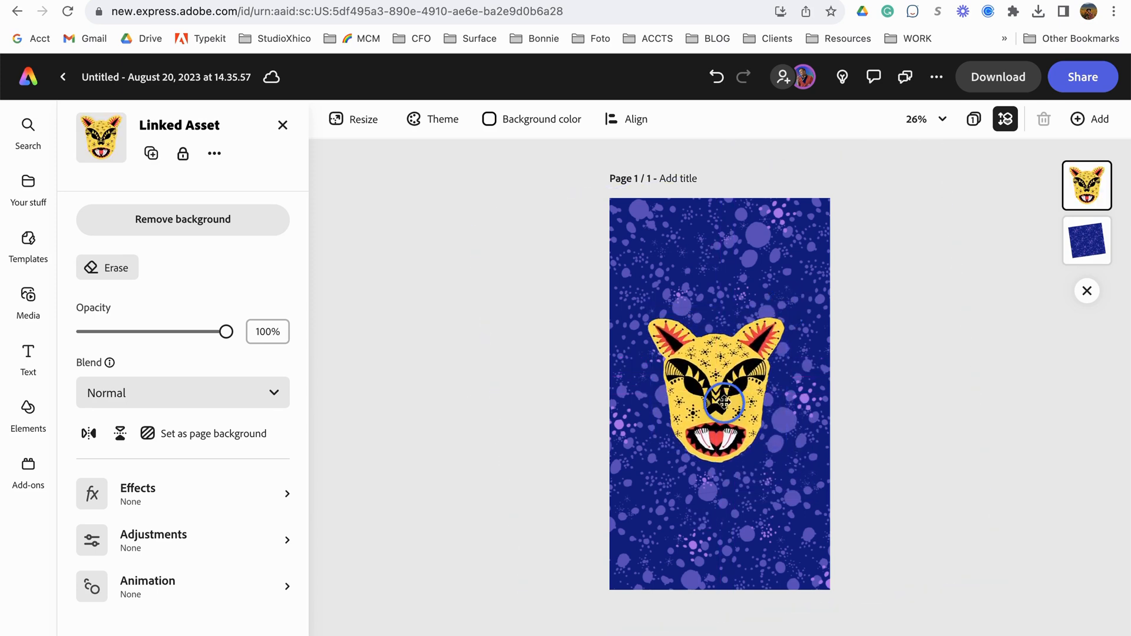
# Select the yellow jaguar head sitting at the centre of the canvas.
pyautogui.click(719, 395)
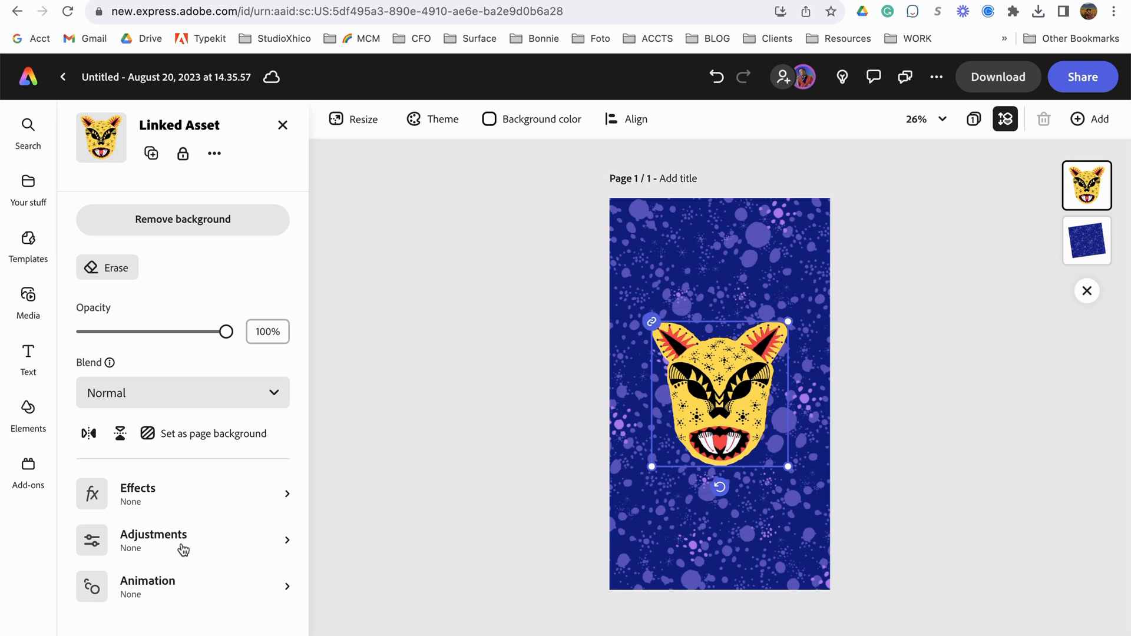
# Give the jaguar head a Tumble entrance, Breathe loop and Tumble exit, then play it back.
pyautogui.click(148, 584)
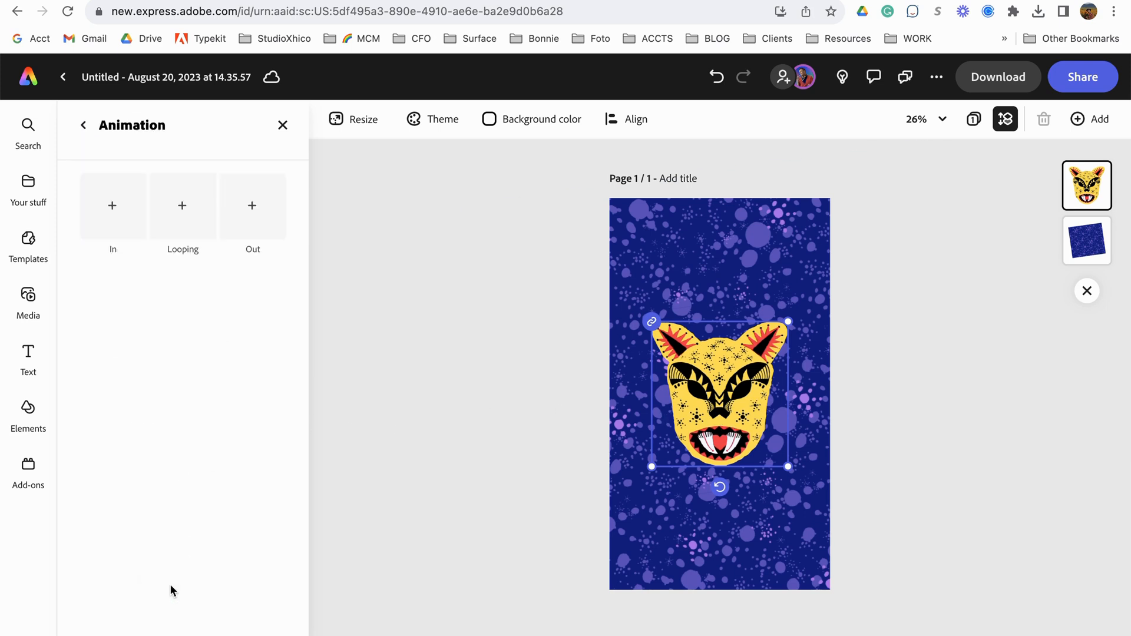
pyautogui.click(112, 205)
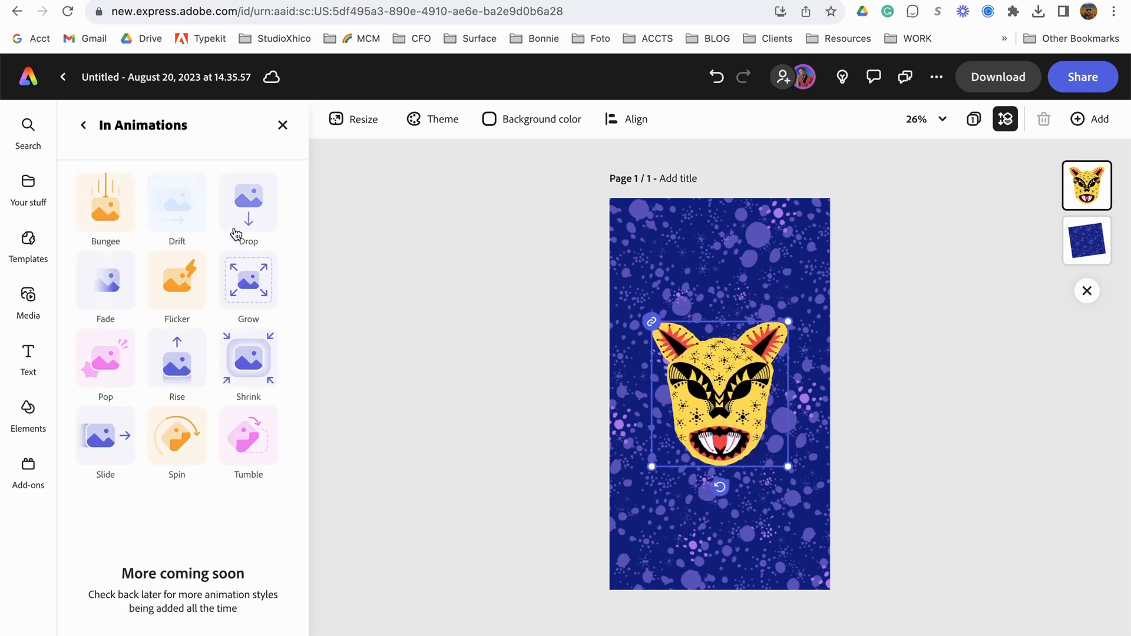
pyautogui.click(106, 279)
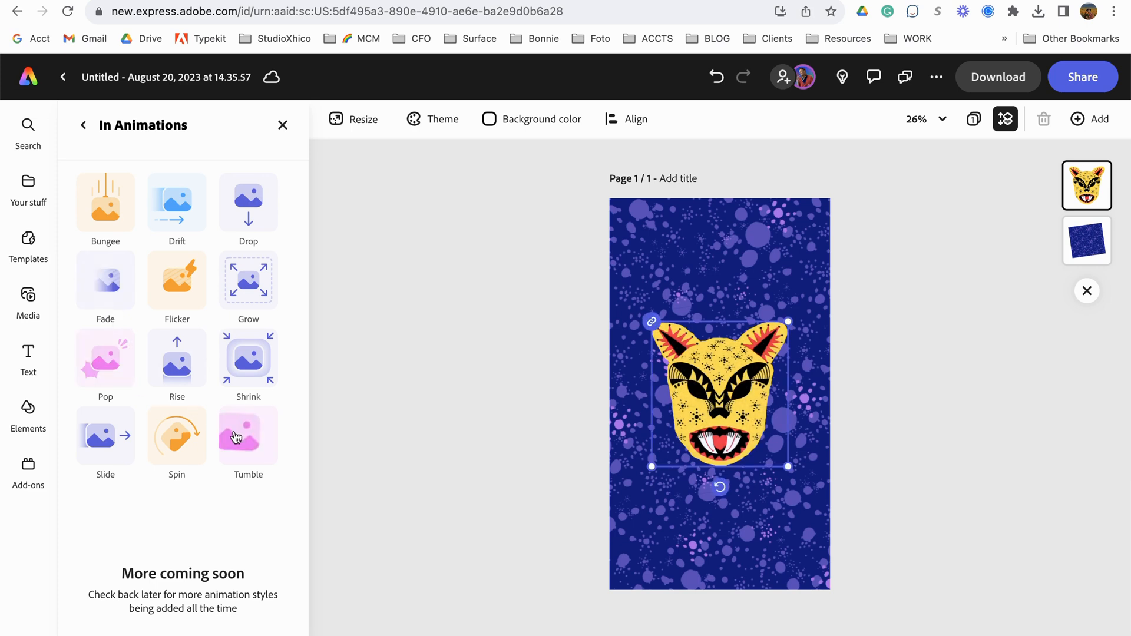
pyautogui.click(248, 435)
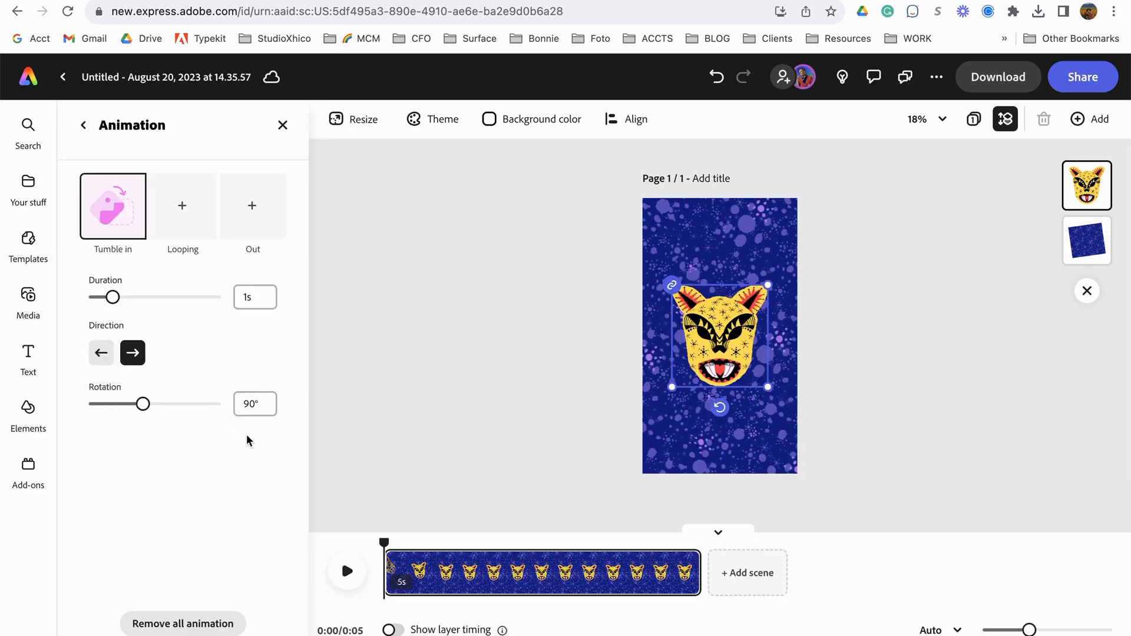
pyautogui.click(182, 206)
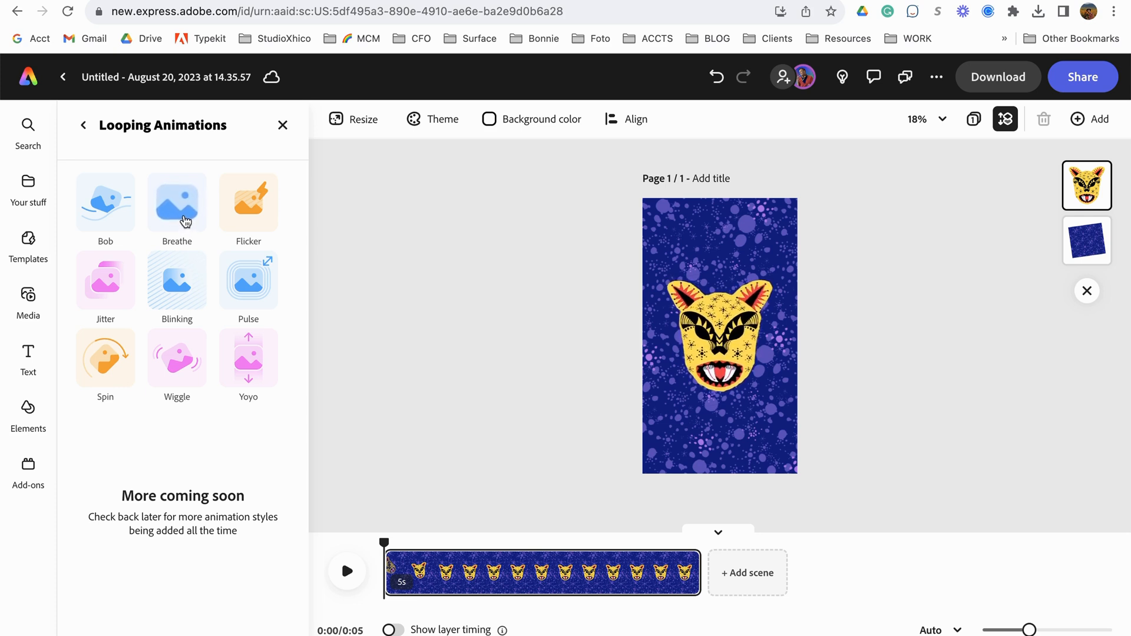
pyautogui.click(176, 202)
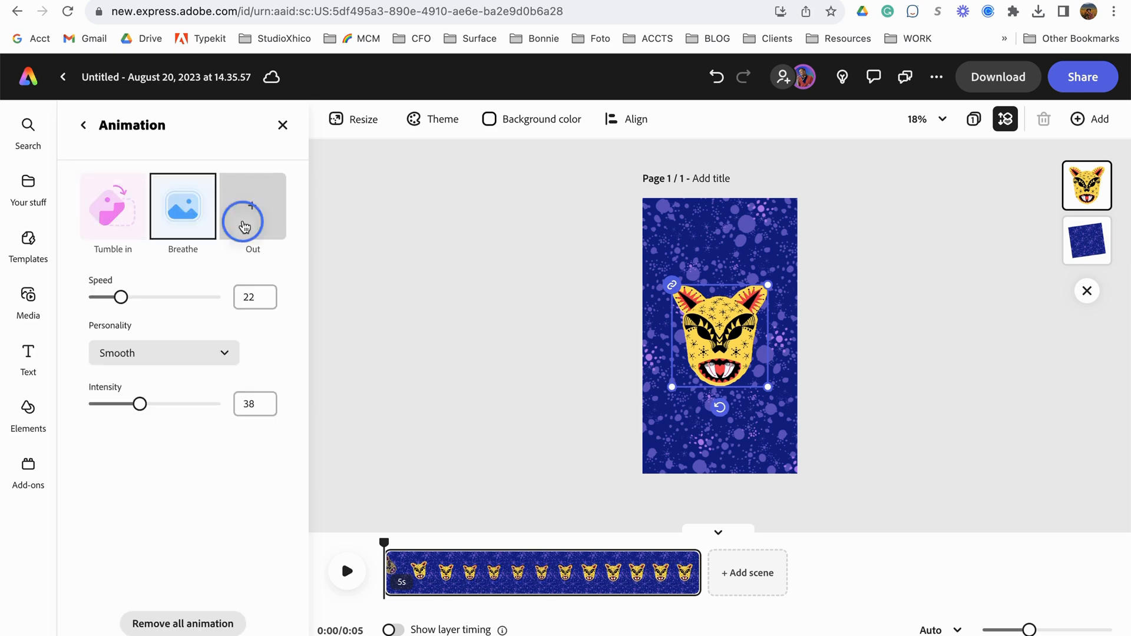
pyautogui.click(251, 205)
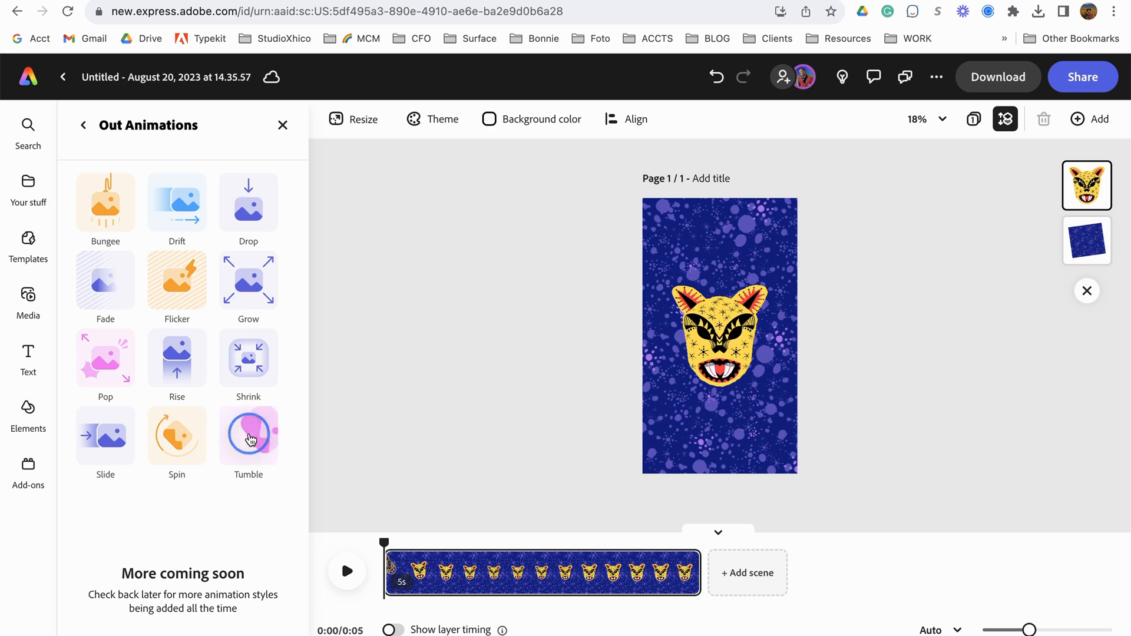
pyautogui.click(247, 434)
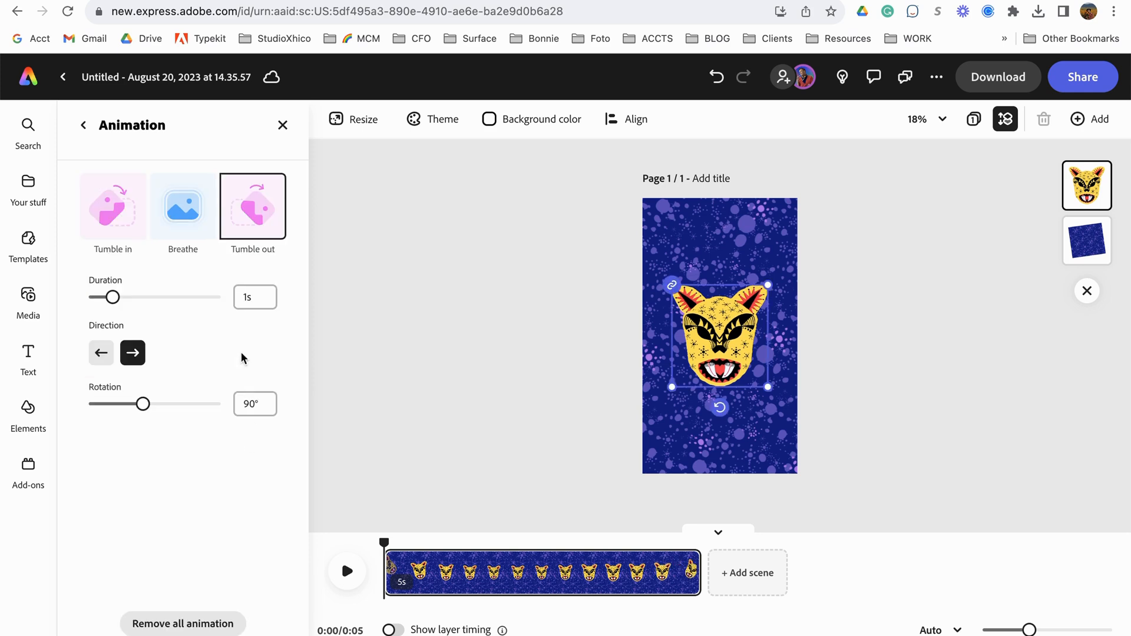
pyautogui.click(346, 571)
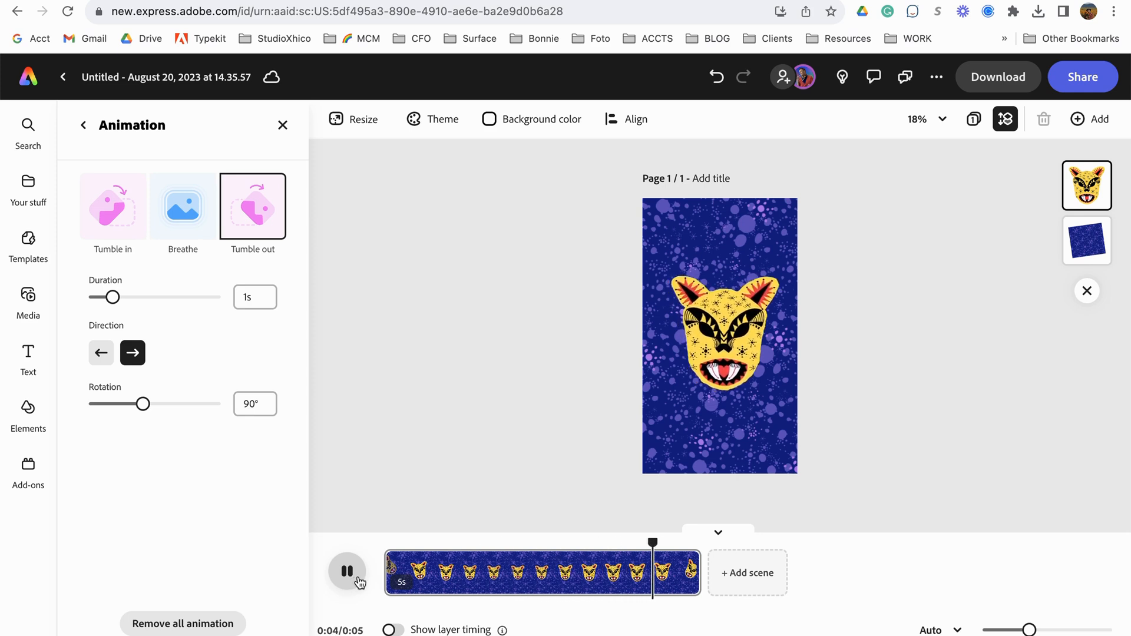
pyautogui.click(347, 569)
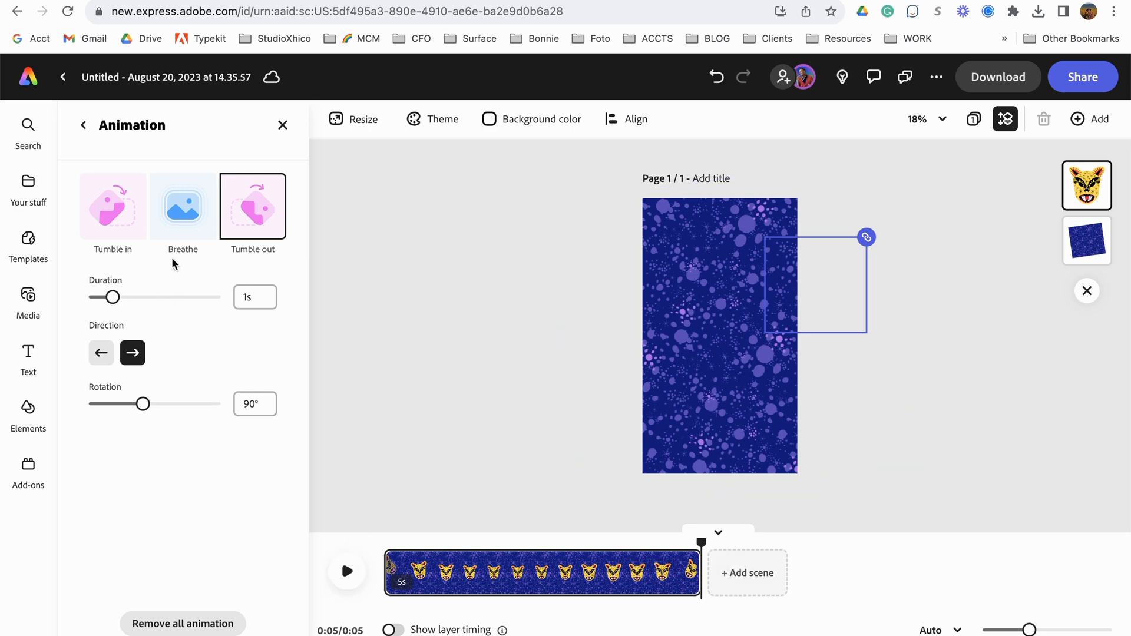
pyautogui.click(84, 125)
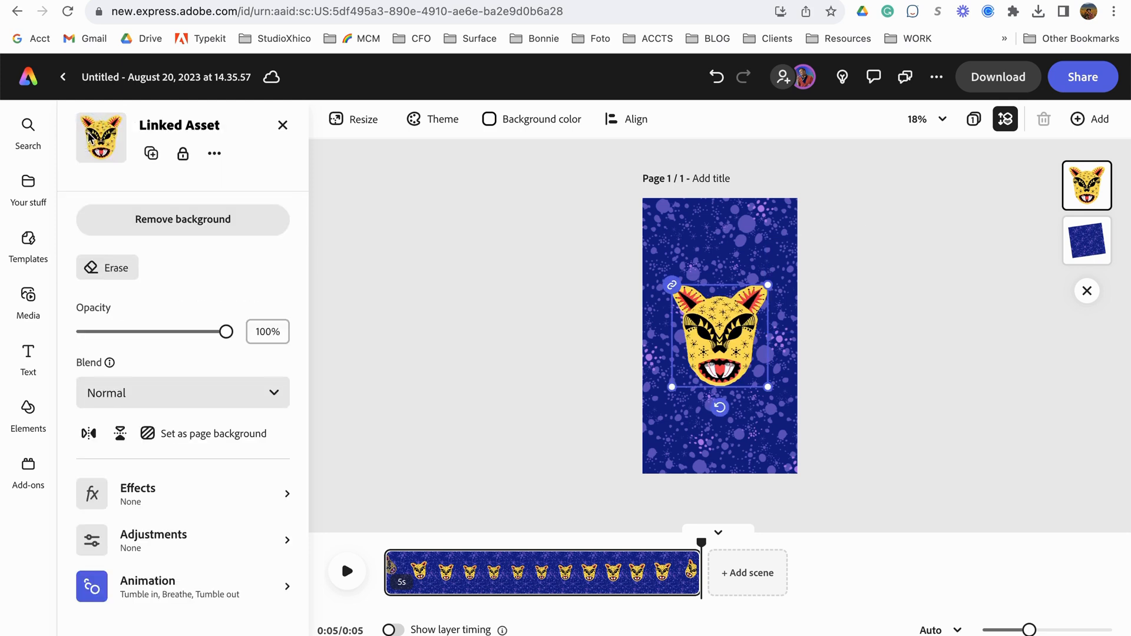
pyautogui.moveTo(179, 301)
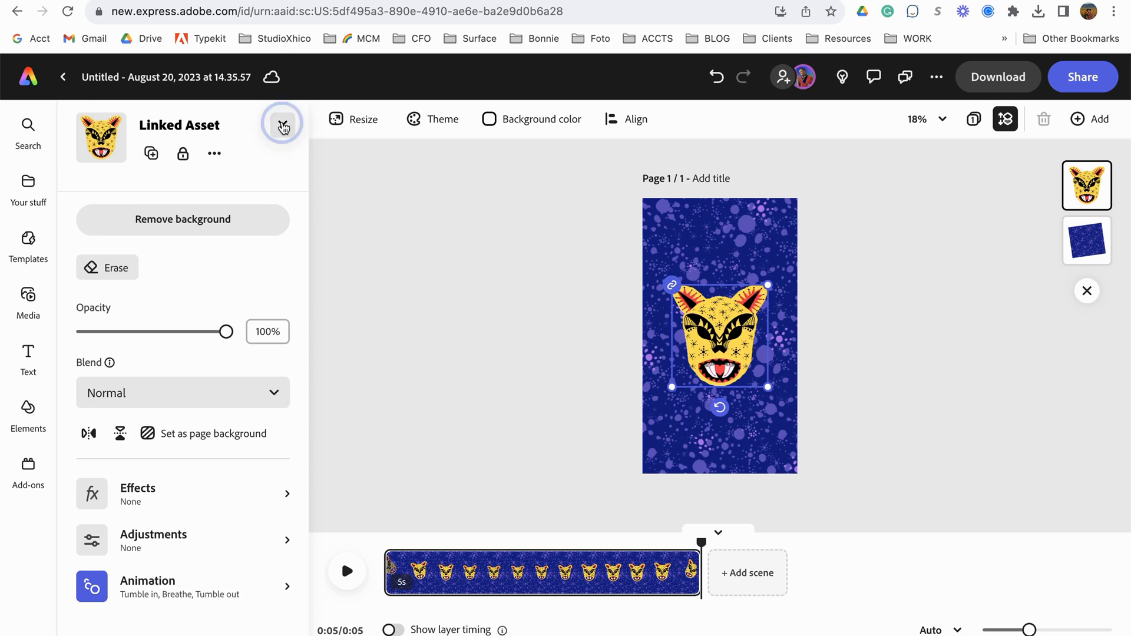
# Add the pink dots artwork to the top-left corner and open its animation options.
pyautogui.click(283, 125)
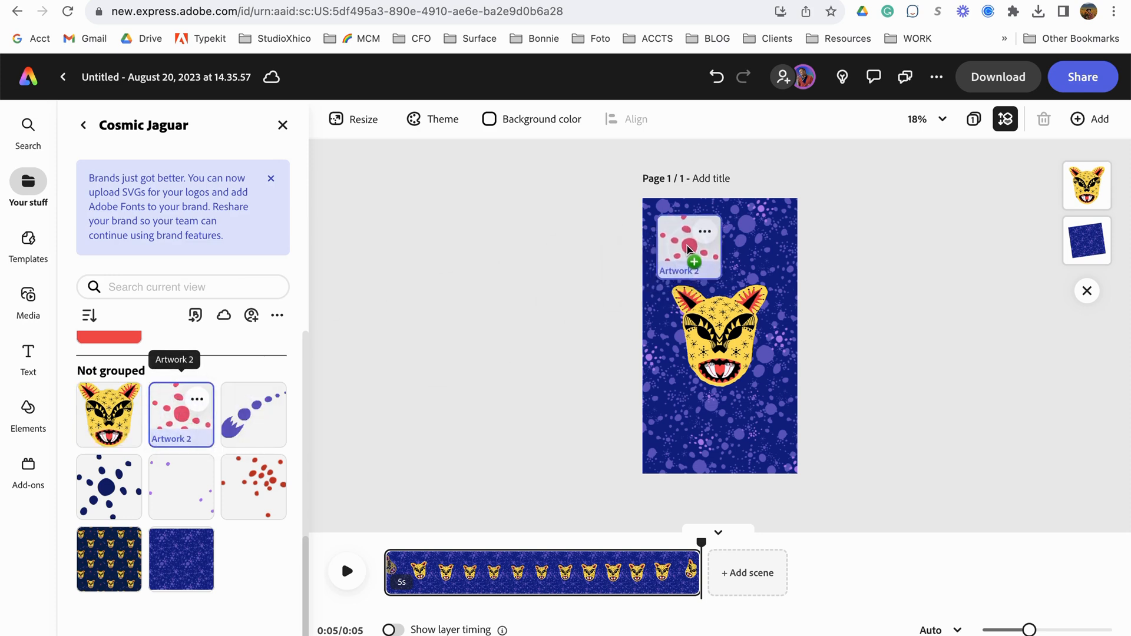
pyautogui.click(686, 244)
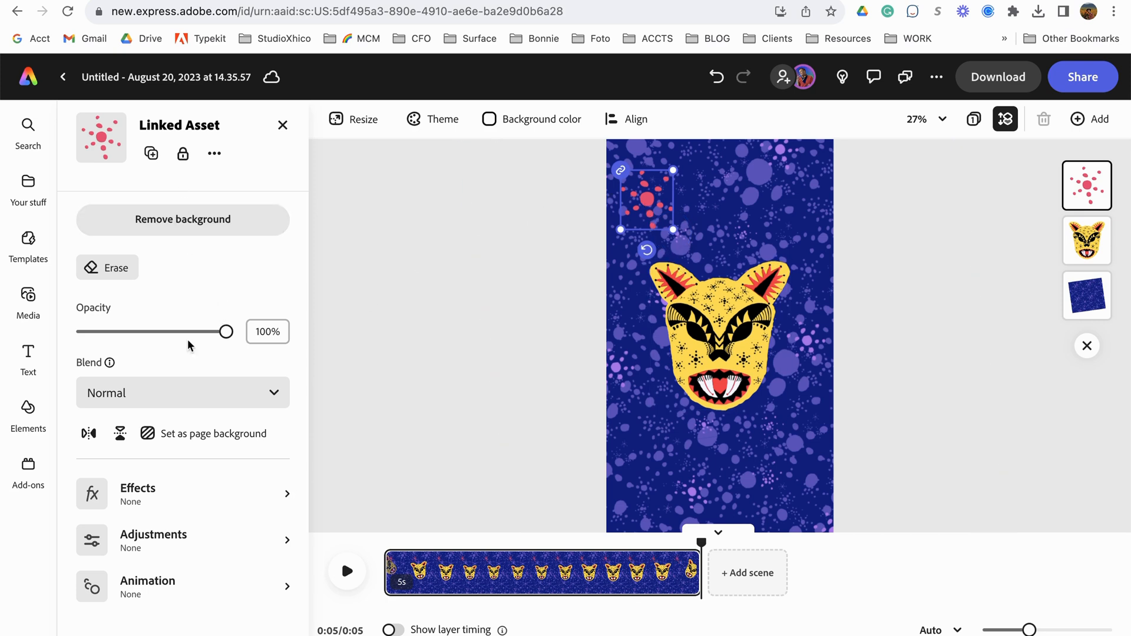
pyautogui.click(148, 585)
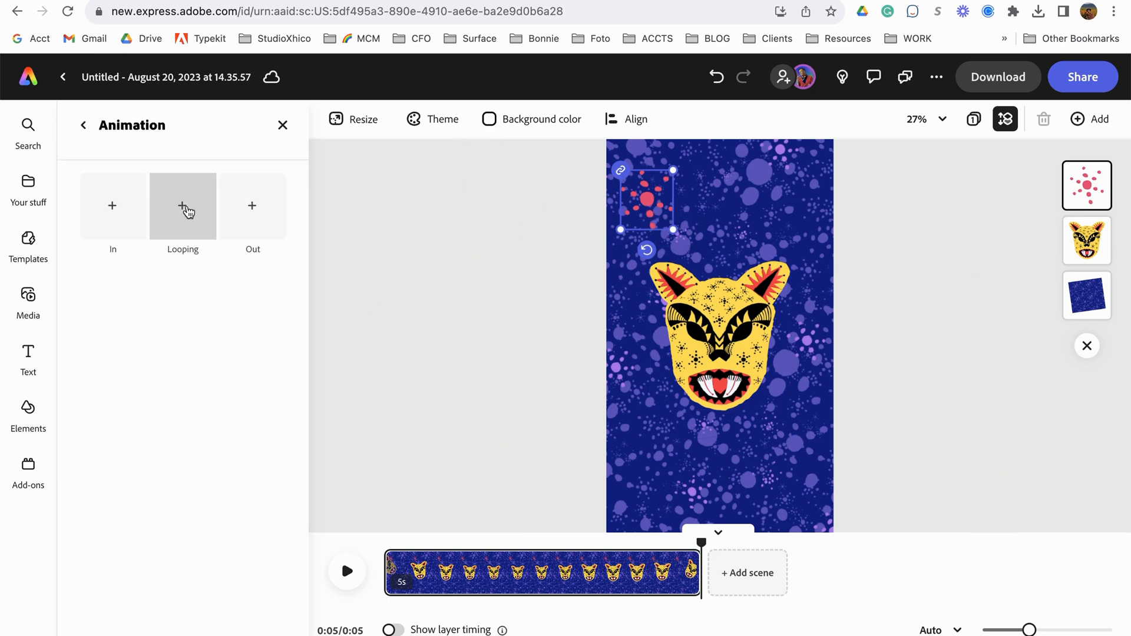
# Apply a Pulse loop to the pink splash with lowered speed and intensity.
pyautogui.click(182, 206)
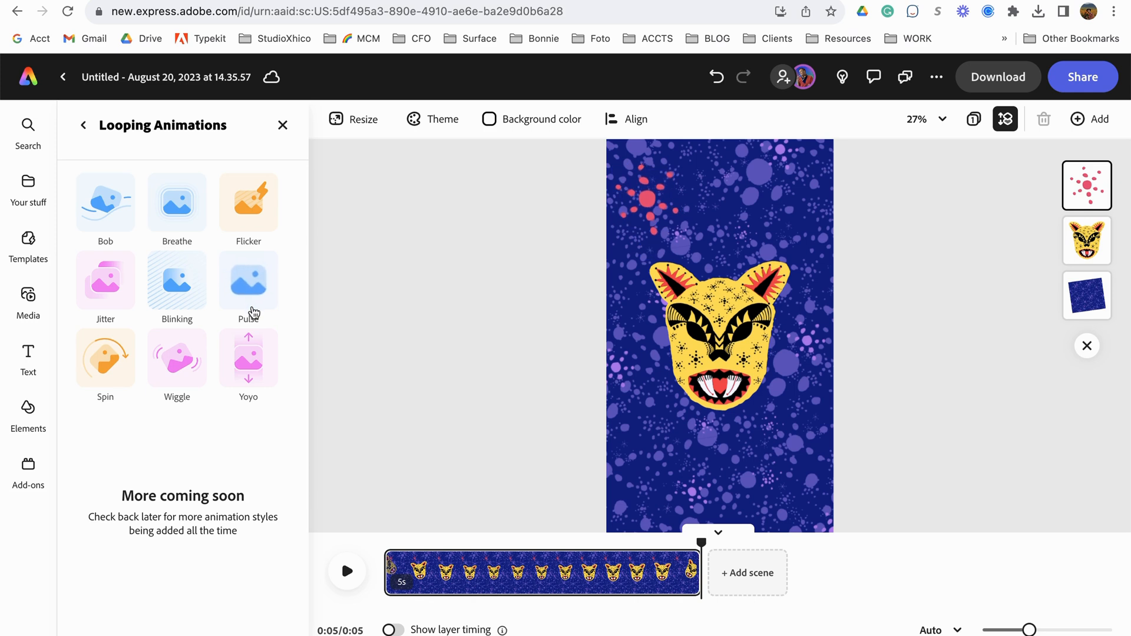
pyautogui.click(248, 280)
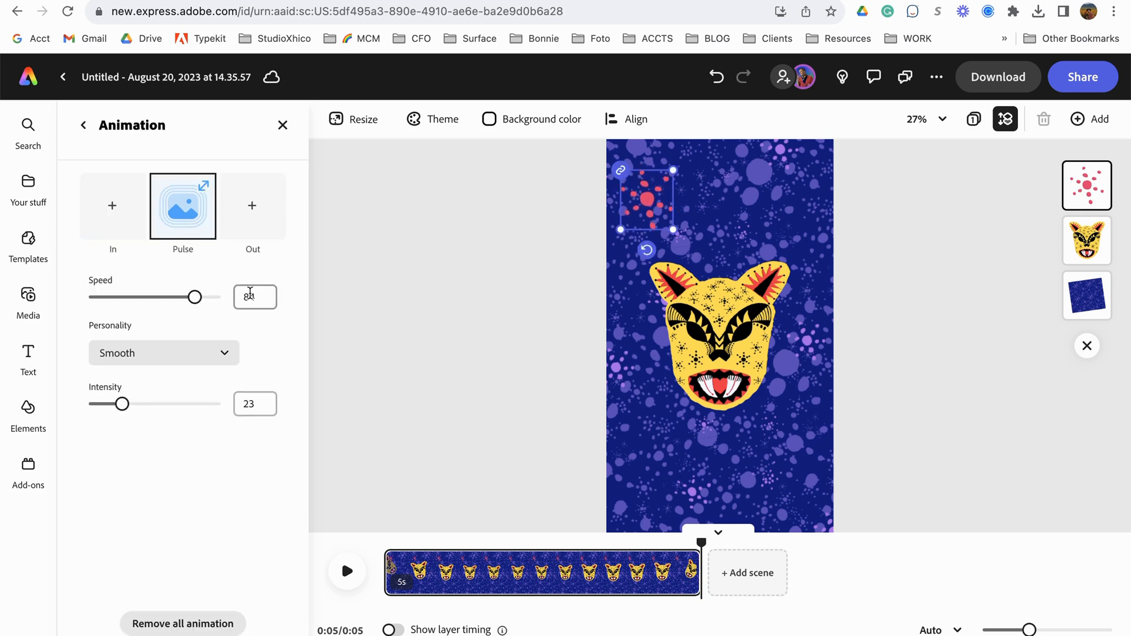
pyautogui.moveTo(193, 297); pyautogui.dragTo(197, 297)
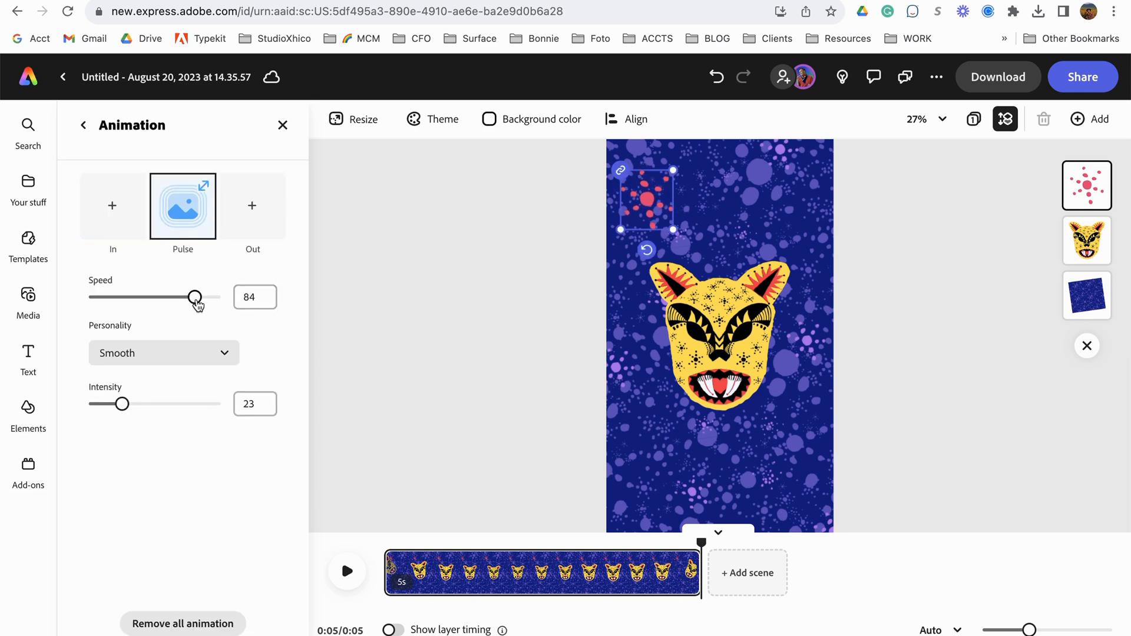
pyautogui.moveTo(195, 296); pyautogui.dragTo(187, 297)
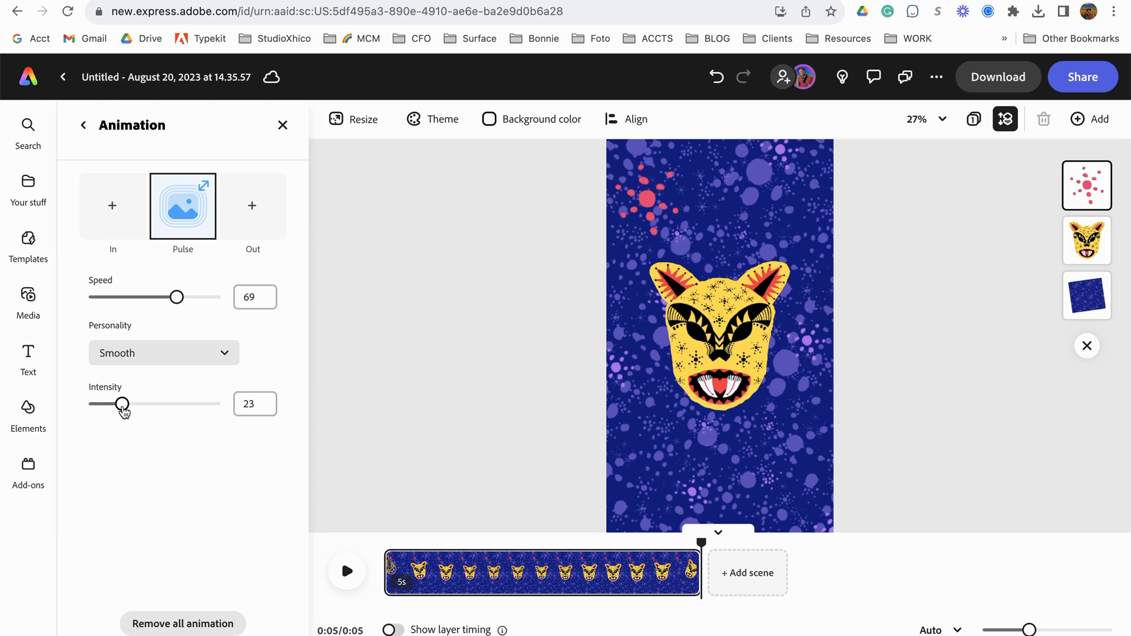
pyautogui.moveTo(122, 404); pyautogui.dragTo(109, 404)
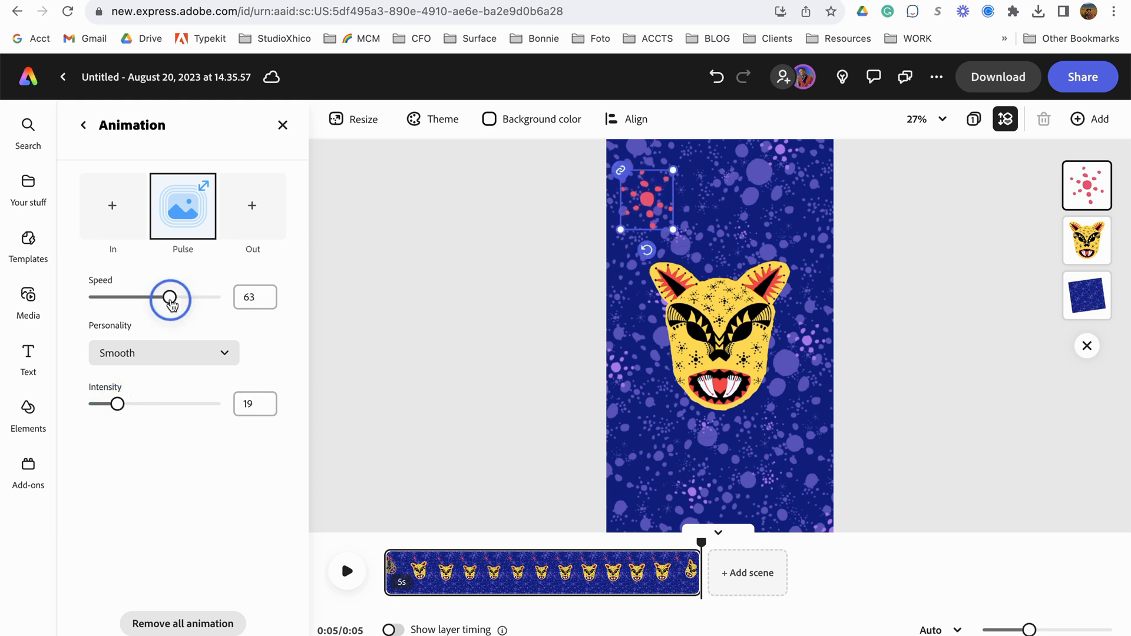
pyautogui.moveTo(171, 297); pyautogui.dragTo(169, 296)
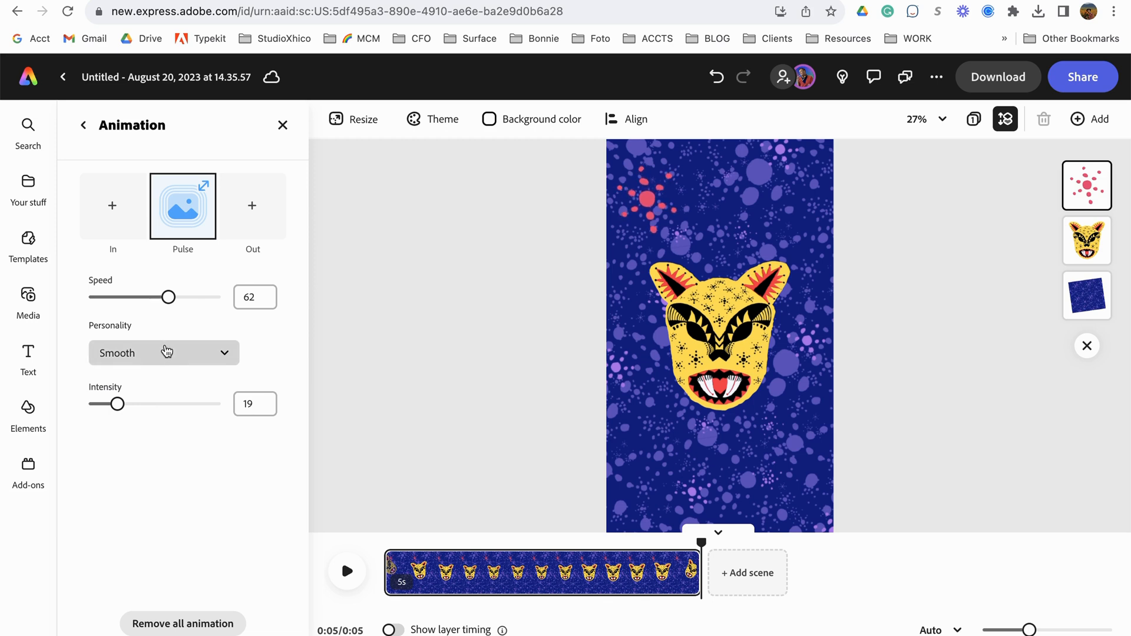
pyautogui.moveTo(173, 341)
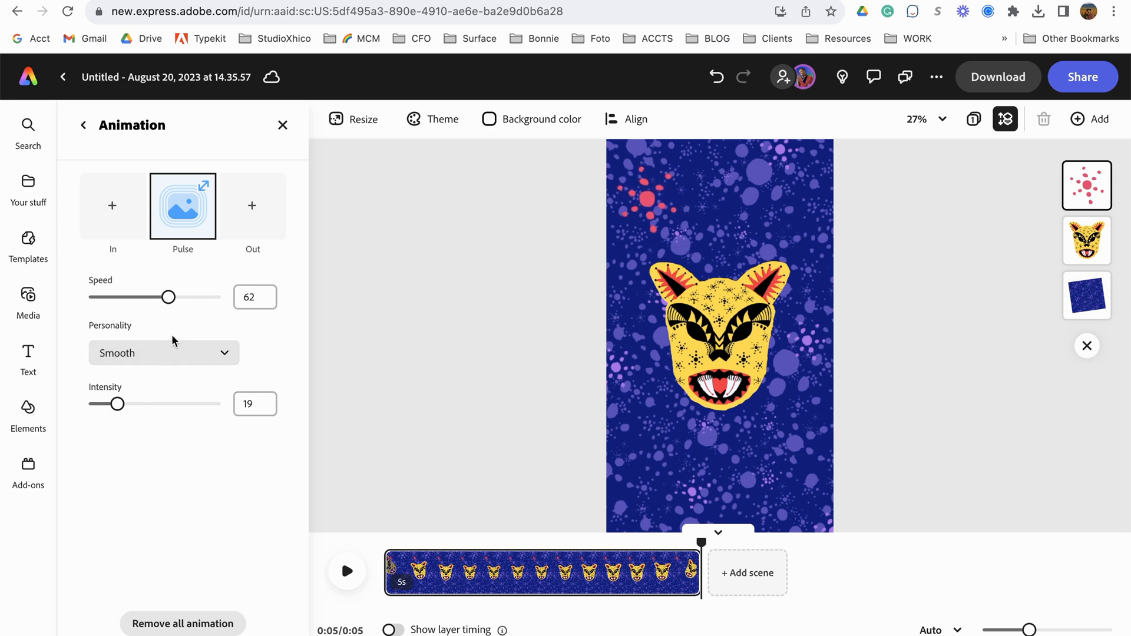
# Move the splash copy to the lower right and rotate it.
pyautogui.click(646, 206)
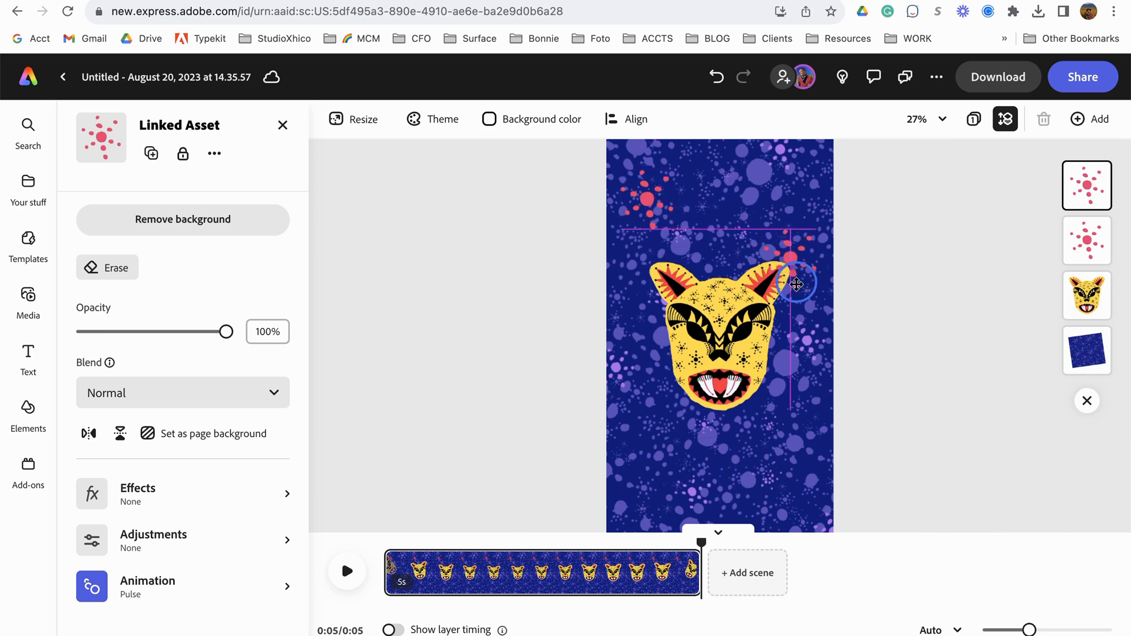
pyautogui.moveTo(793, 281); pyautogui.dragTo(794, 440)
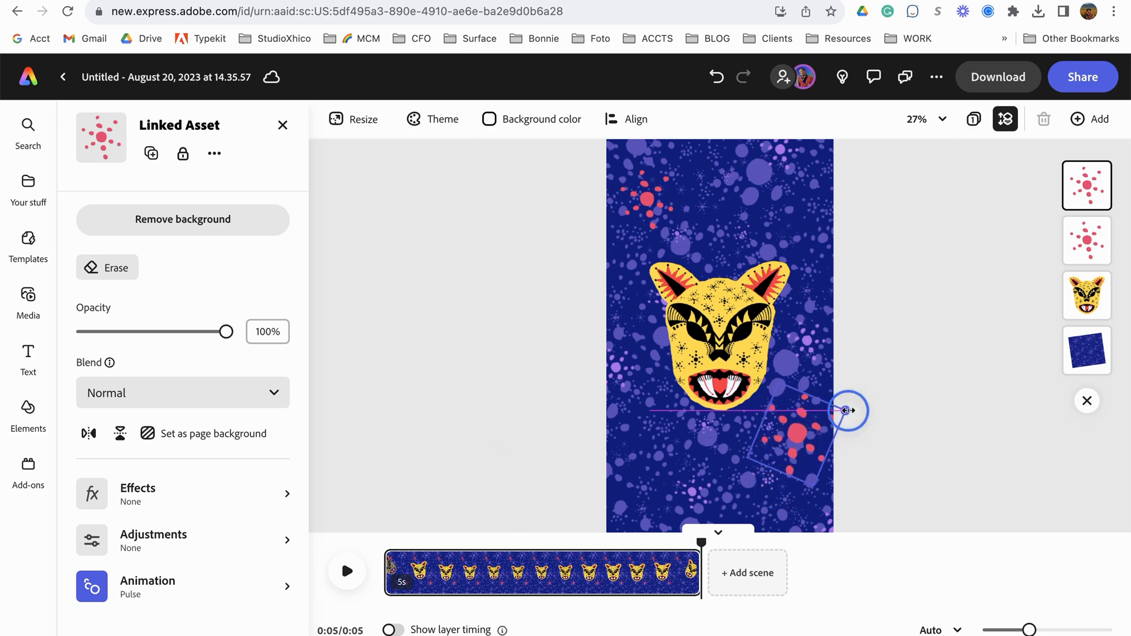
pyautogui.moveTo(849, 411); pyautogui.dragTo(800, 441)
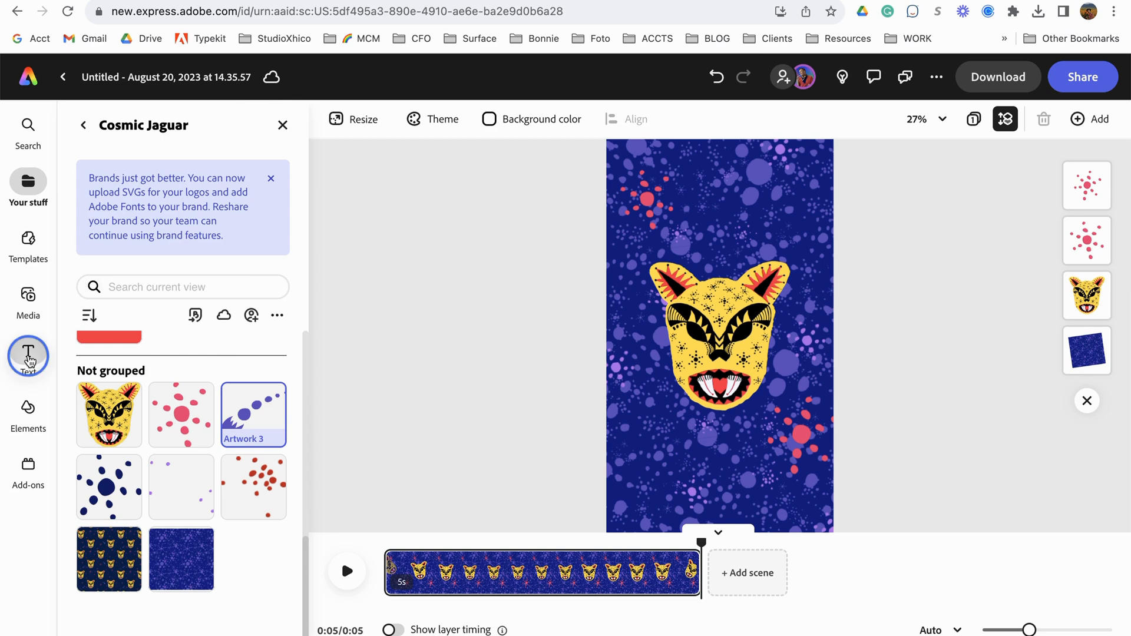
# Add a white 'STUDIO XHICO' title in a Heavy font above the jaguar.
pyautogui.click(28, 353)
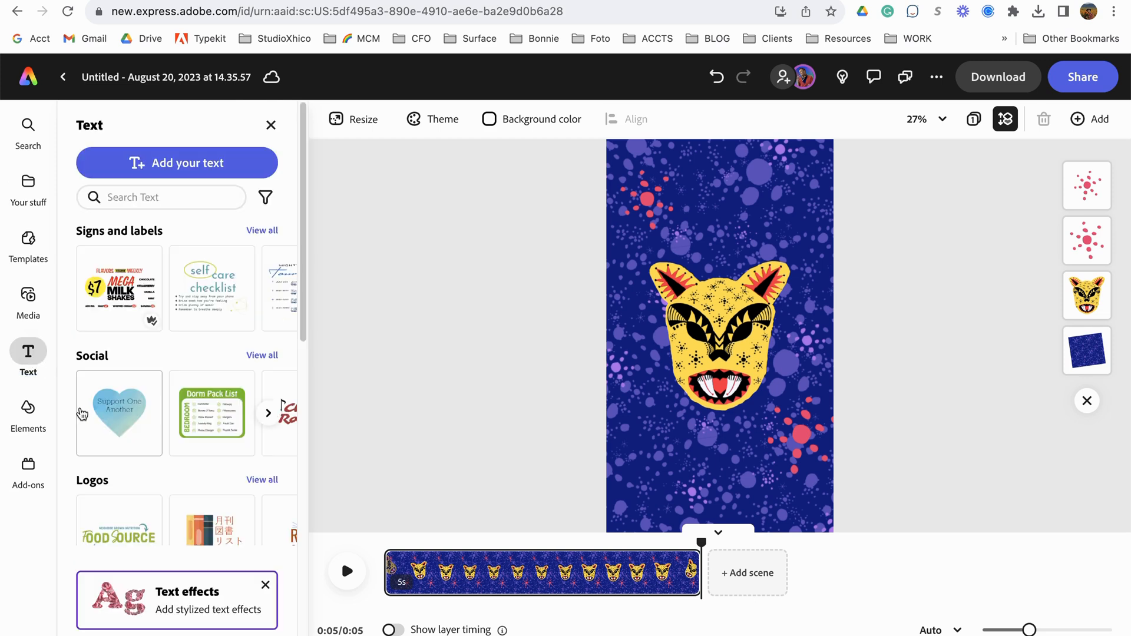
pyautogui.click(646, 200)
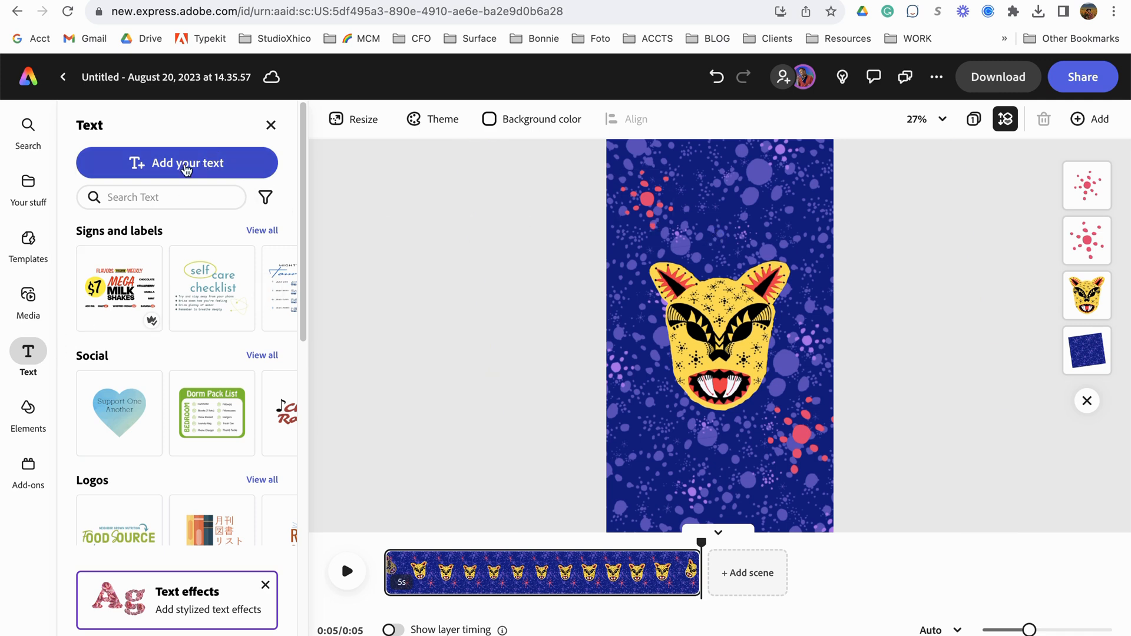
pyautogui.click(177, 163)
pyautogui.write('STUDIO XHICO')
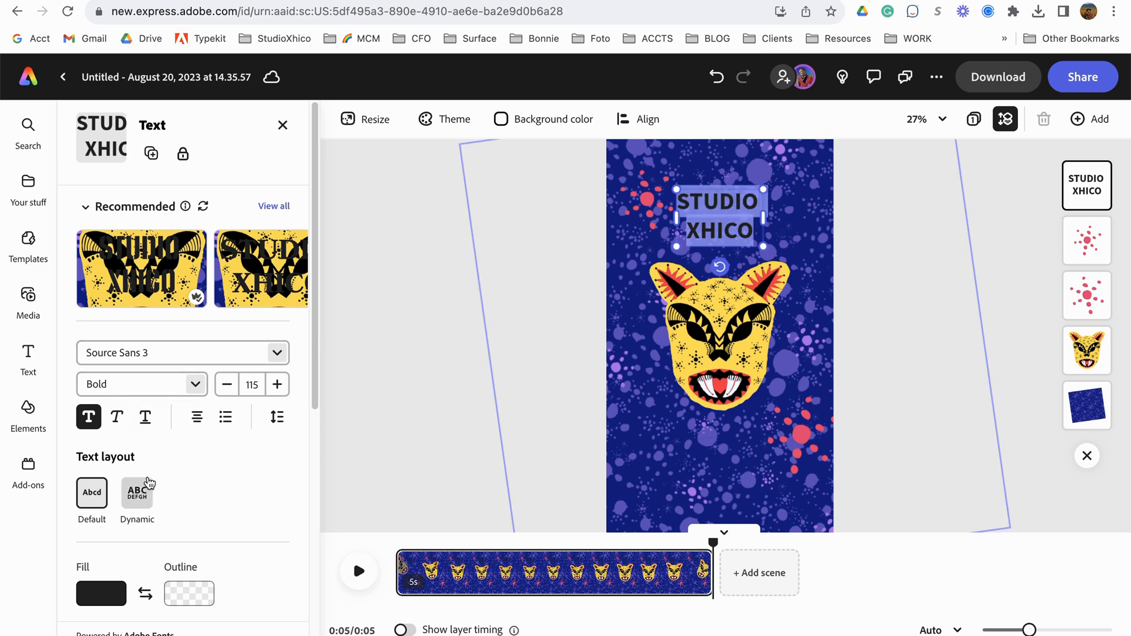
pyautogui.click(101, 593)
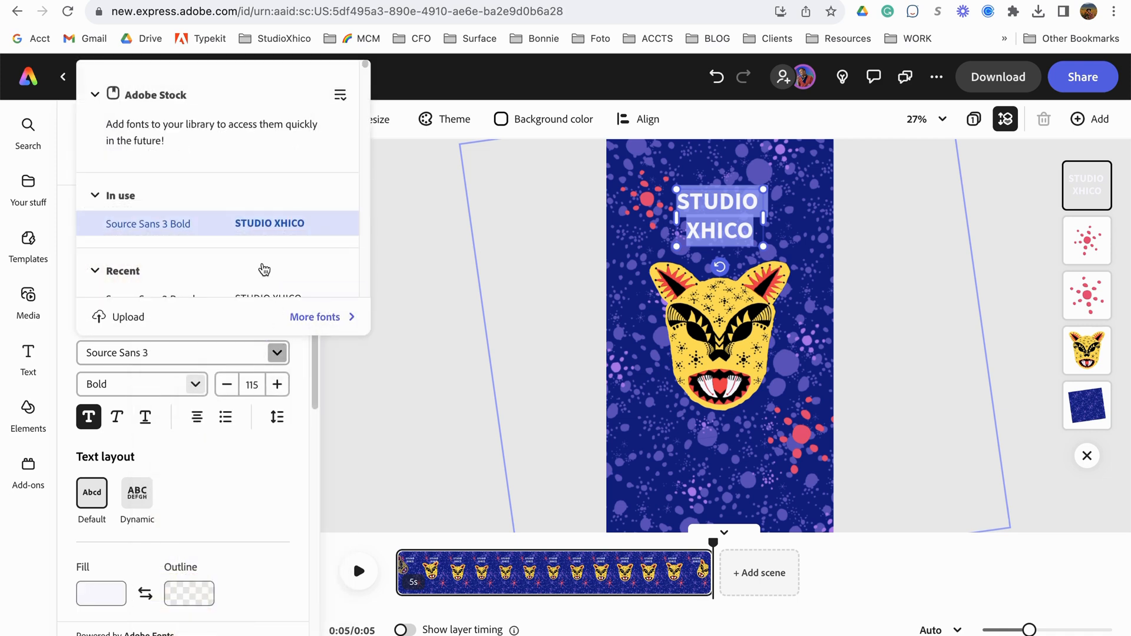
pyautogui.scroll(-3)
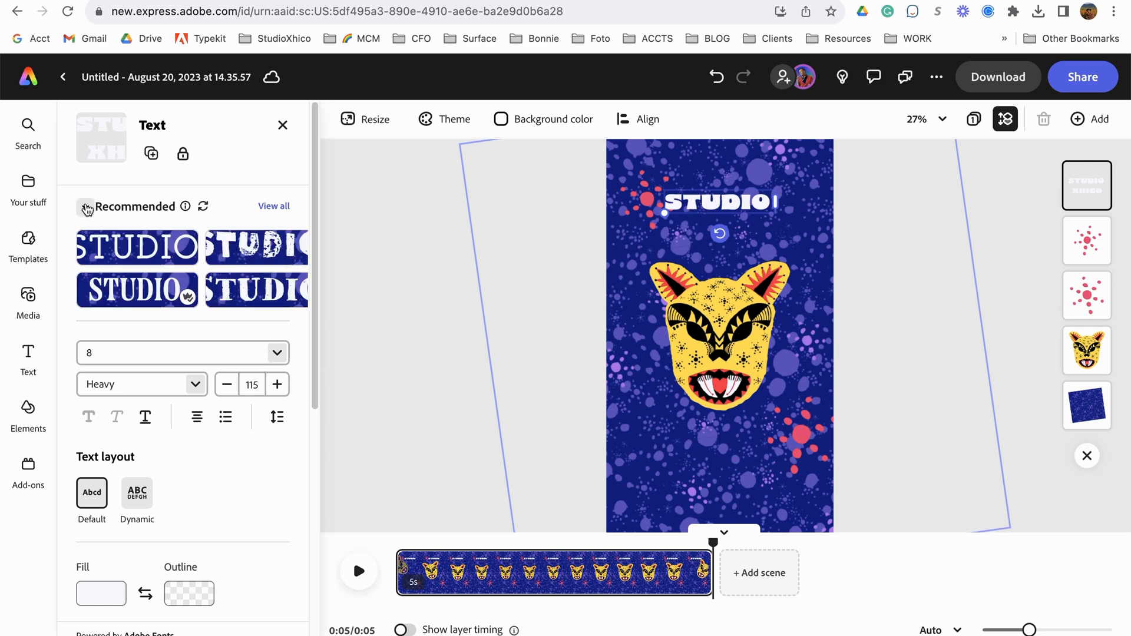
pyautogui.click(84, 206)
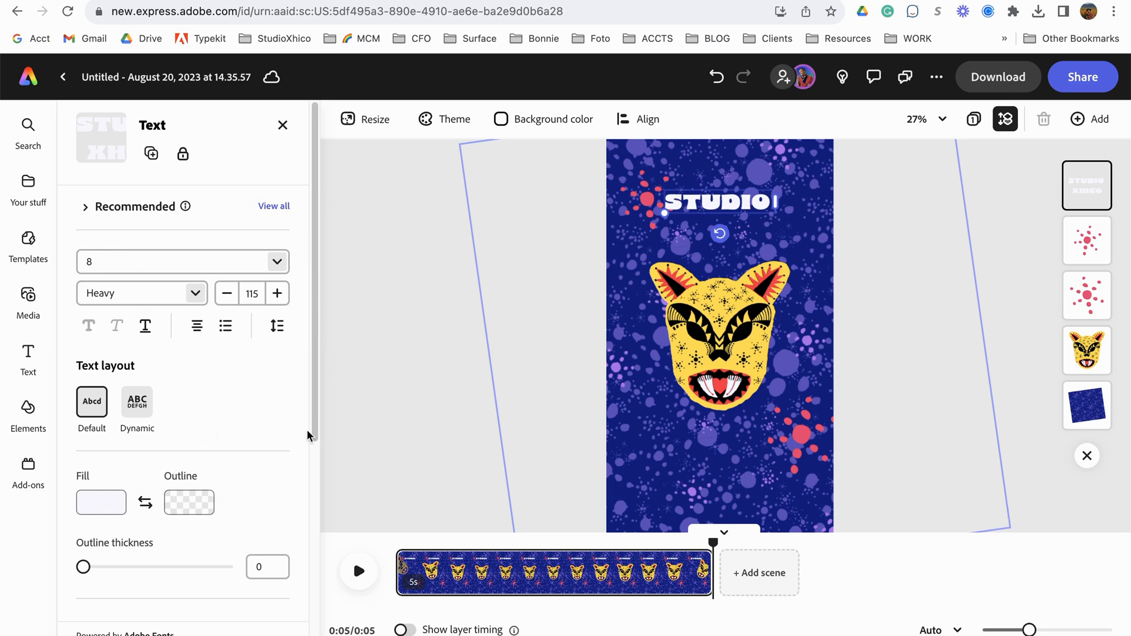
pyautogui.scroll(-3)
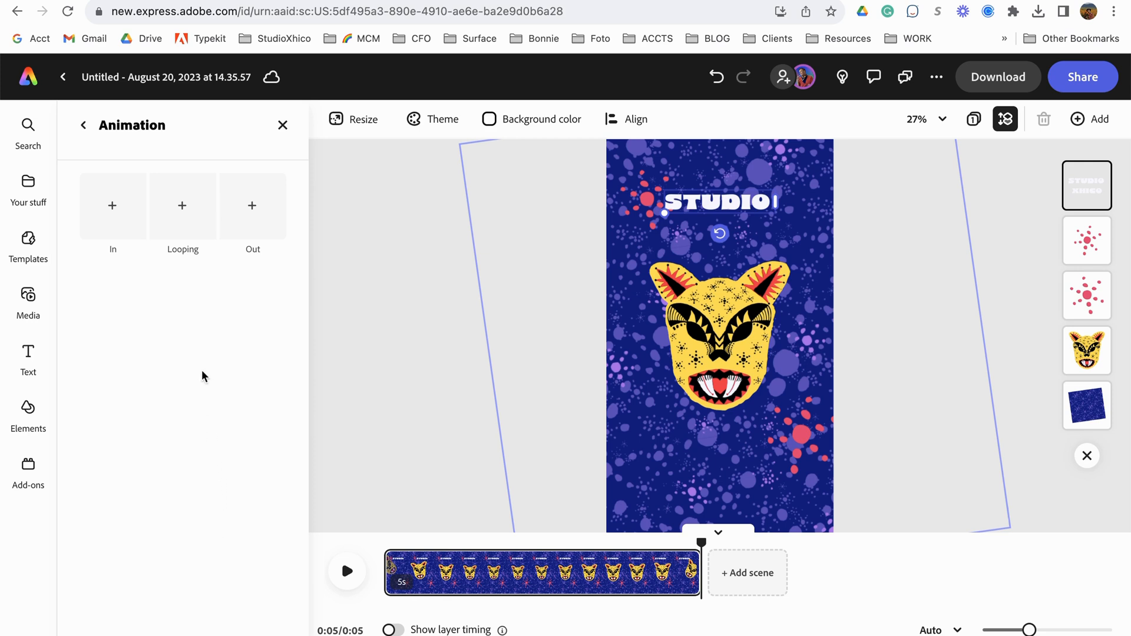
# Give the title a Bungee entrance and replace its Pulse loop with Breathe.
pyautogui.click(112, 205)
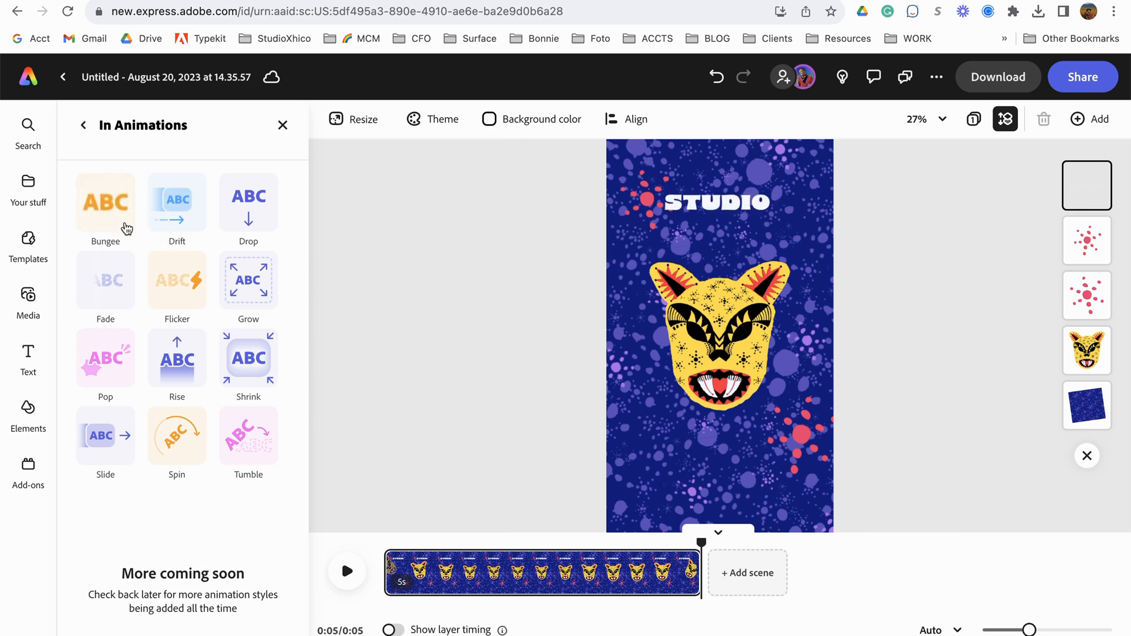
pyautogui.click(105, 200)
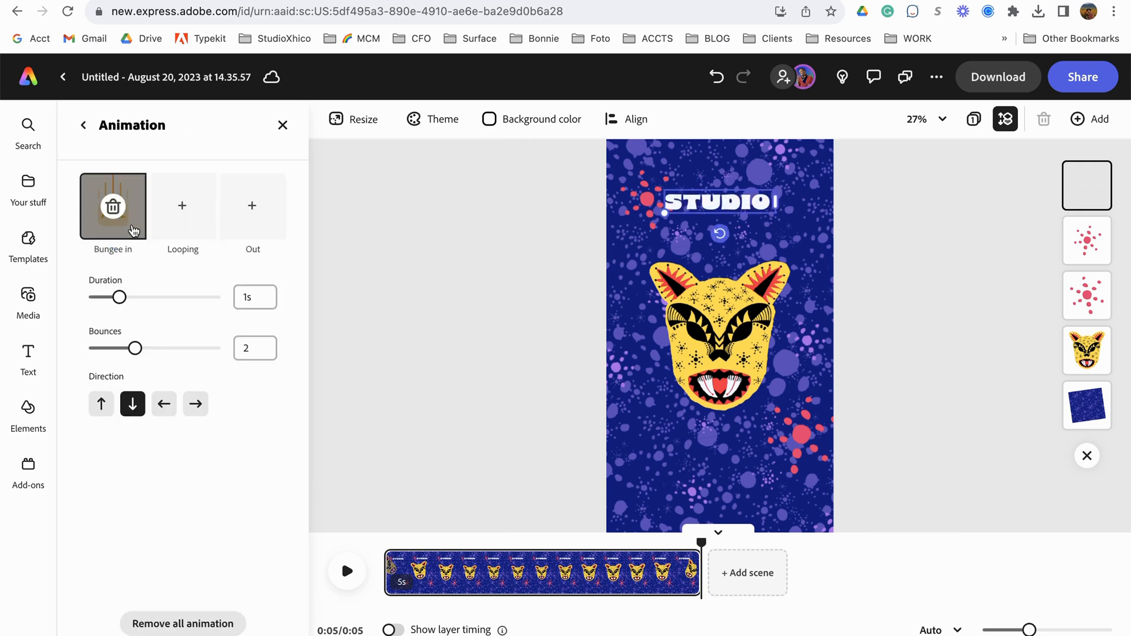
pyautogui.click(182, 206)
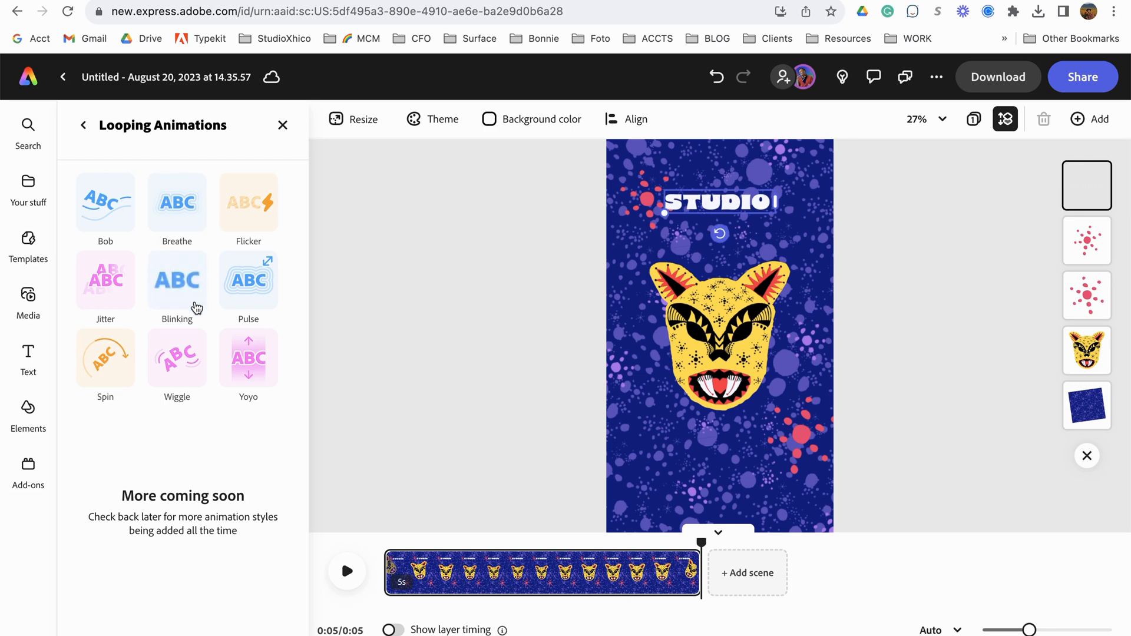
pyautogui.moveTo(193, 243)
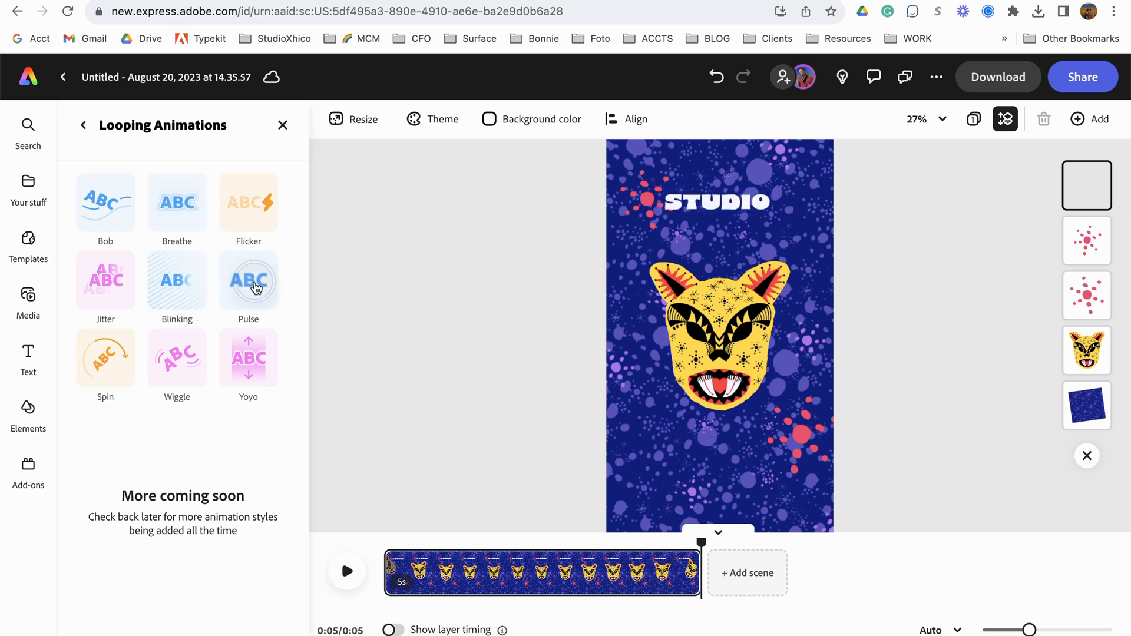
pyautogui.click(248, 280)
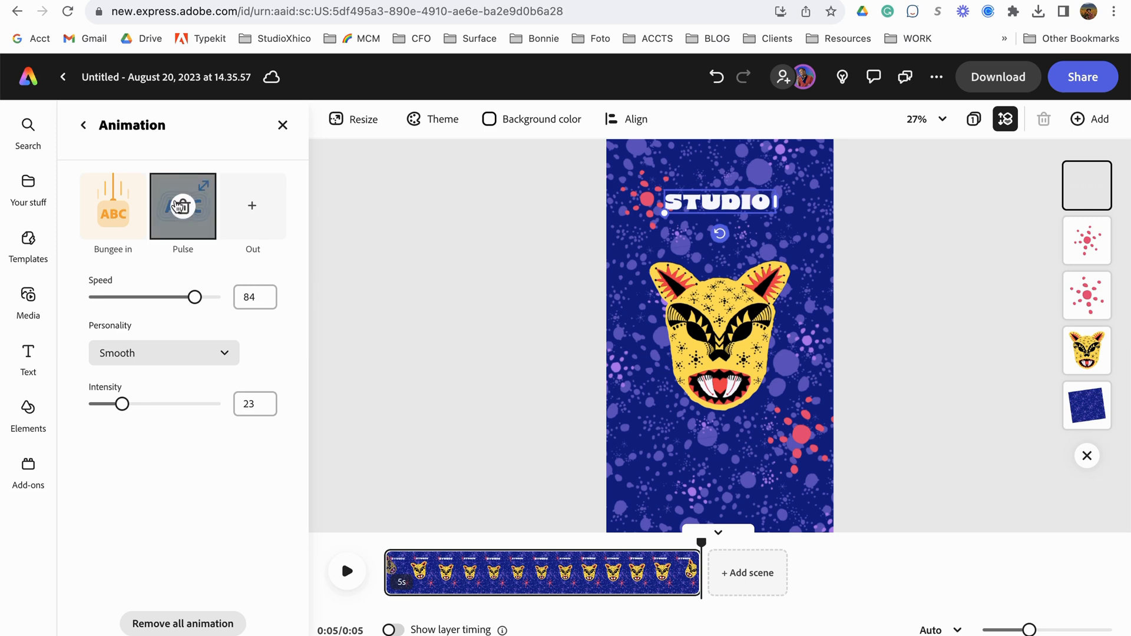
pyautogui.click(84, 125)
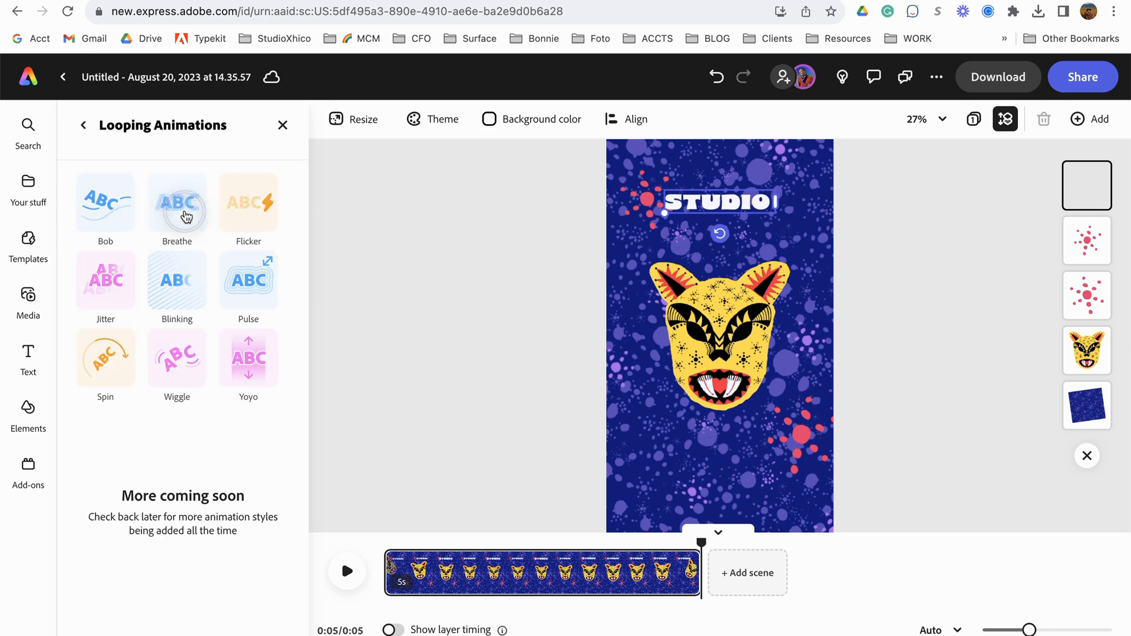
pyautogui.click(176, 202)
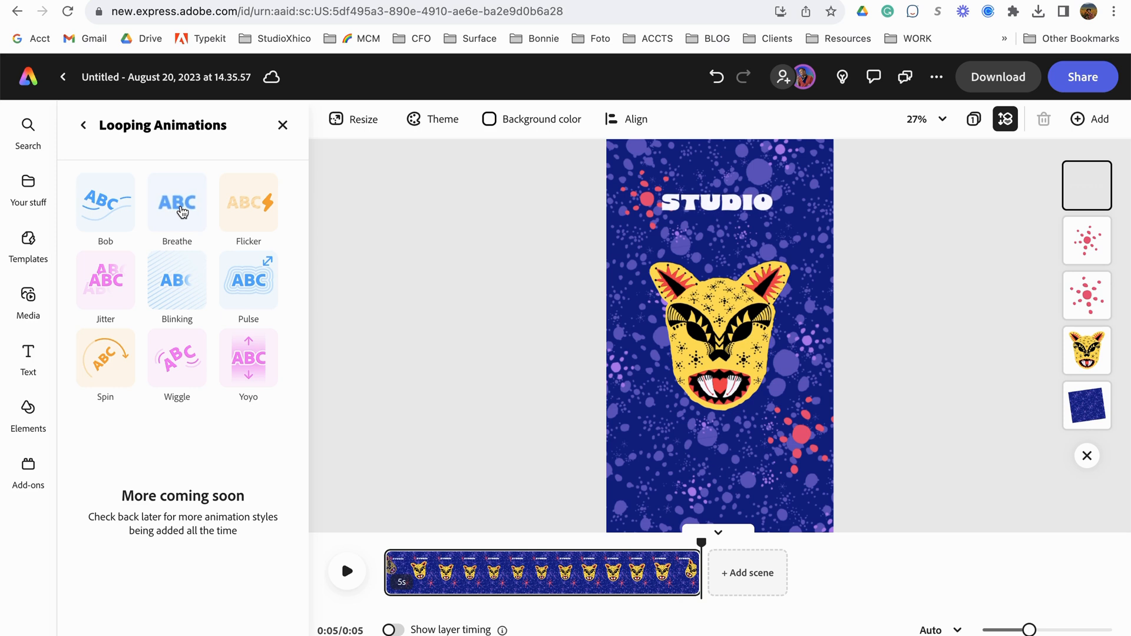
pyautogui.click(177, 202)
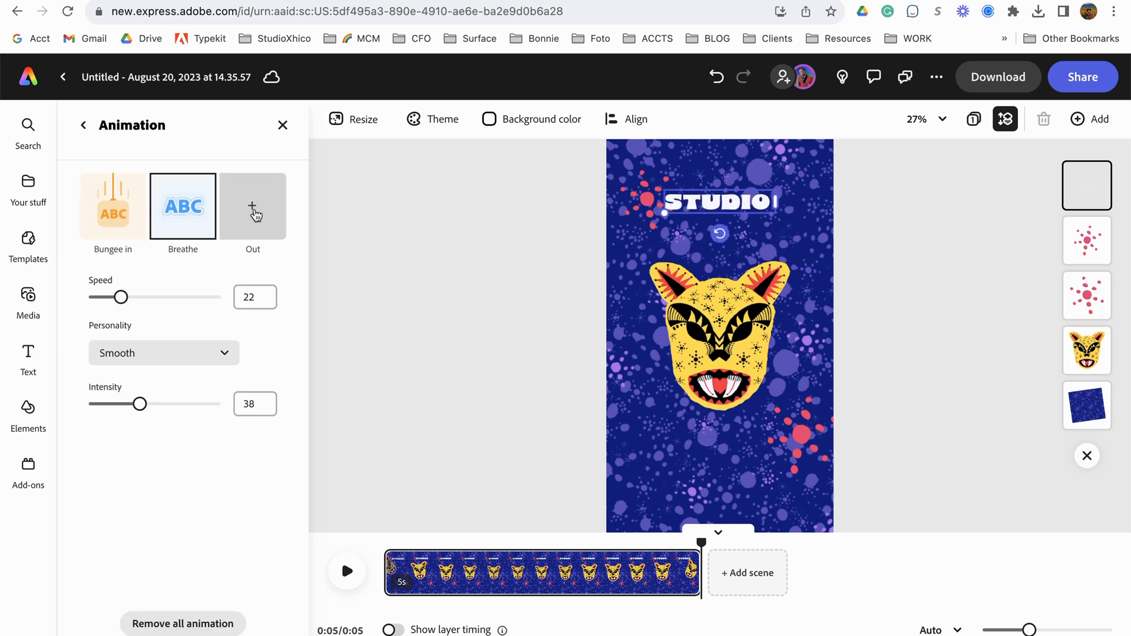
pyautogui.click(253, 205)
pyautogui.write('XHICO')
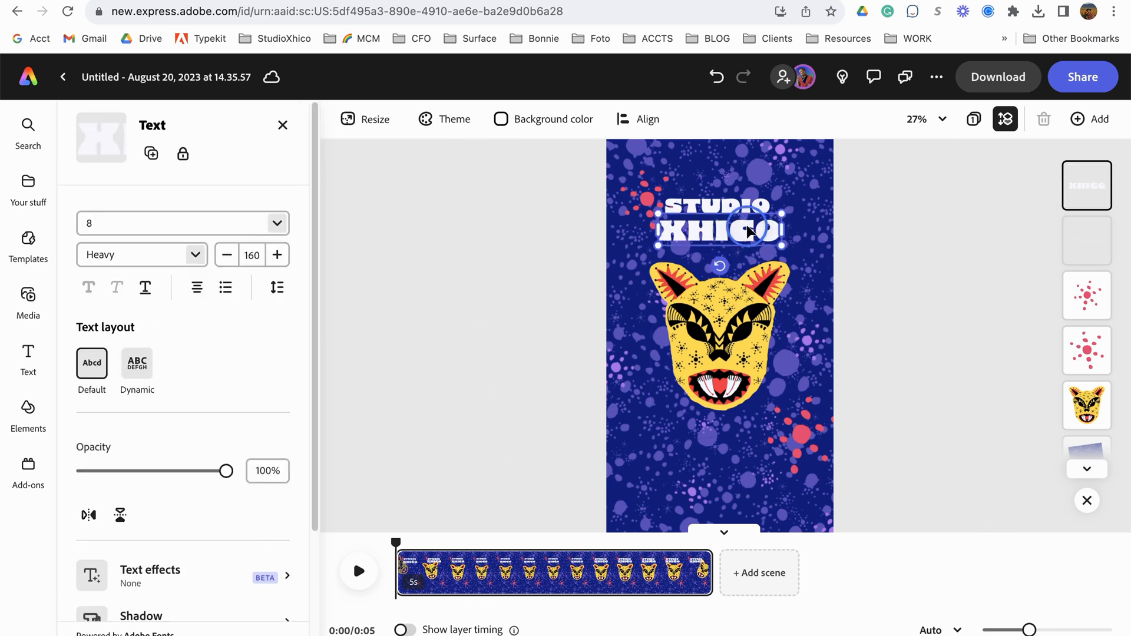
# Extend the scene to 10 seconds and move playback to around 4 seconds.
pyautogui.click(366, 118)
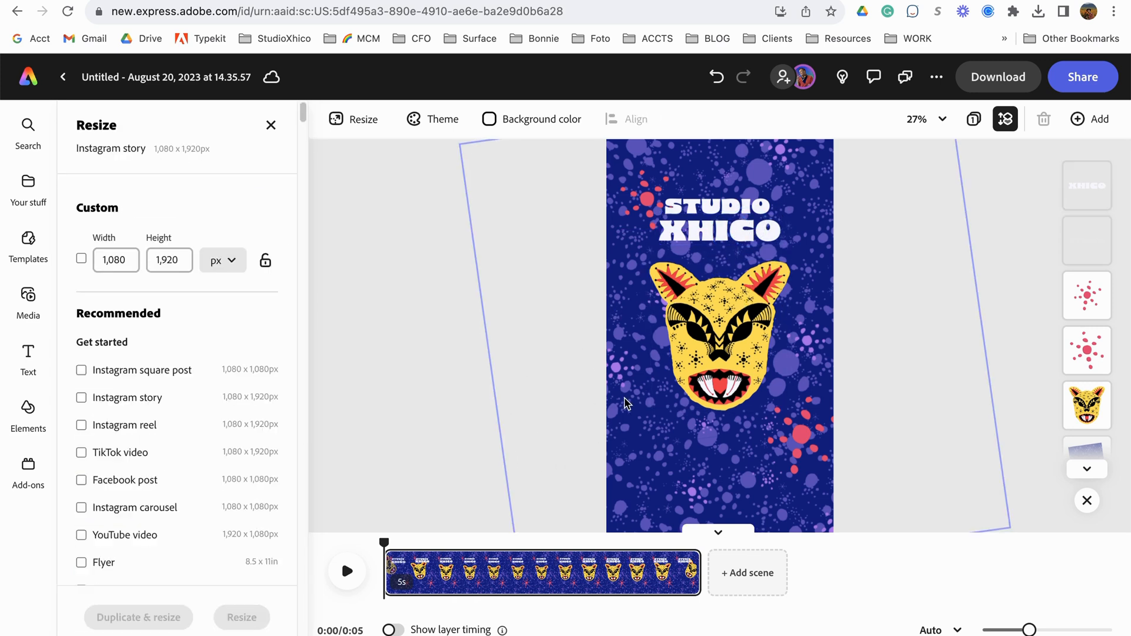
pyautogui.click(346, 571)
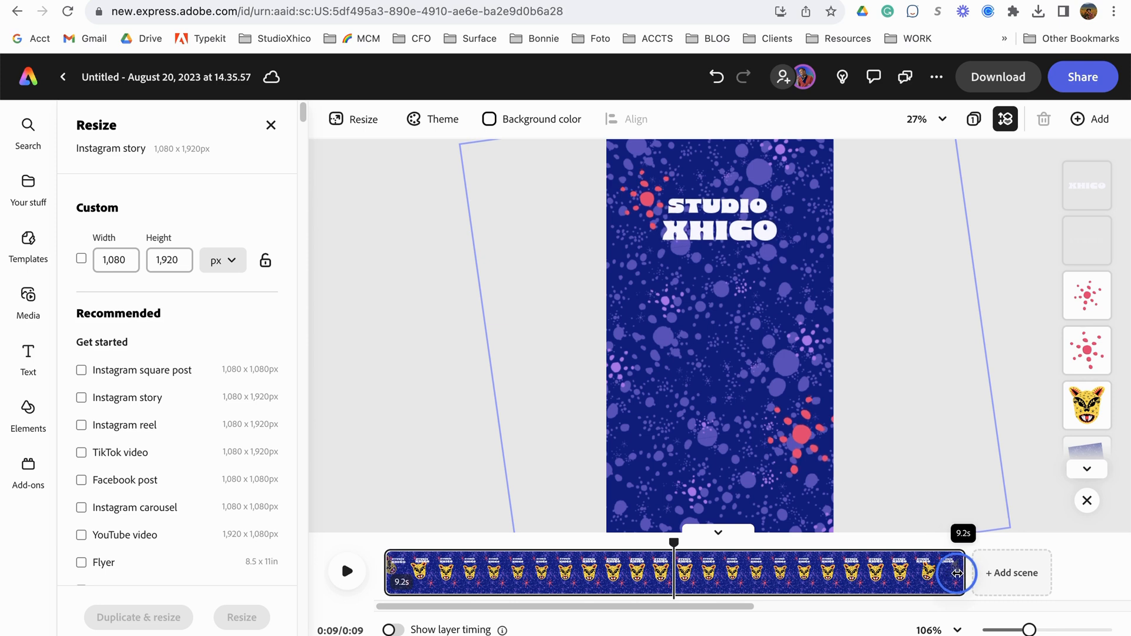
pyautogui.moveTo(957, 573); pyautogui.dragTo(981, 577)
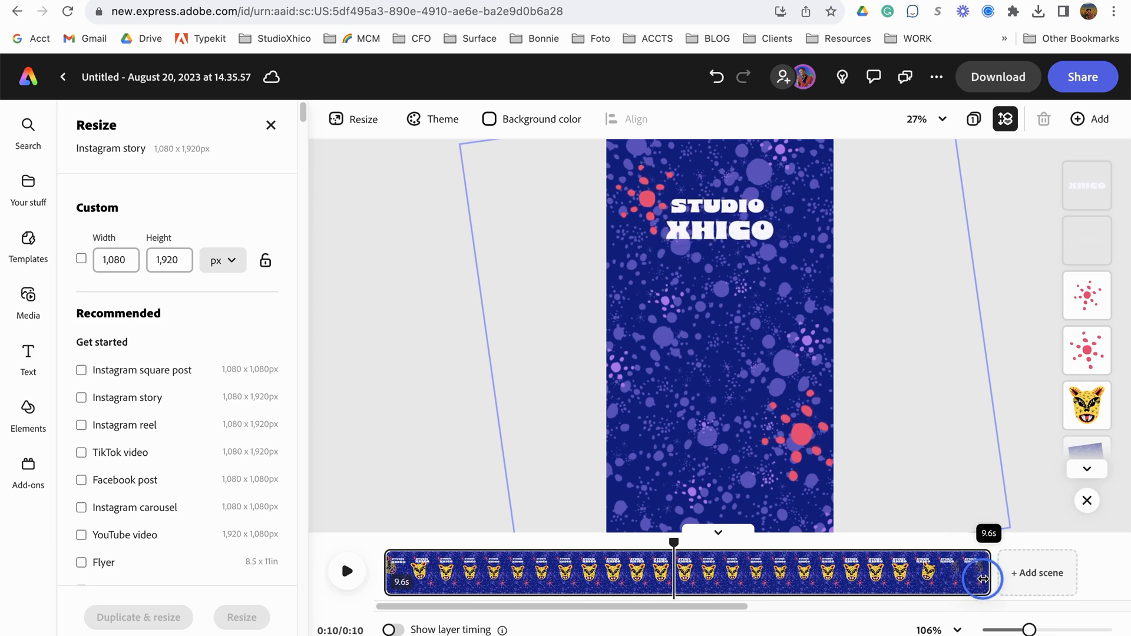
pyautogui.moveTo(977, 579); pyautogui.dragTo(1010, 579)
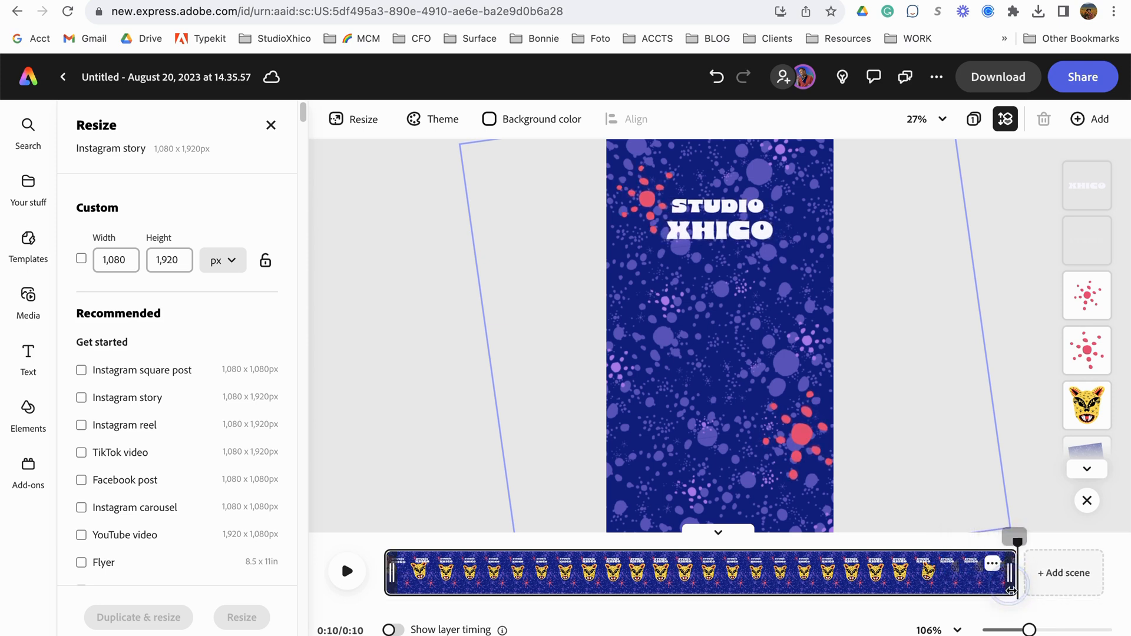
pyautogui.moveTo(916, 622)
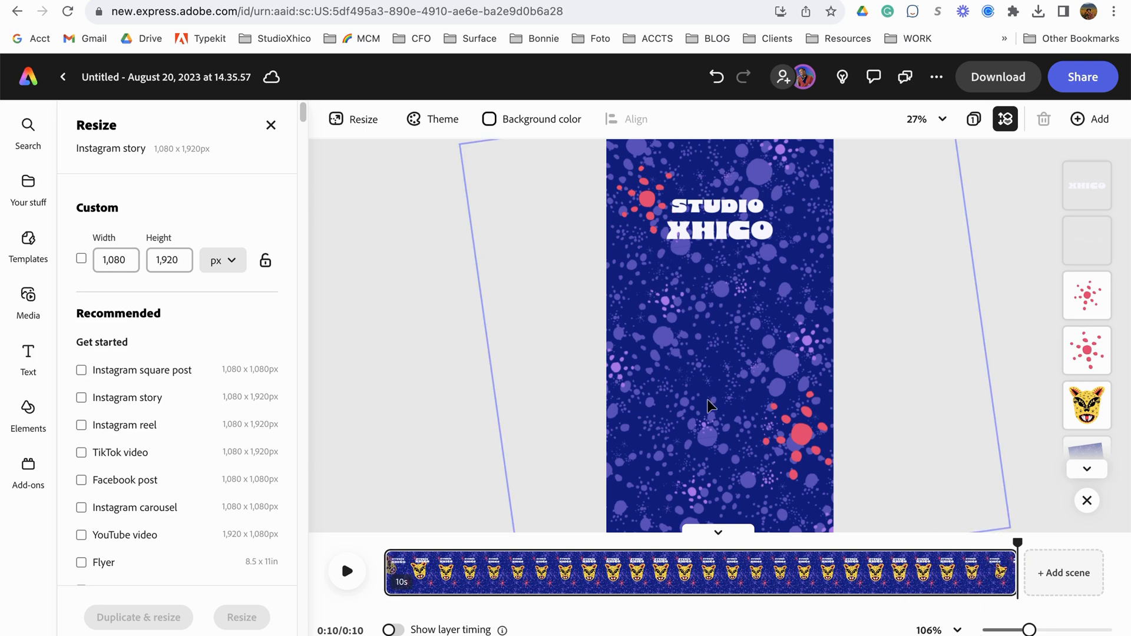
pyautogui.moveTo(1035, 543); pyautogui.dragTo(627, 542)
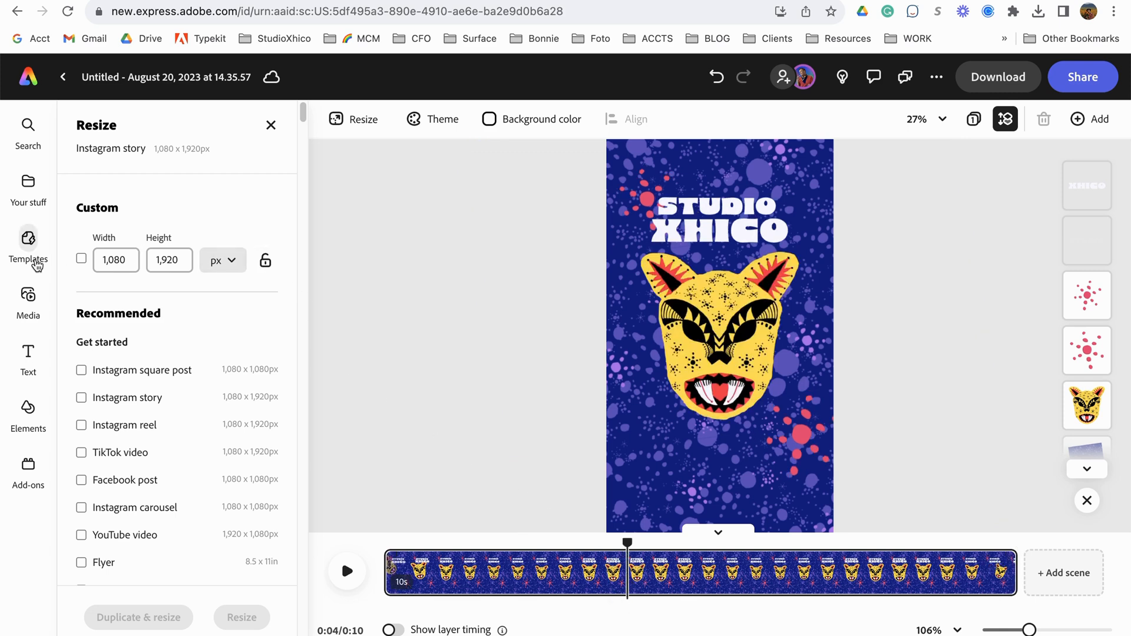
# Add a 'Surface Pattern Design' text box below the jaguar head.
pyautogui.click(28, 357)
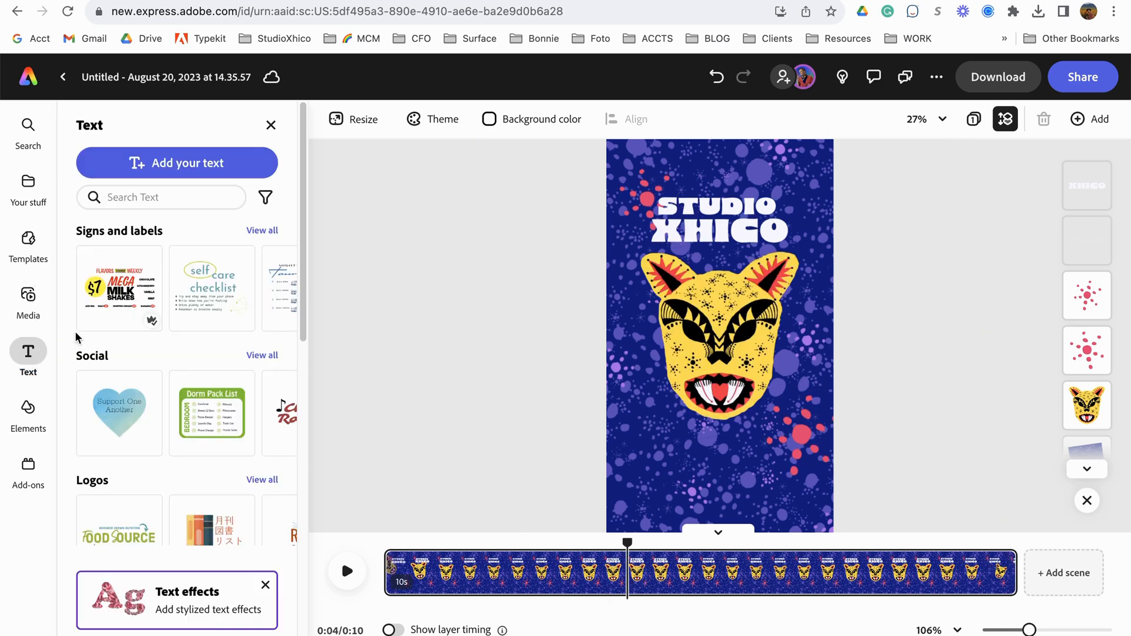
pyautogui.click(176, 163)
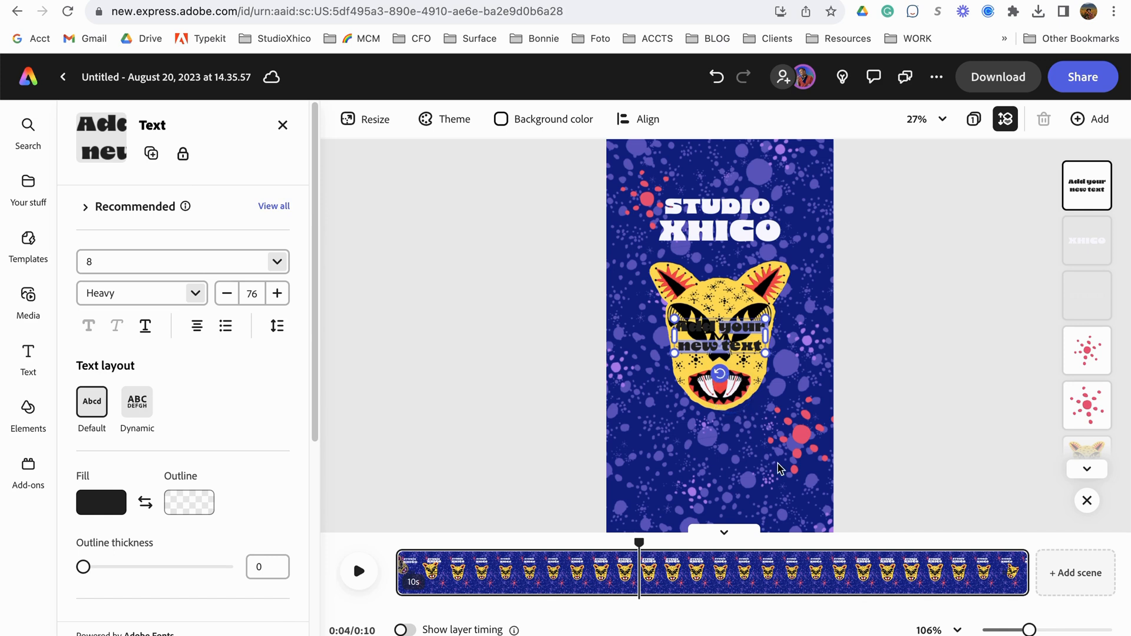
pyautogui.moveTo(718, 344); pyautogui.dragTo(750, 455)
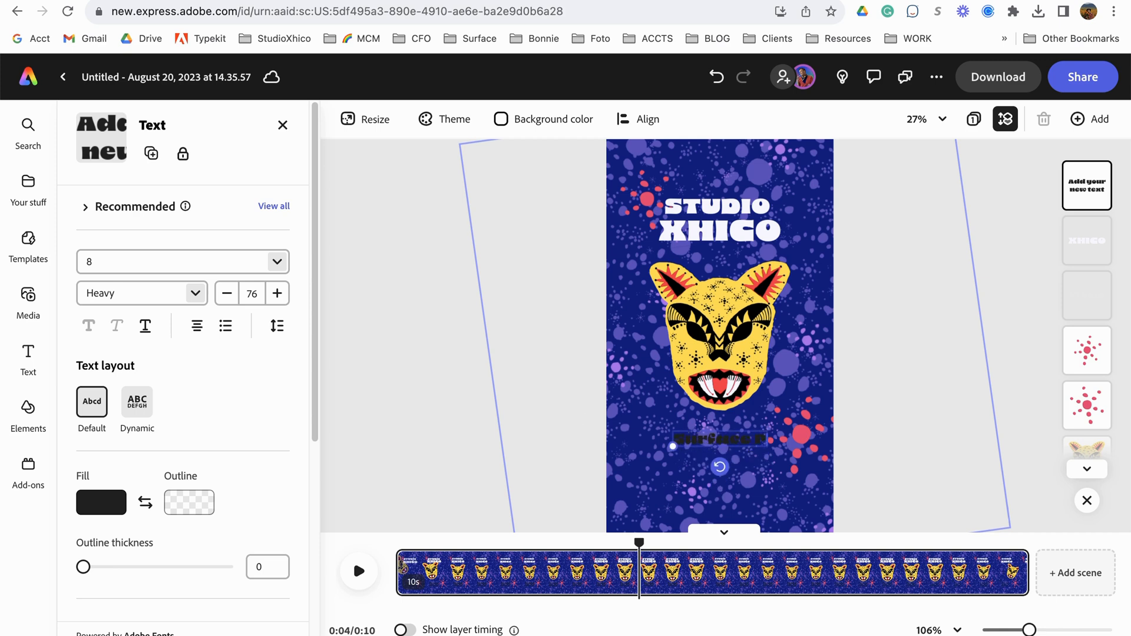
pyautogui.click(716, 438)
pyautogui.write('Surface Pattern Design')
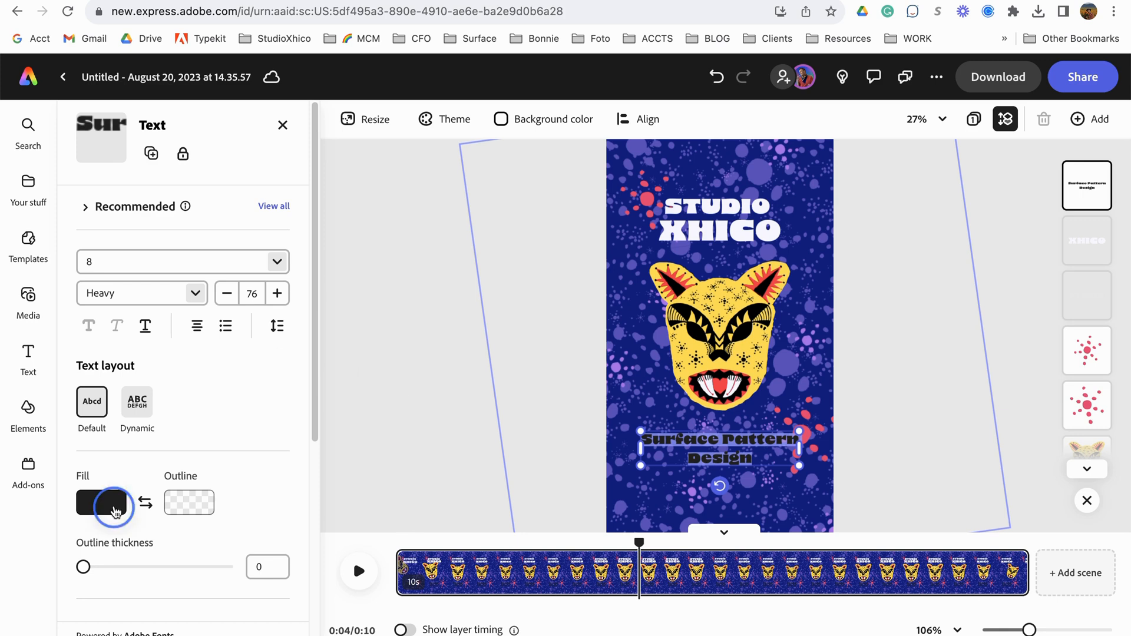
# Set the caption's fill colour to white.
pyautogui.click(101, 502)
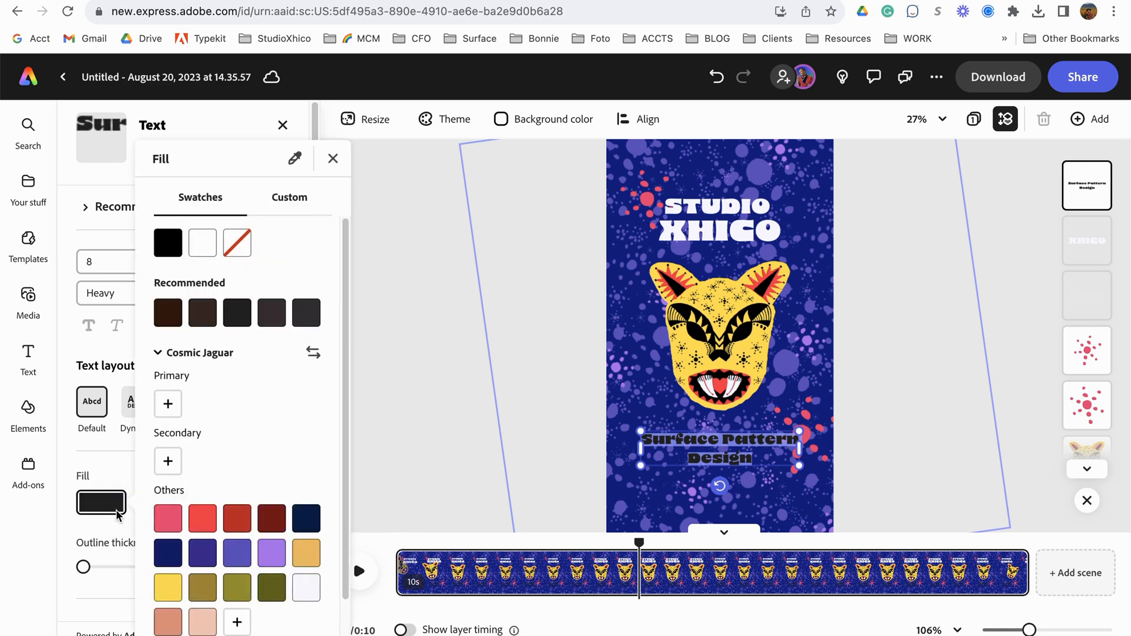
pyautogui.click(167, 588)
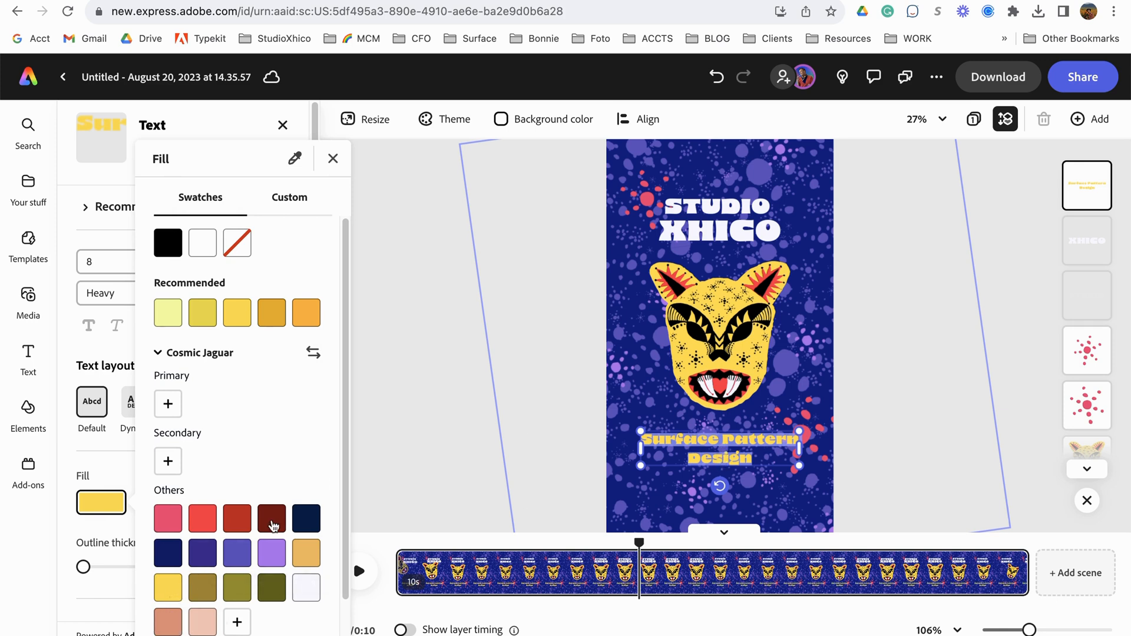
pyautogui.click(238, 517)
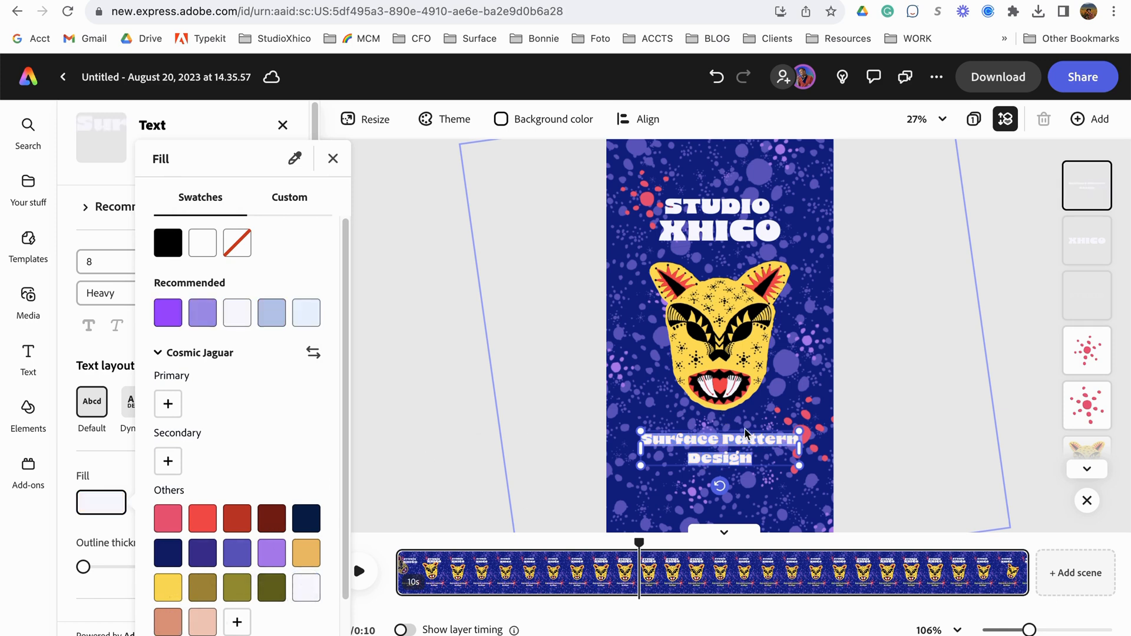
pyautogui.click(332, 158)
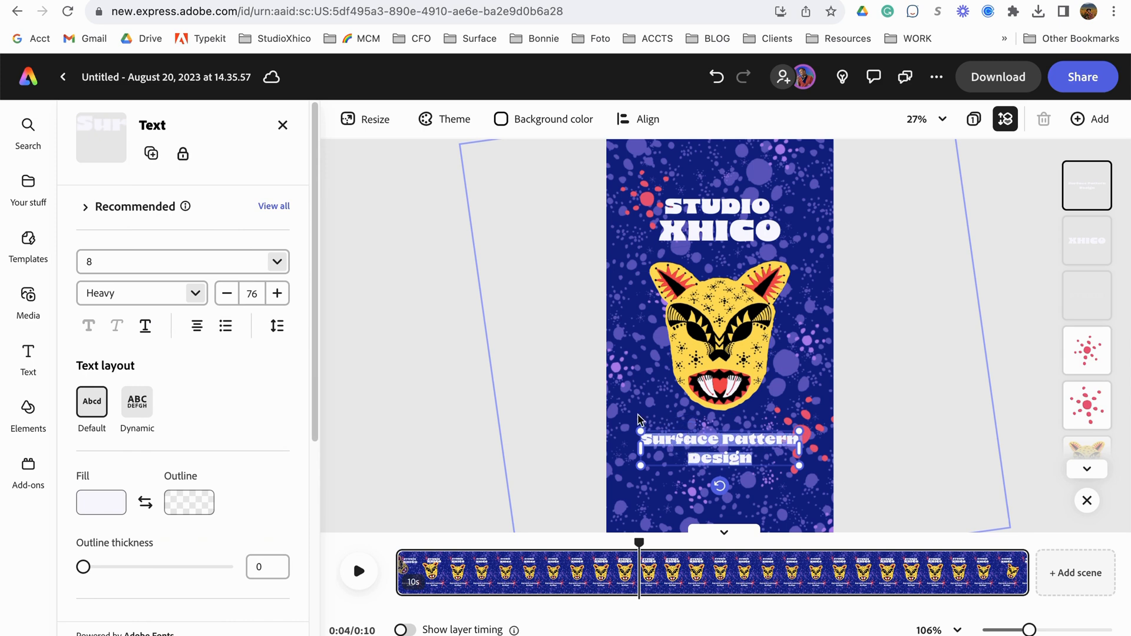
# Set the 'Surface Pattern Design' caption below the jaguar in the Bungee font.
pyautogui.click(173, 261)
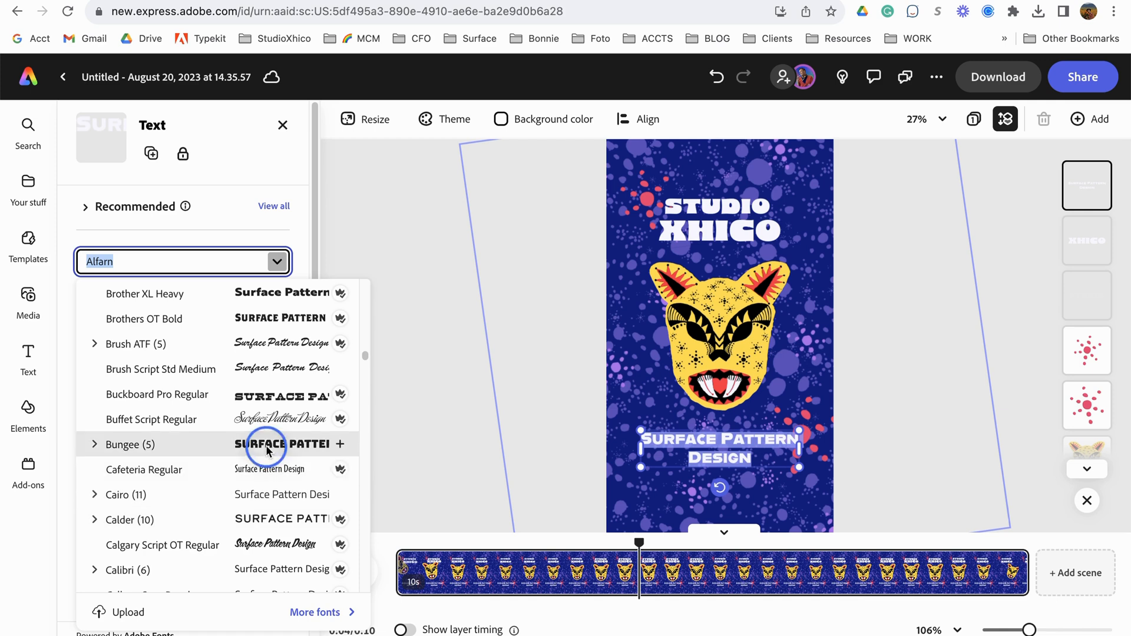
pyautogui.click(132, 444)
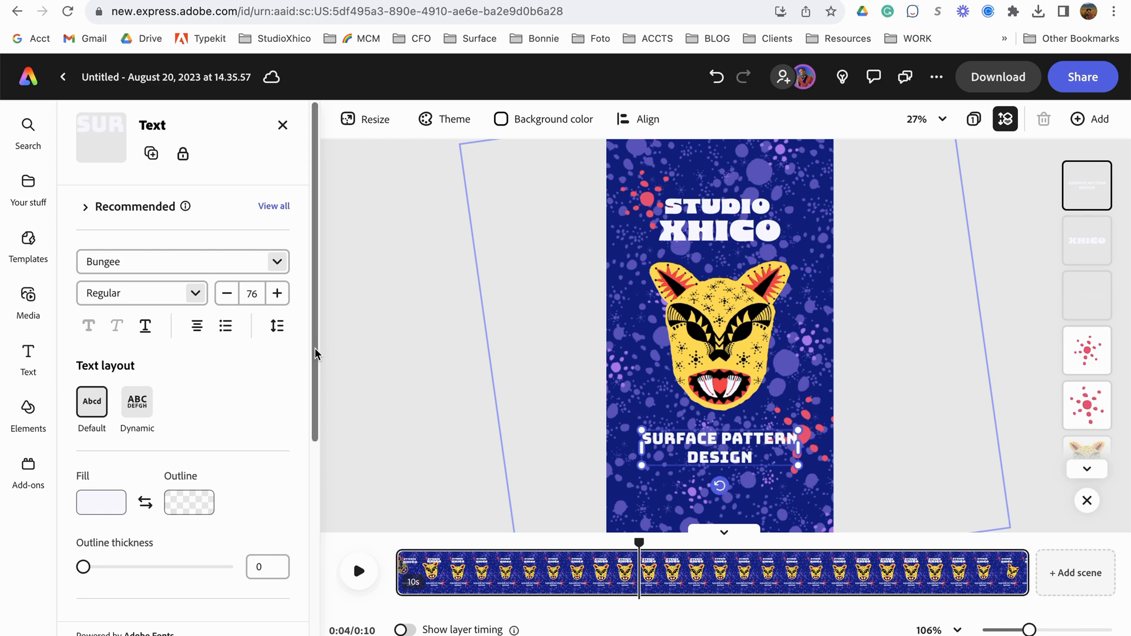
pyautogui.moveTo(325, 371)
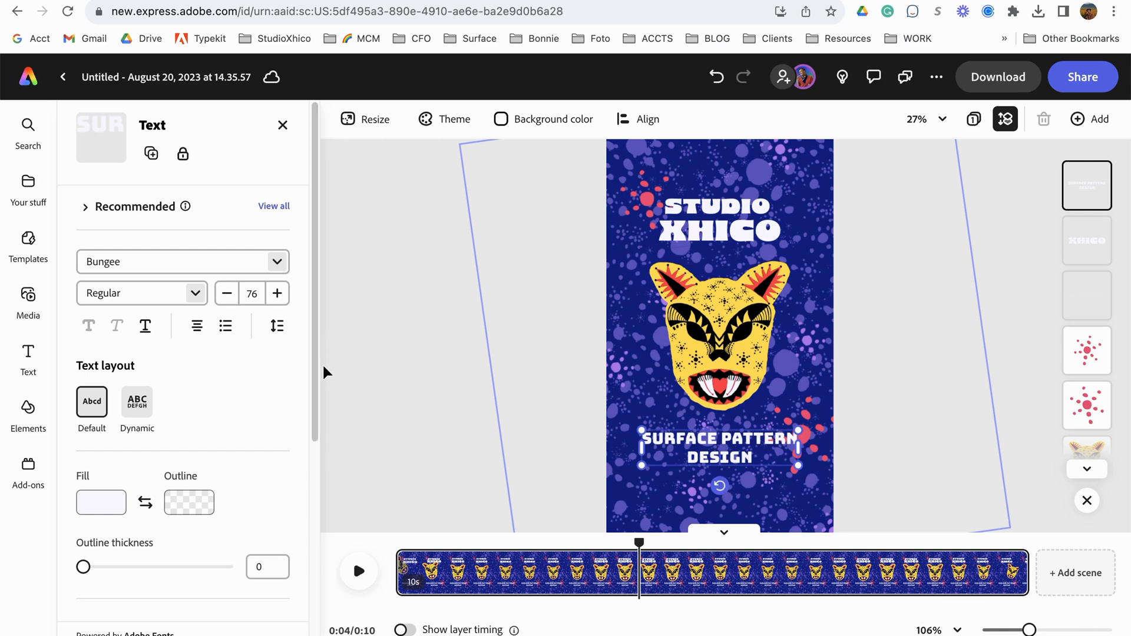
pyautogui.moveTo(350, 424)
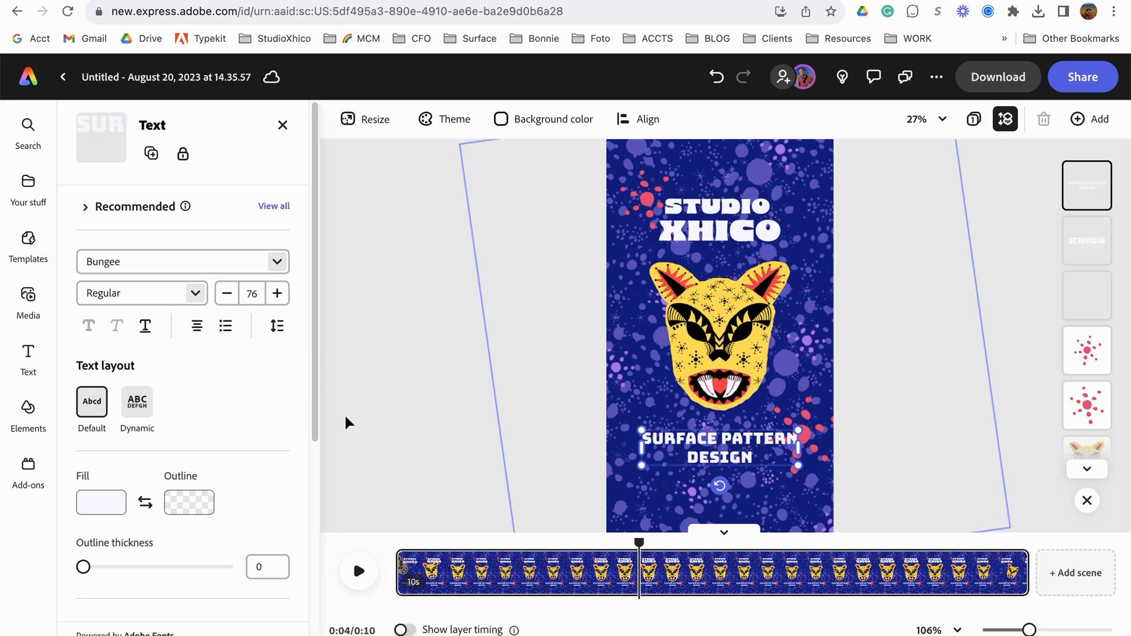
pyautogui.click(405, 629)
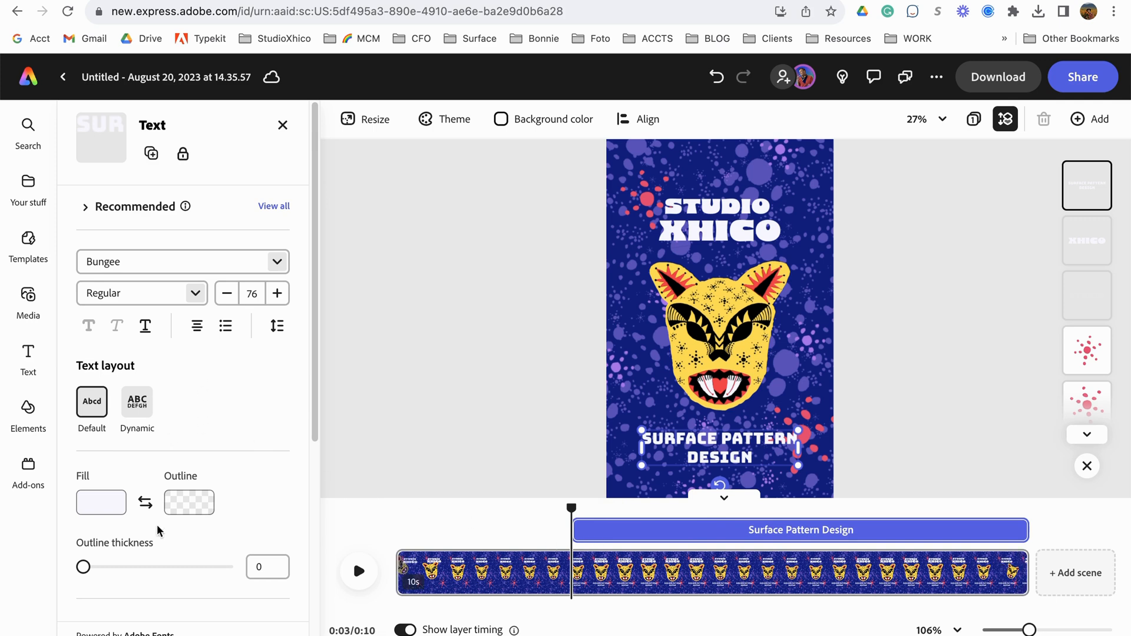
# Give the Surface Pattern Design caption a Bungee entrance animation with upward direction.
pyautogui.scroll(-3)
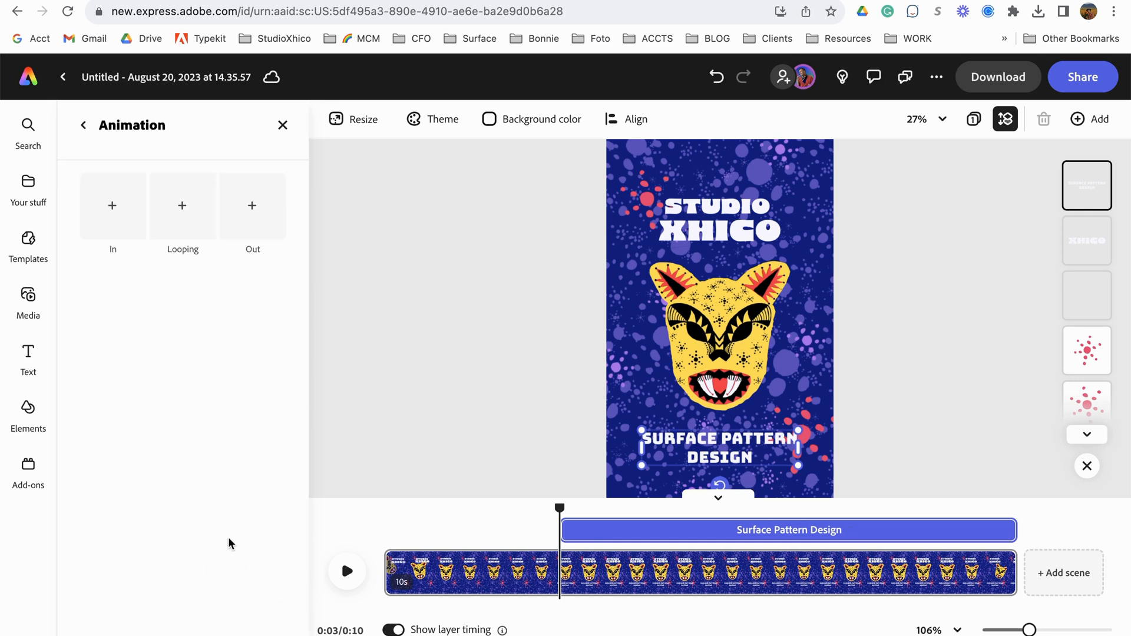
pyautogui.click(113, 206)
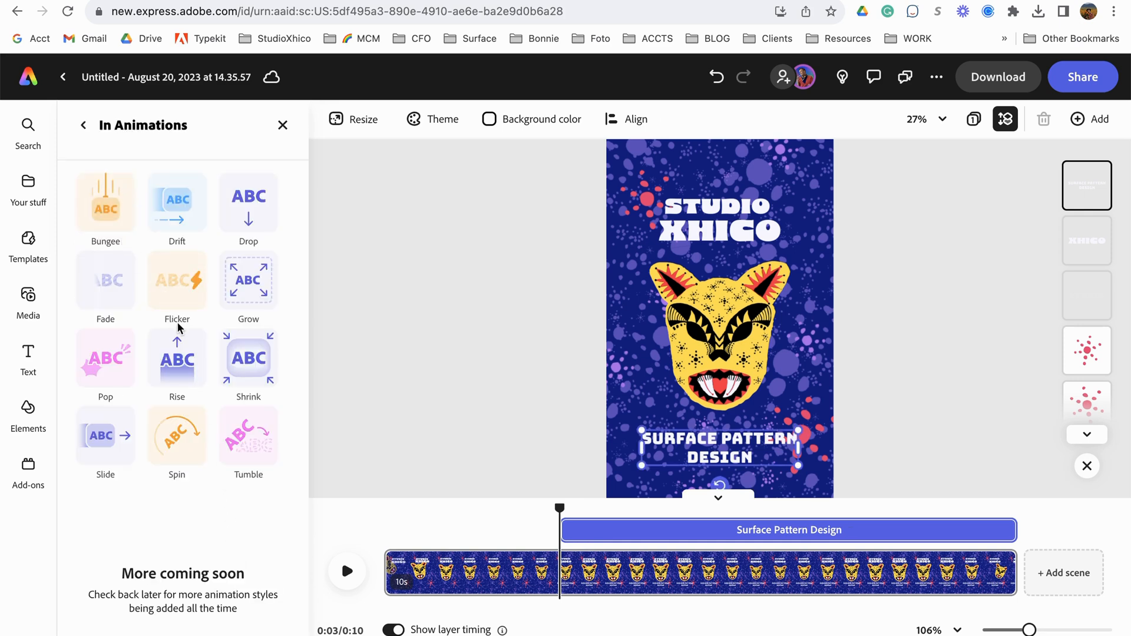
pyautogui.click(106, 199)
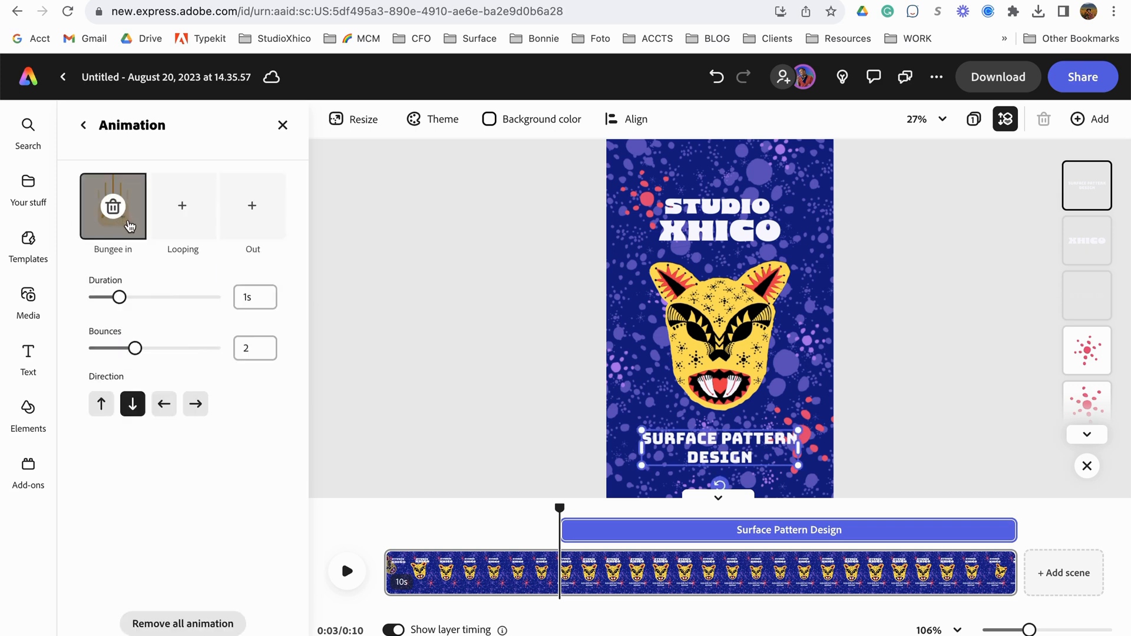
pyautogui.click(101, 403)
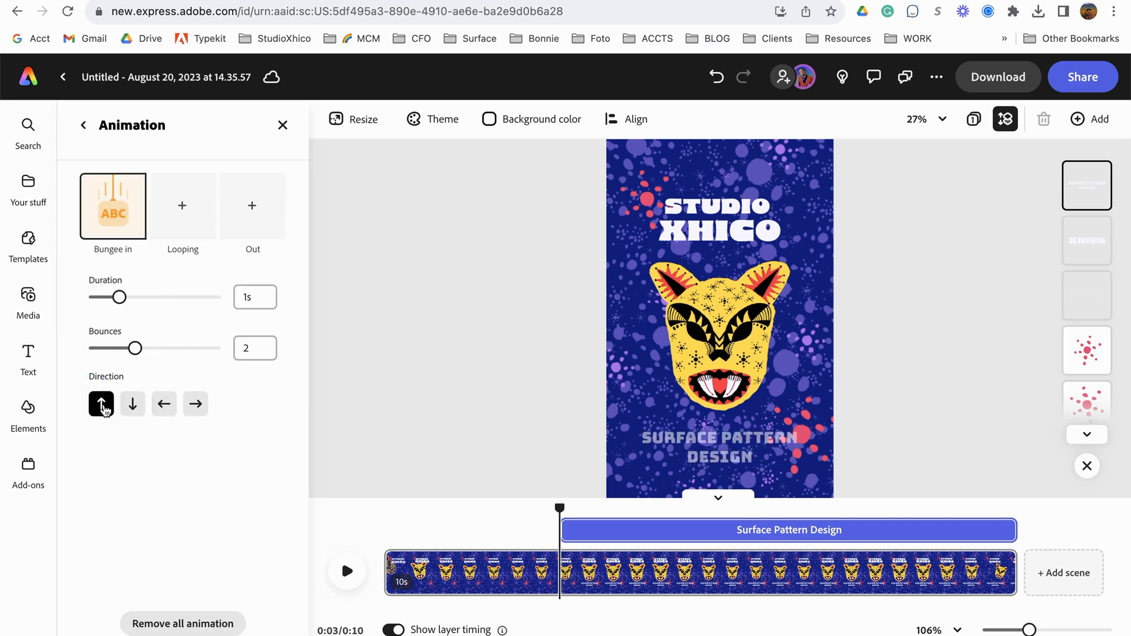
pyautogui.click(132, 402)
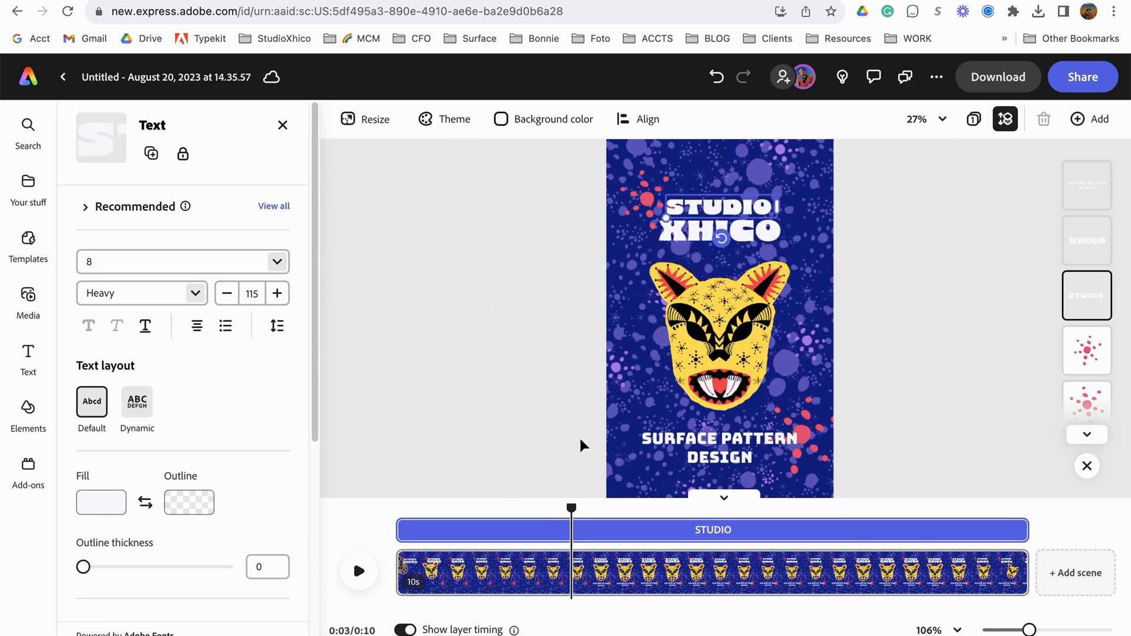
pyautogui.moveTo(556, 614)
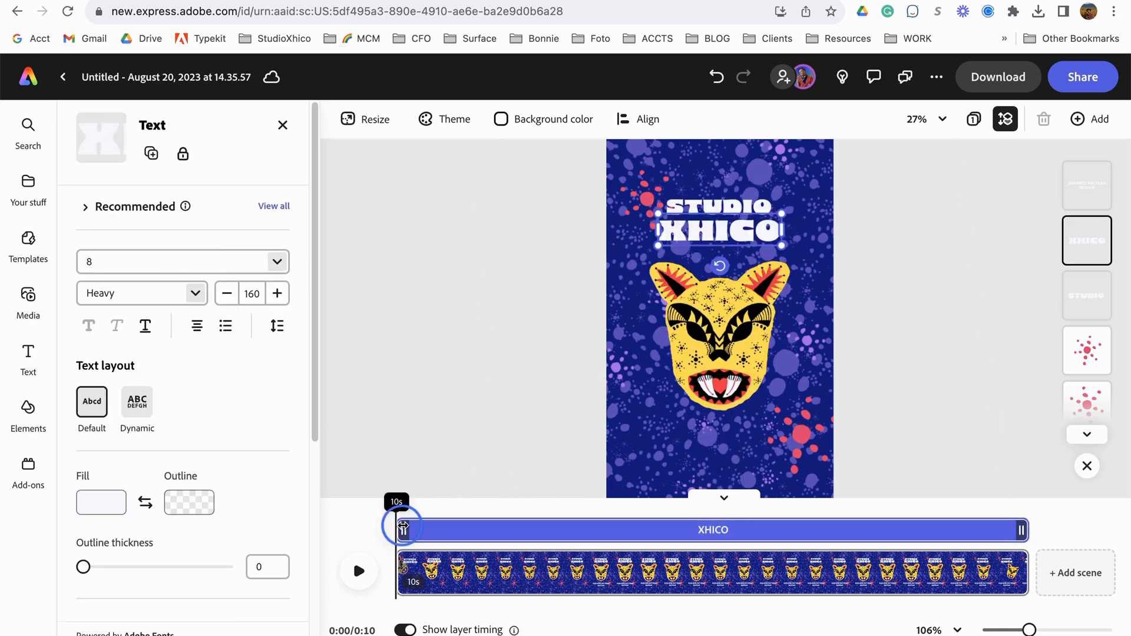
# Drag the STUDIO XHICO title's timing bar to shift when it starts showing.
pyautogui.moveTo(404, 524); pyautogui.dragTo(498, 537)
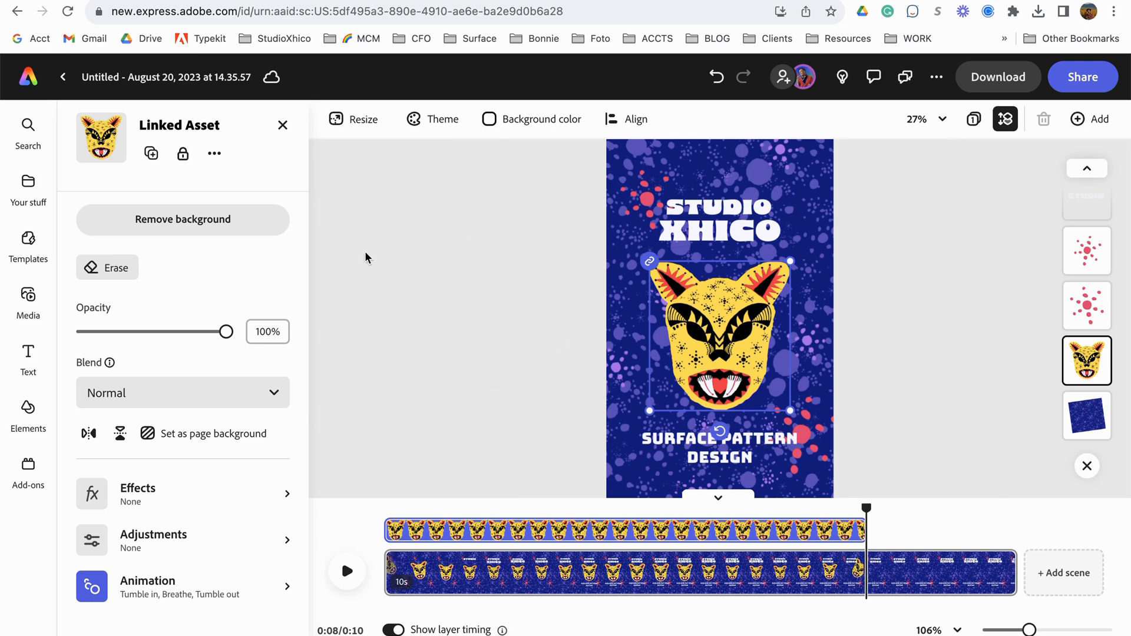
# Add a new follow-me text box with 'for MORE' typed on a second line.
pyautogui.click(28, 353)
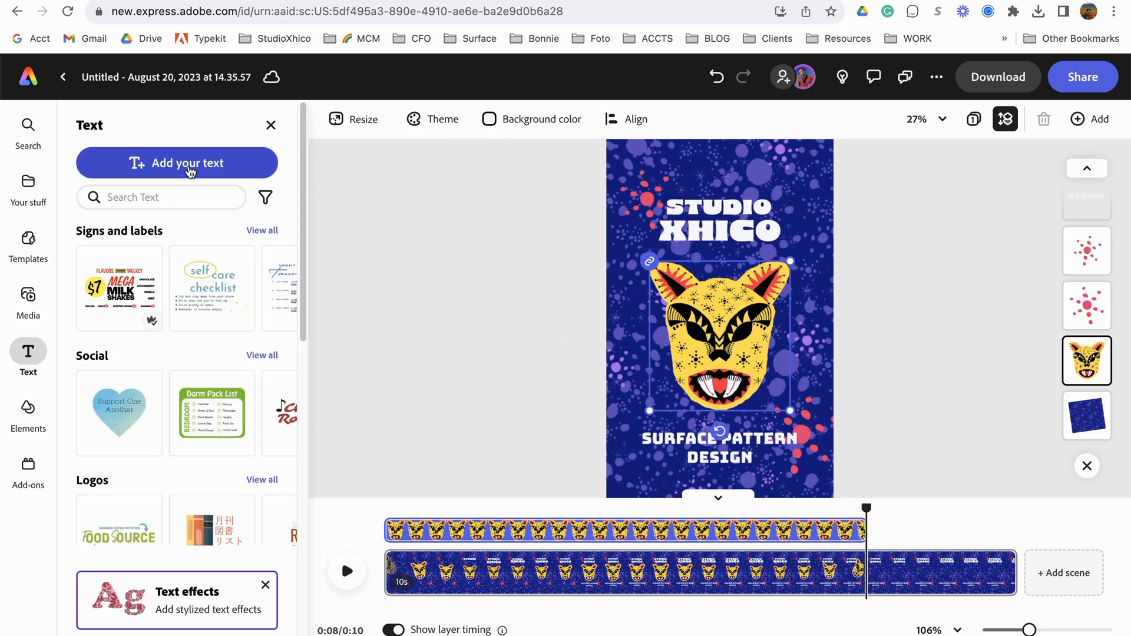
pyautogui.click(176, 163)
pyautogui.write('Follow Me @S')
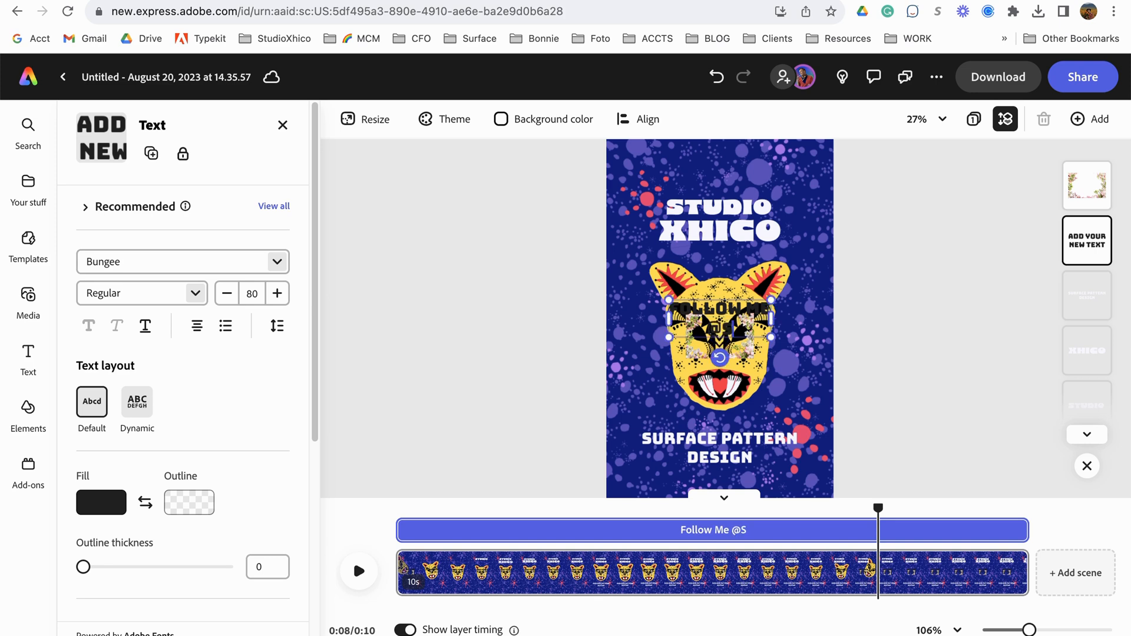
pyautogui.write('tuido.Xhioc')
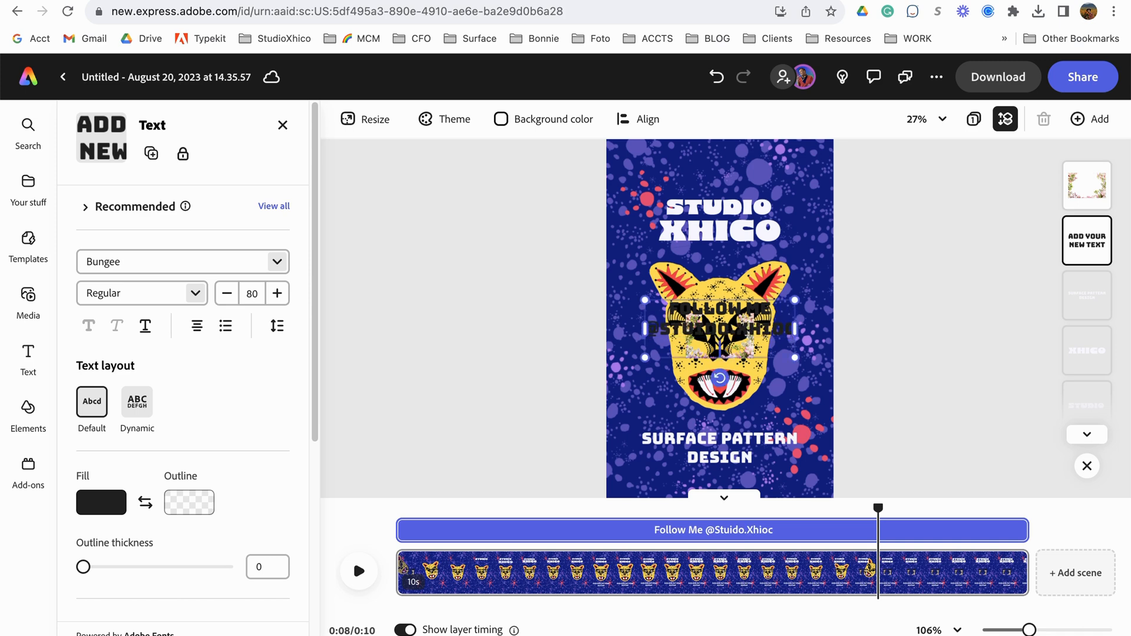
pyautogui.write('for MORE')
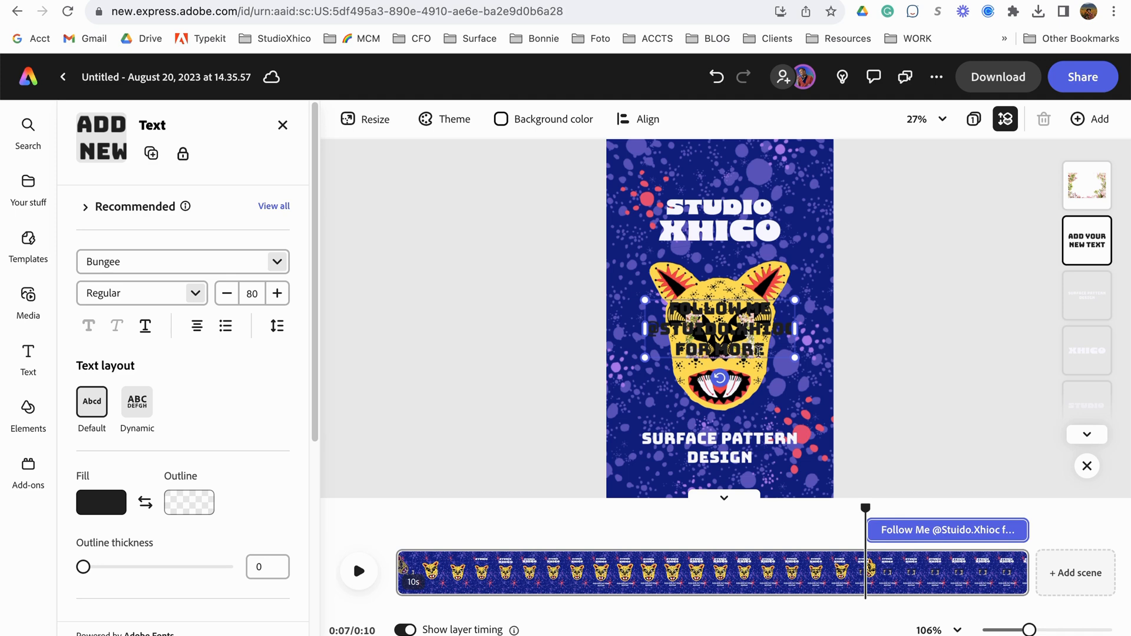
# Make the follow-me text white.
pyautogui.click(719, 328)
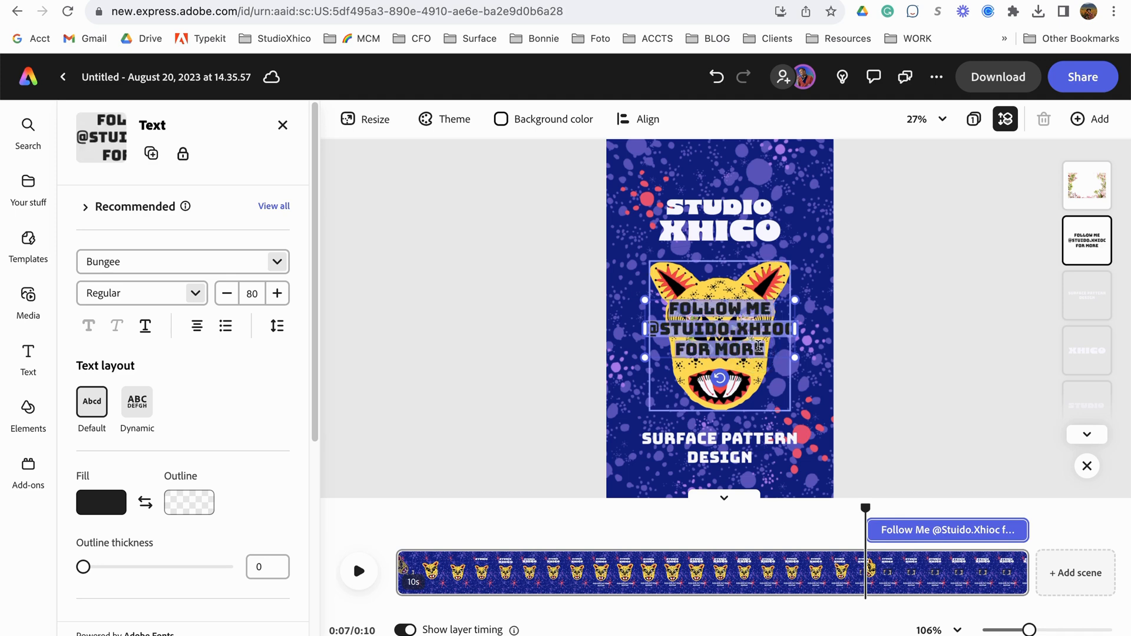
pyautogui.scroll(-3)
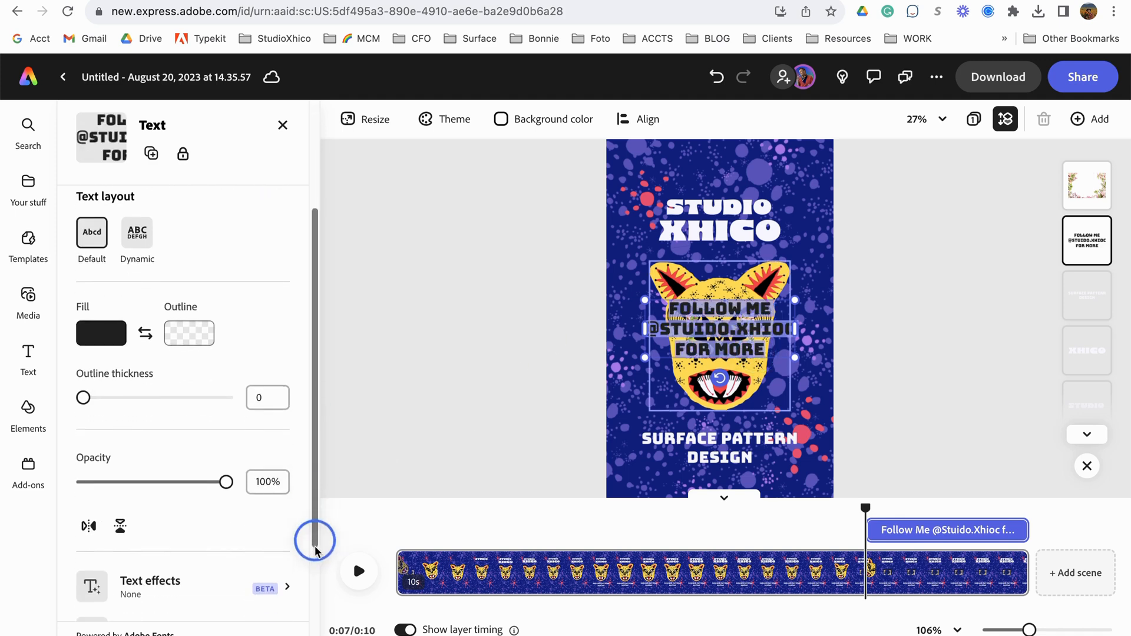
pyautogui.scroll(-3)
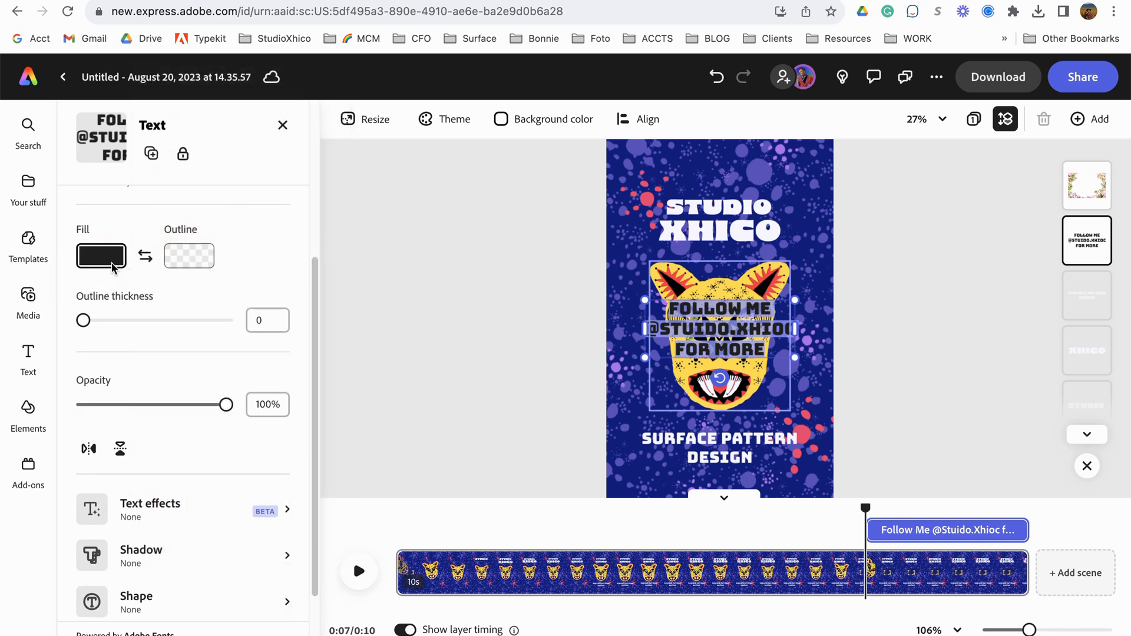
pyautogui.click(100, 255)
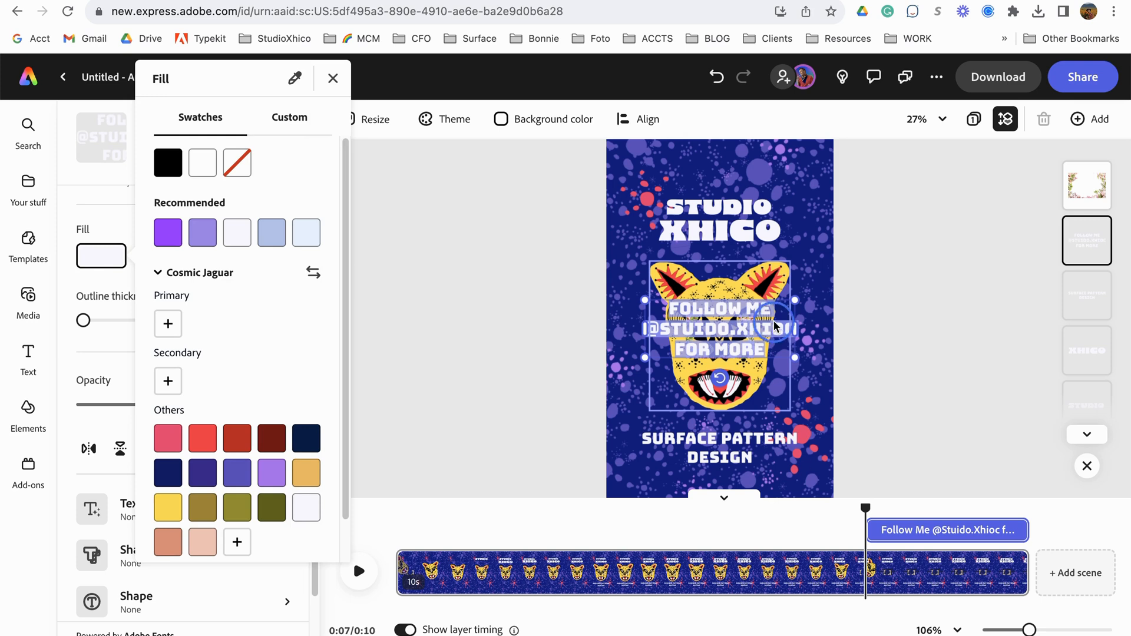
pyautogui.click(332, 78)
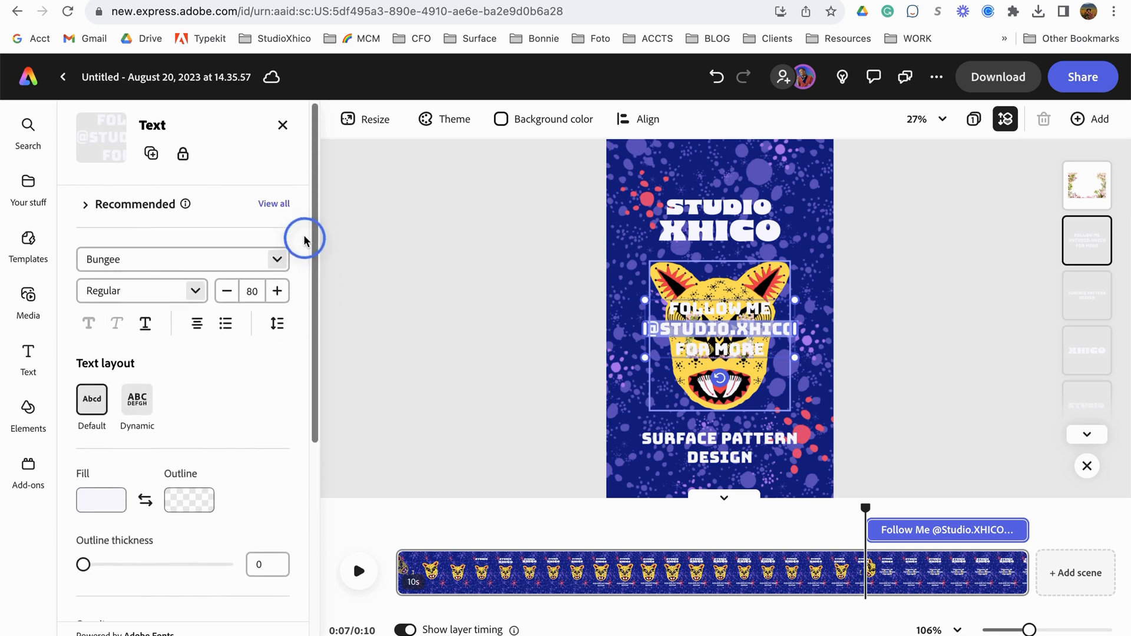
pyautogui.click(277, 293)
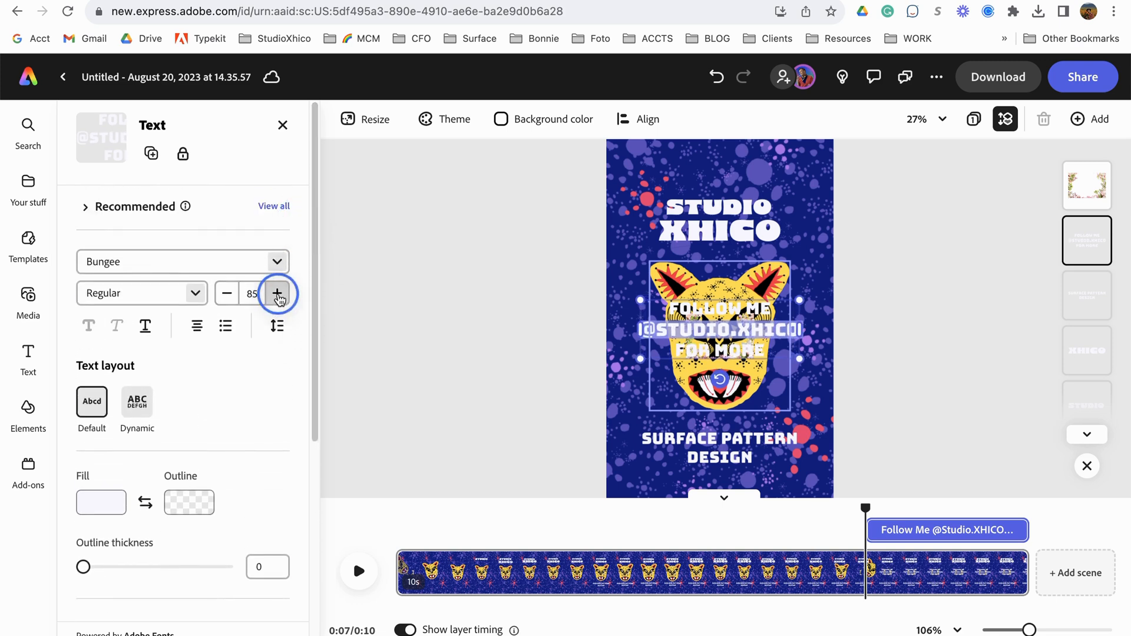
pyautogui.click(277, 293)
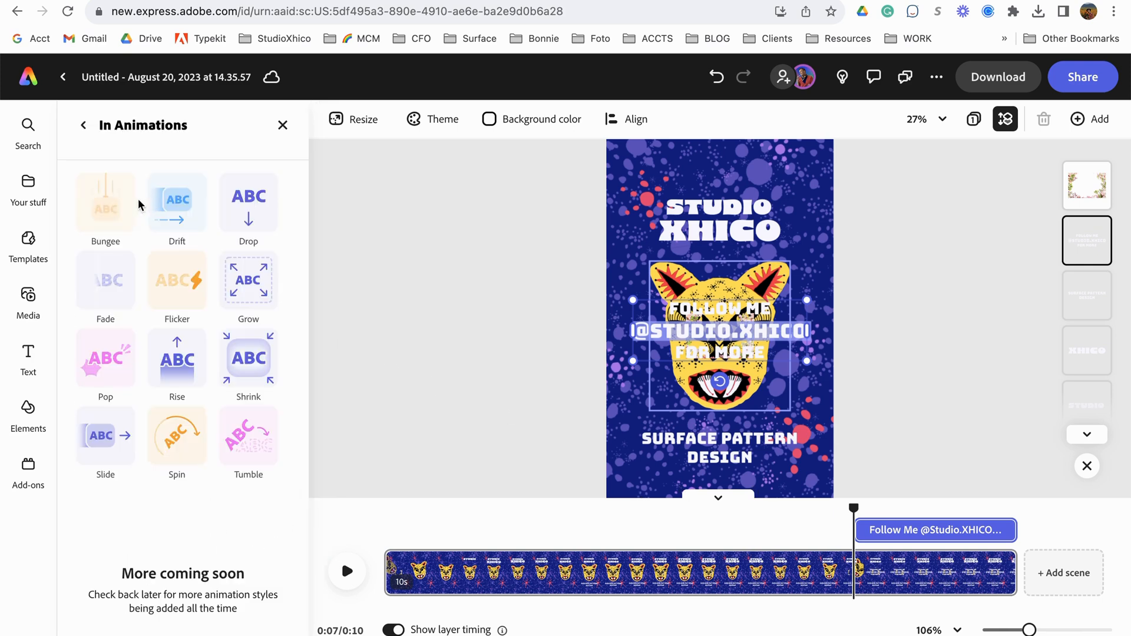
# Give the follow-me text a 2.5s Energetic Drift entrance moving right, then preview.
pyautogui.click(177, 200)
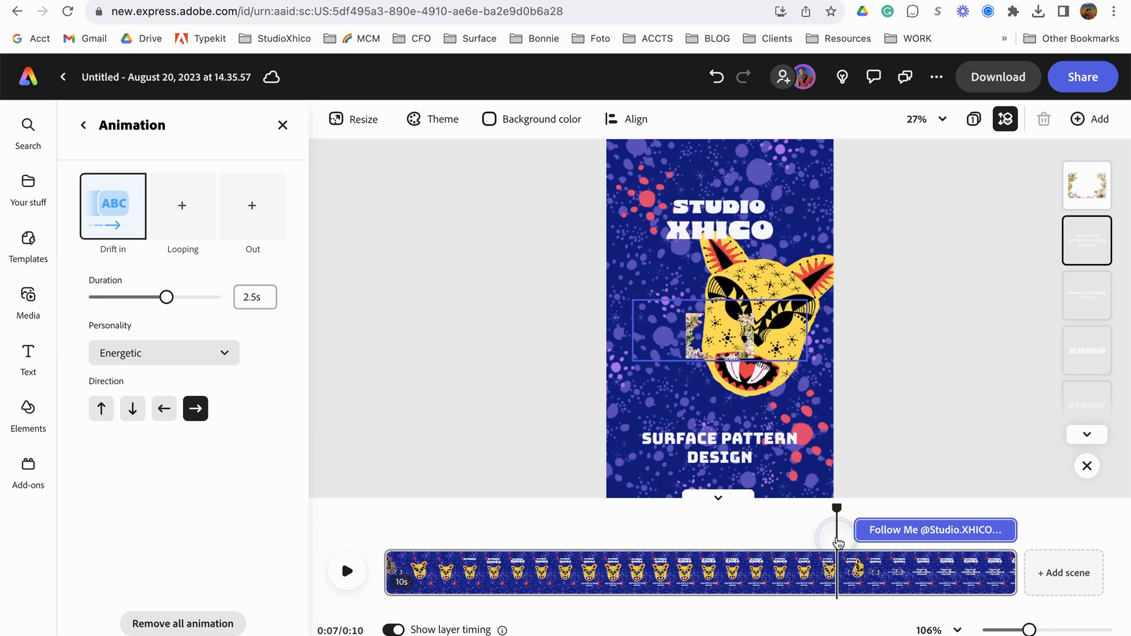
pyautogui.moveTo(836, 509); pyautogui.dragTo(932, 508)
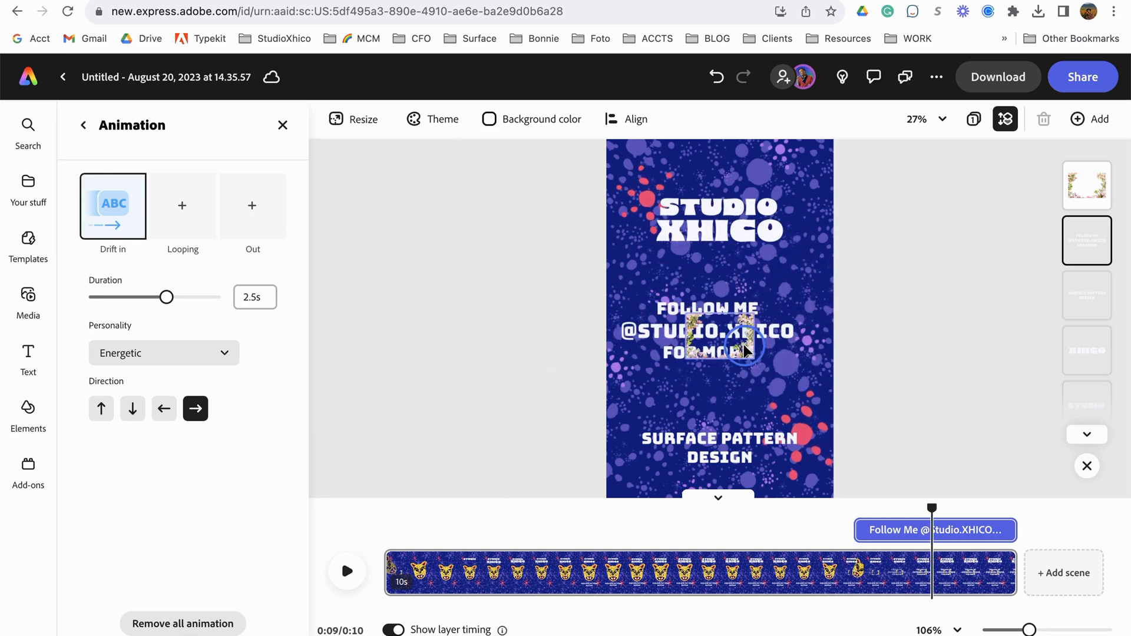
pyautogui.click(27, 415)
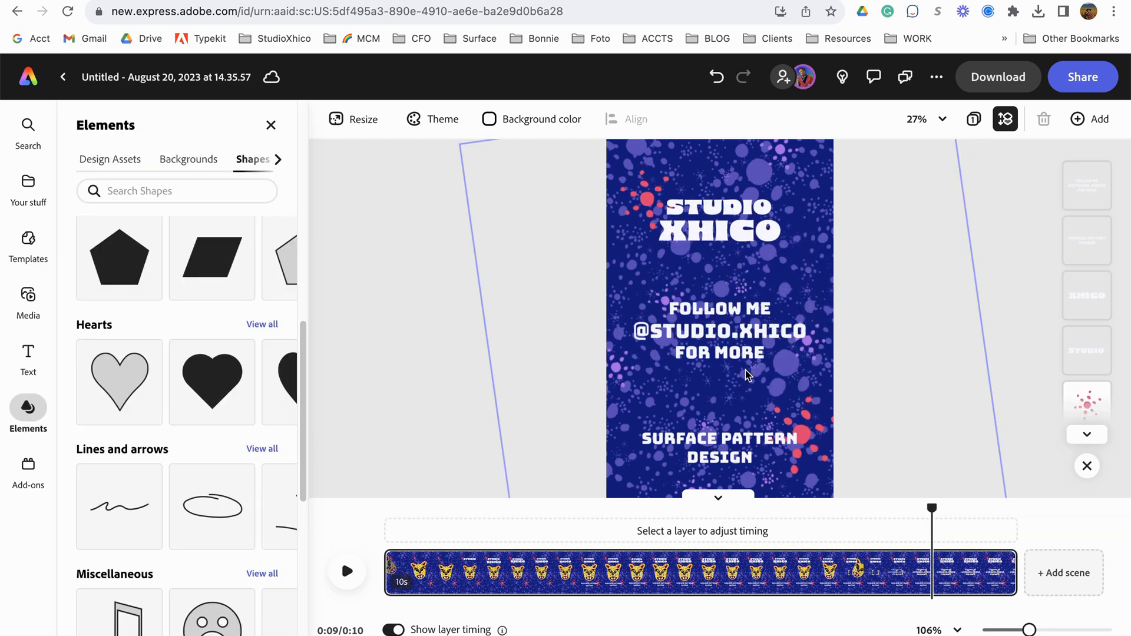
pyautogui.moveTo(795, 546)
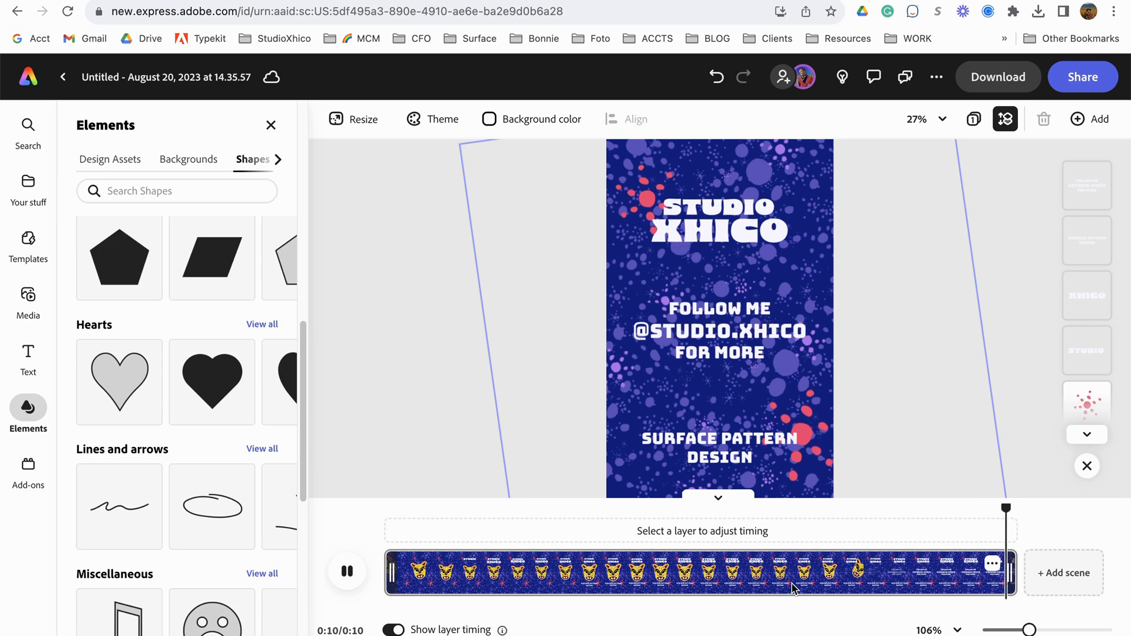
pyautogui.click(346, 571)
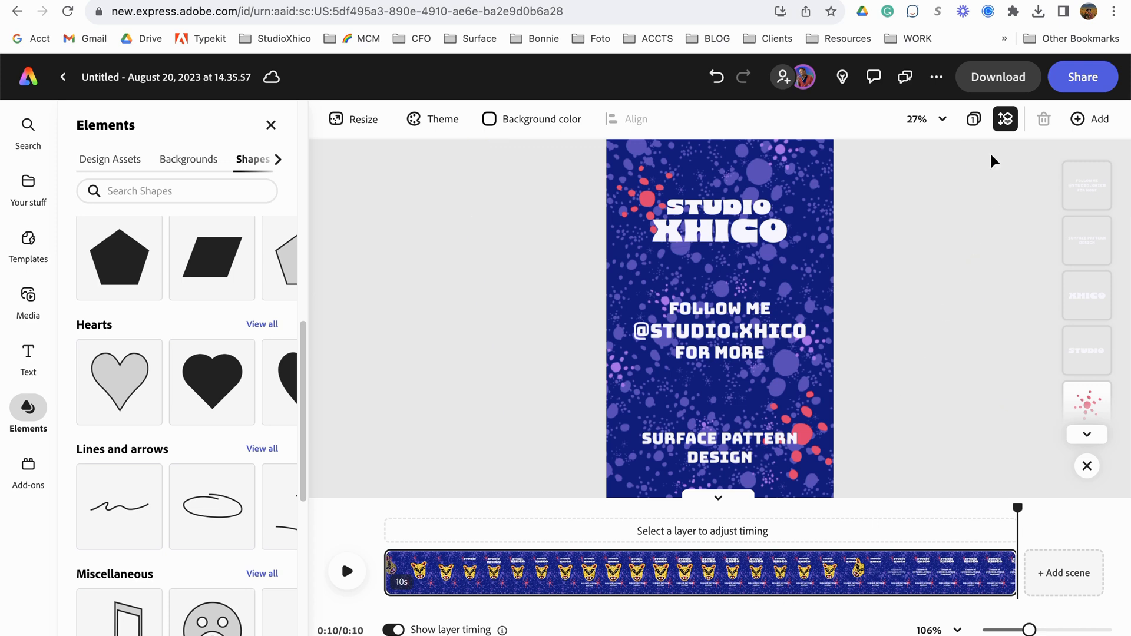
pyautogui.moveTo(1061, 85)
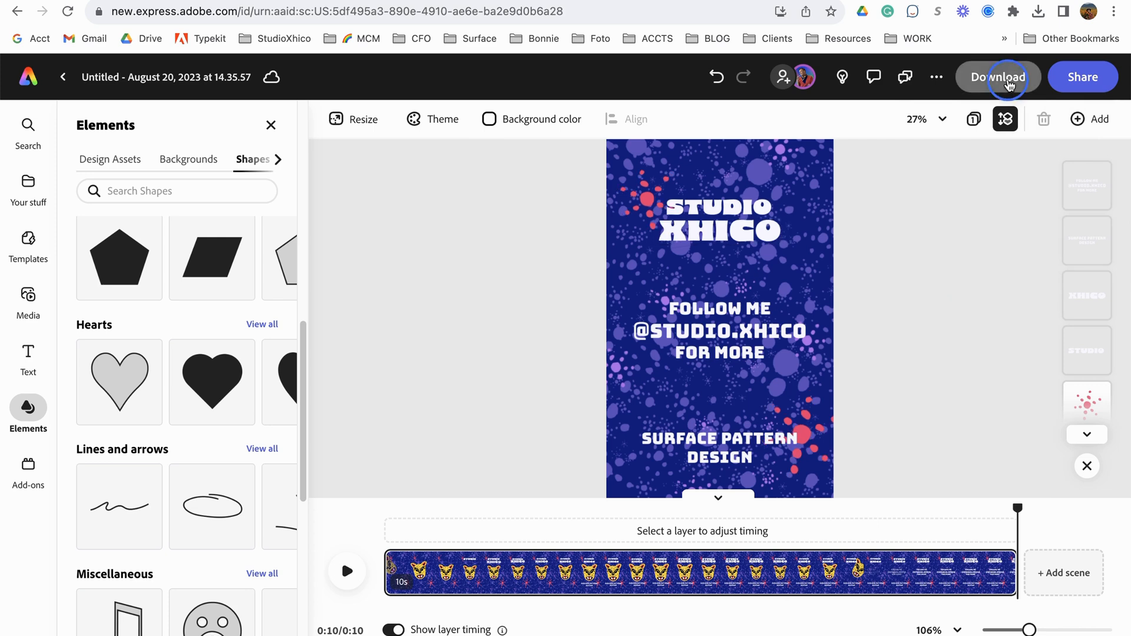
# Export the story as a 1080 MP4 video and let the download finish.
pyautogui.click(998, 77)
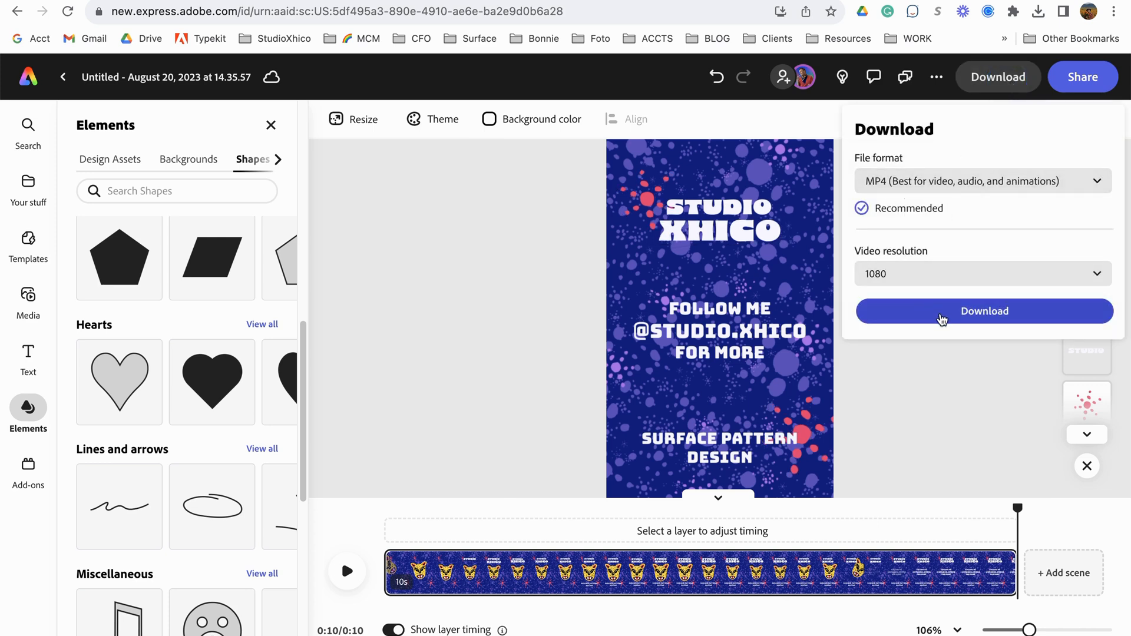
pyautogui.click(982, 311)
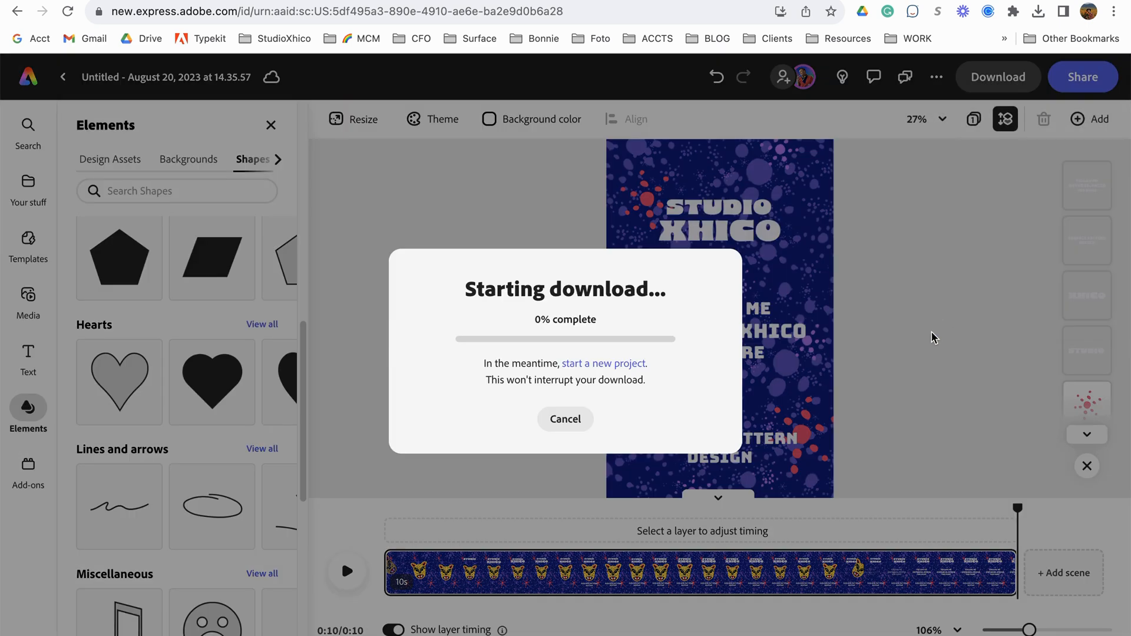
pyautogui.moveTo(896, 404)
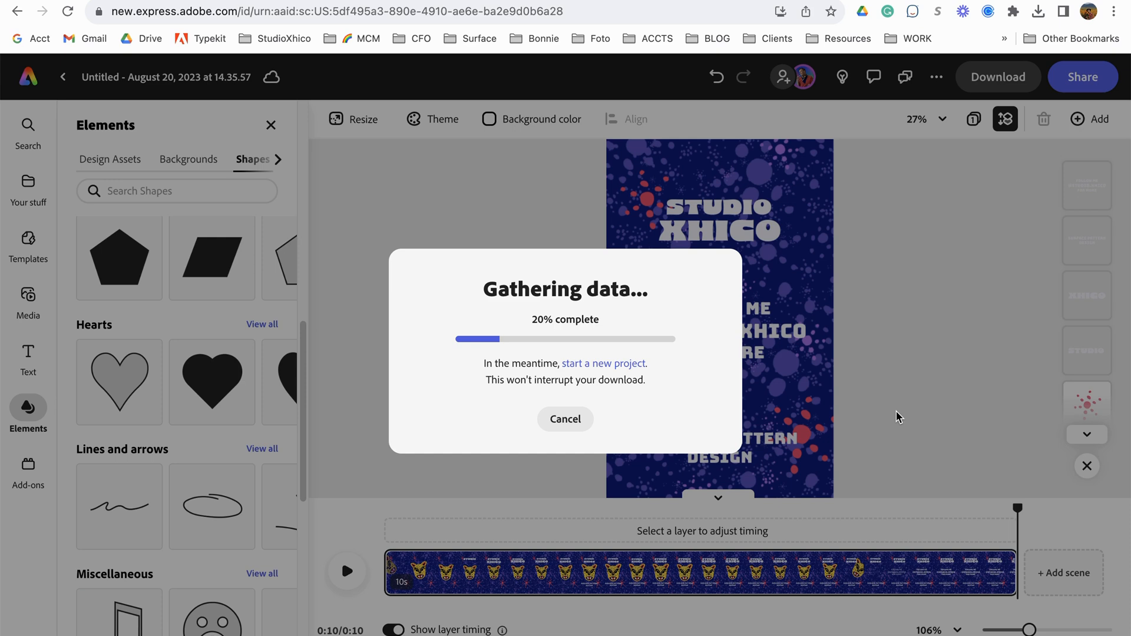
pyautogui.moveTo(900, 423)
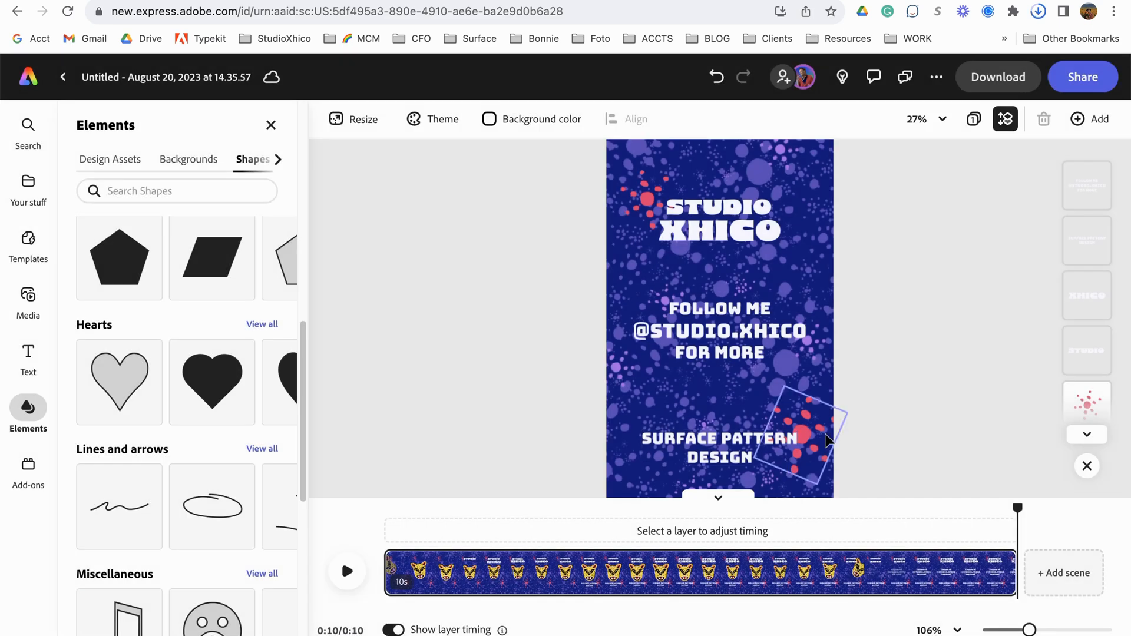
pyautogui.click(1037, 10)
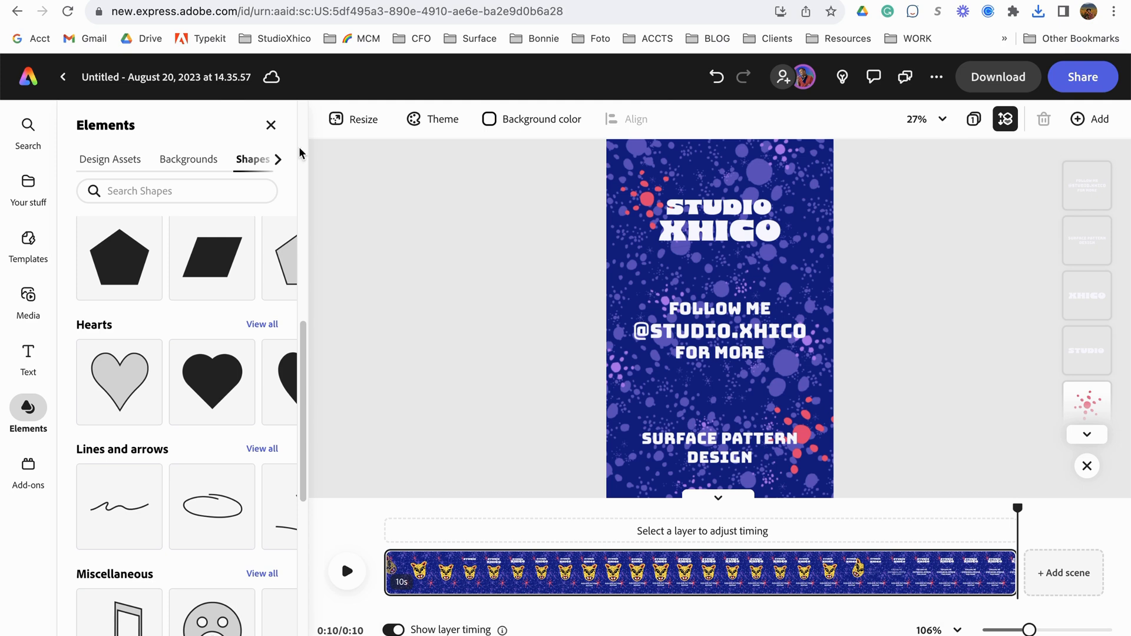
# Rename the project 'Jaguar Animation' and go back to the home page.
pyautogui.click(166, 77)
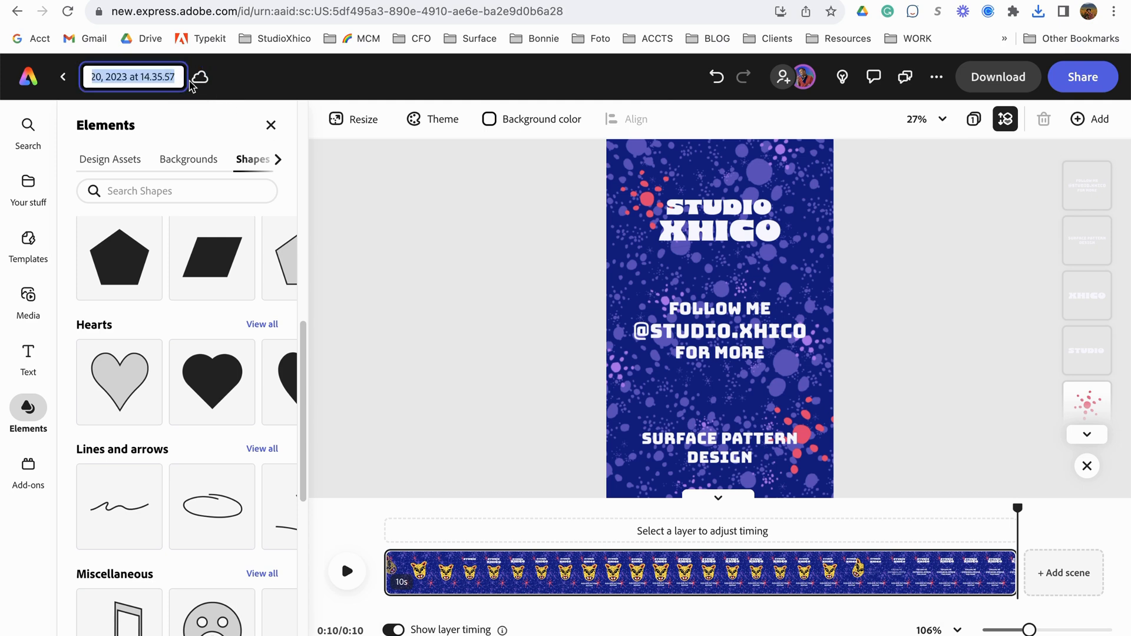
pyautogui.write('J')
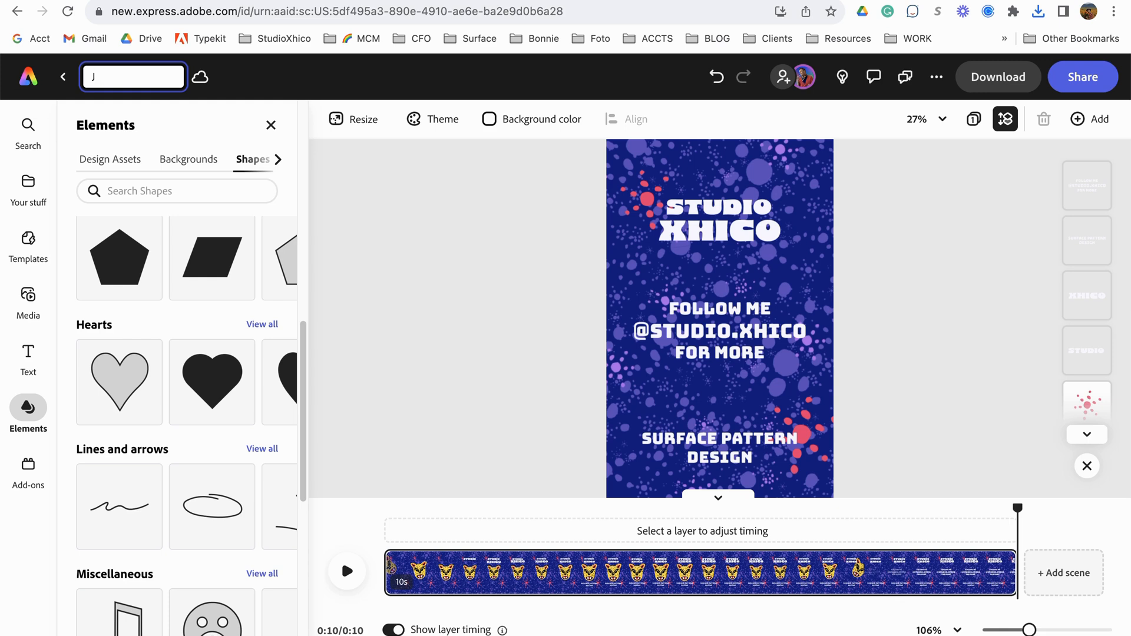
pyautogui.write('aguar')
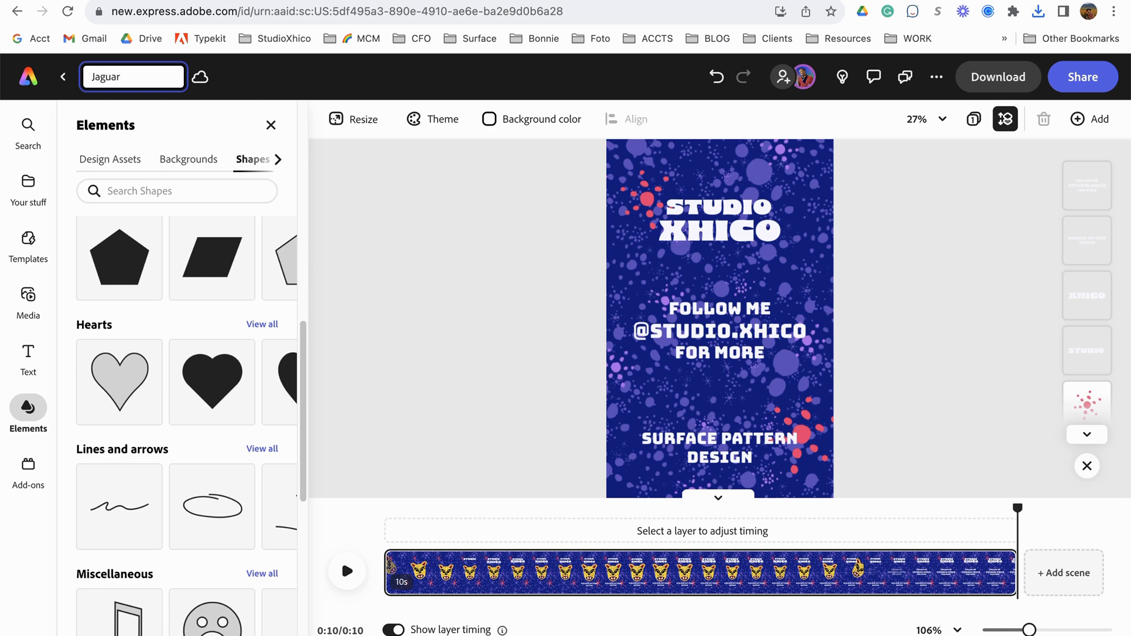
pyautogui.write('Animation')
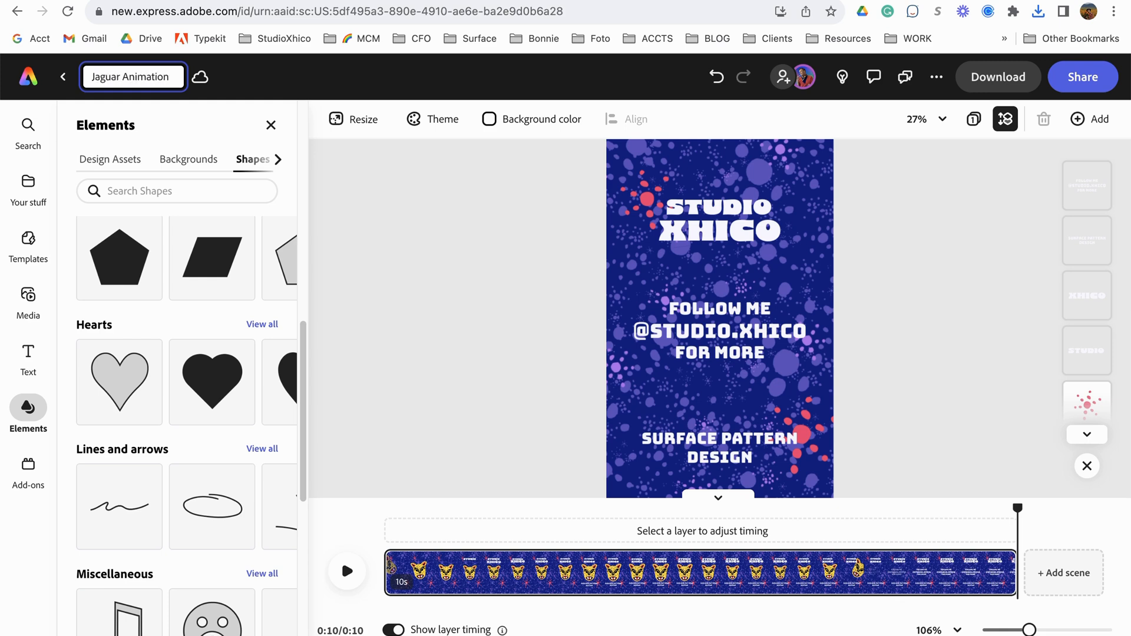
pyautogui.press('Enter')
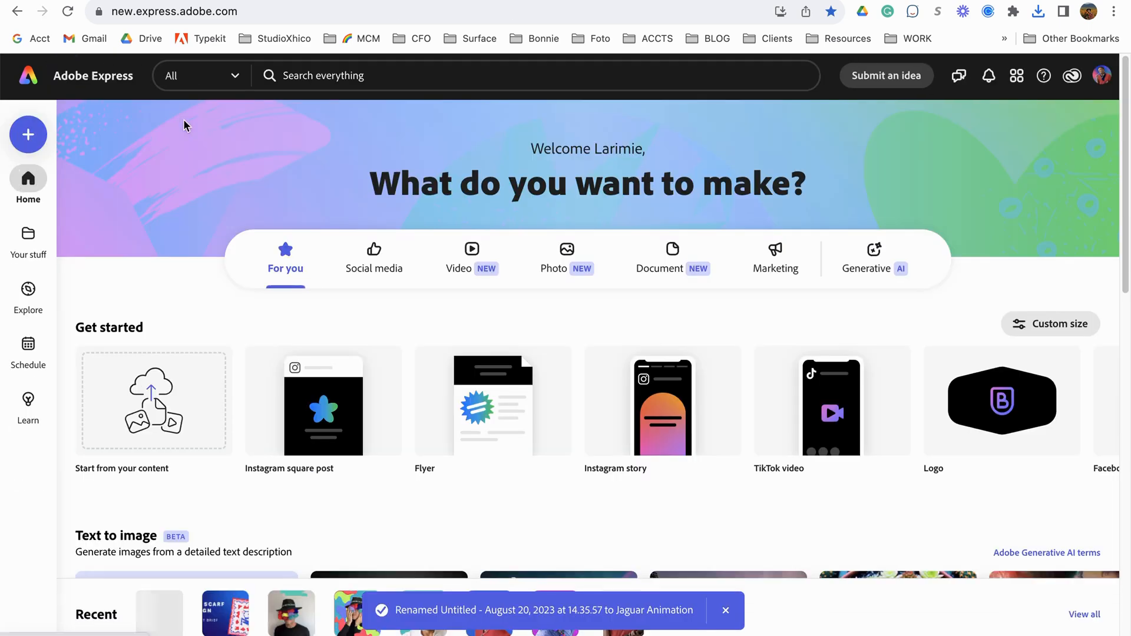
pyautogui.scroll(-3)
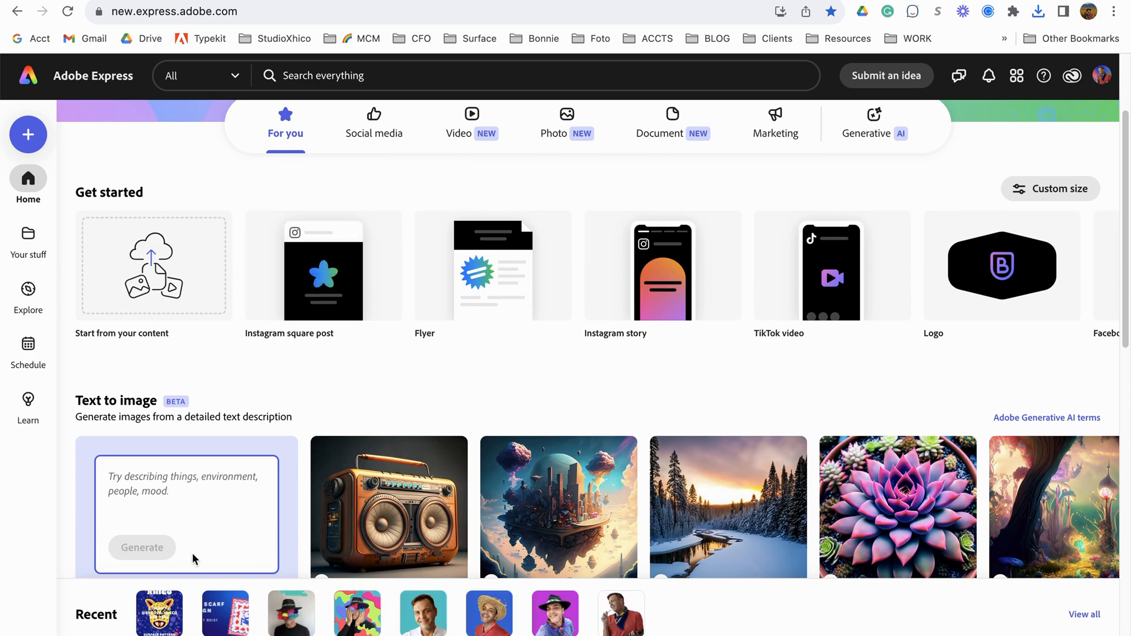